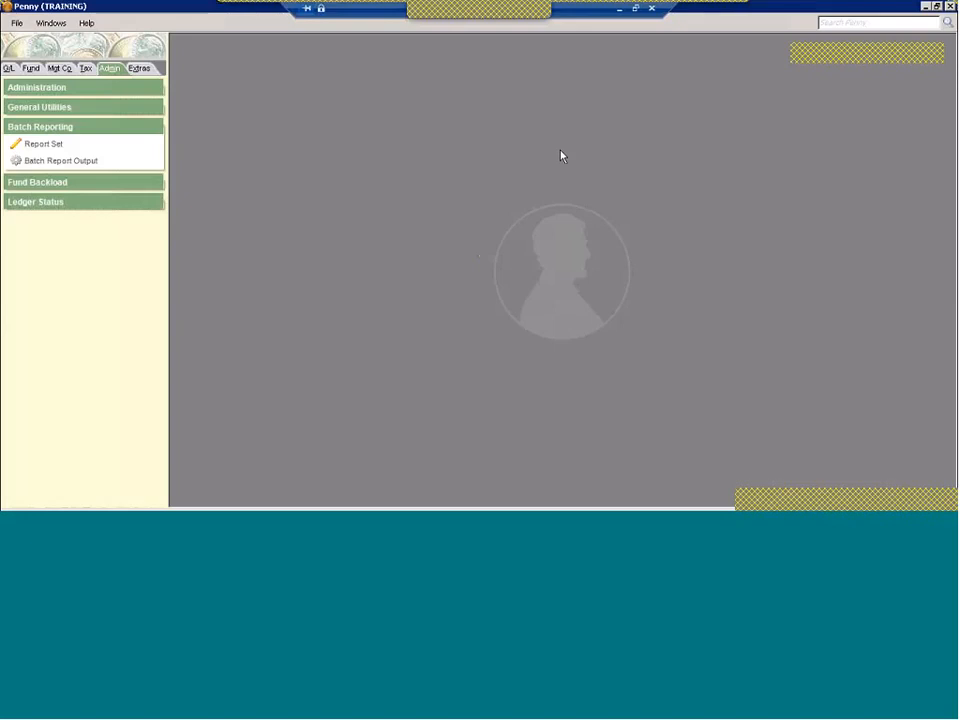
mouse_move(666, 222)
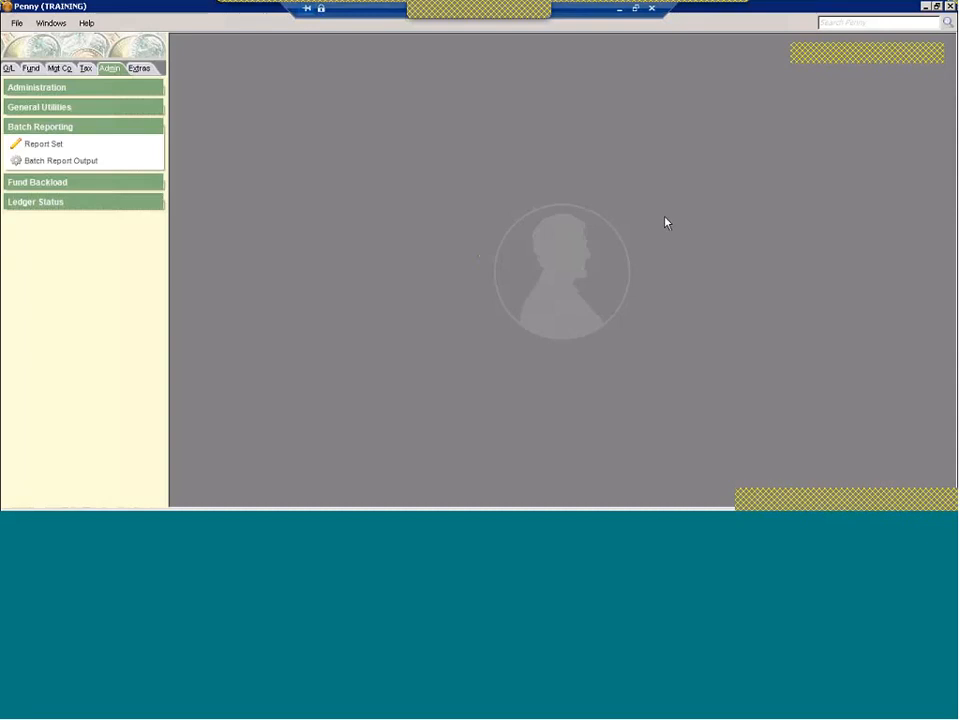
mouse_move(710, 240)
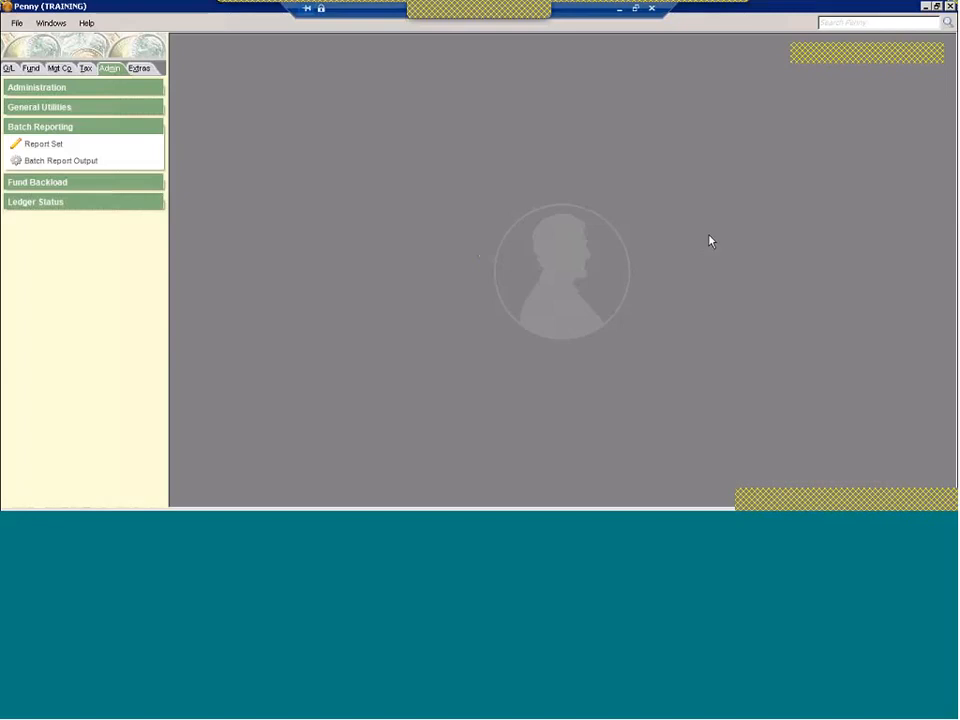
mouse_move(710, 252)
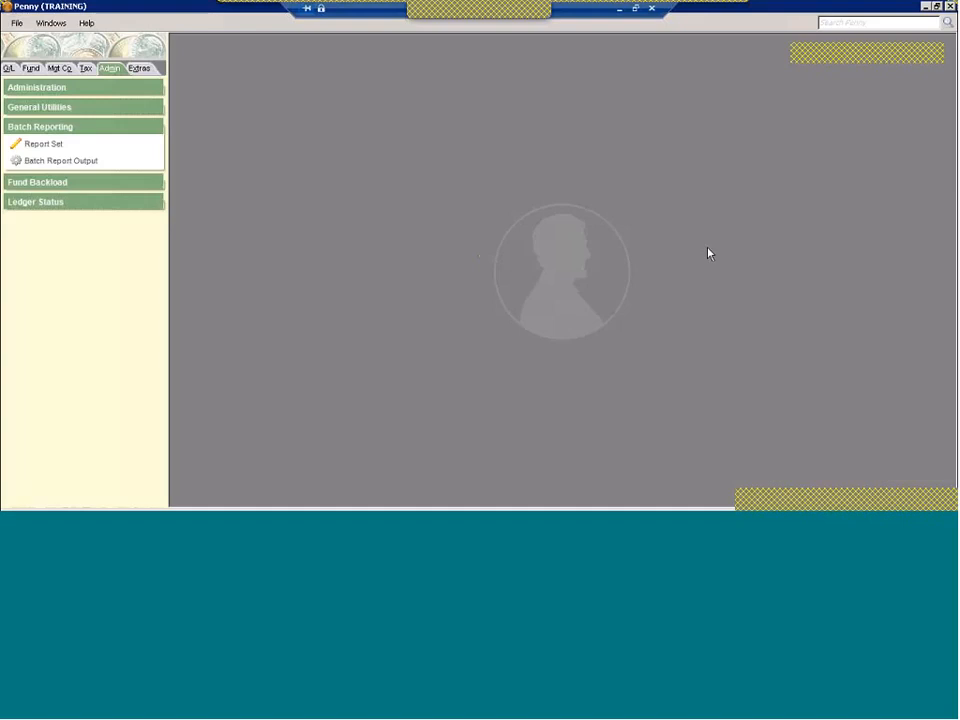
mouse_move(808, 84)
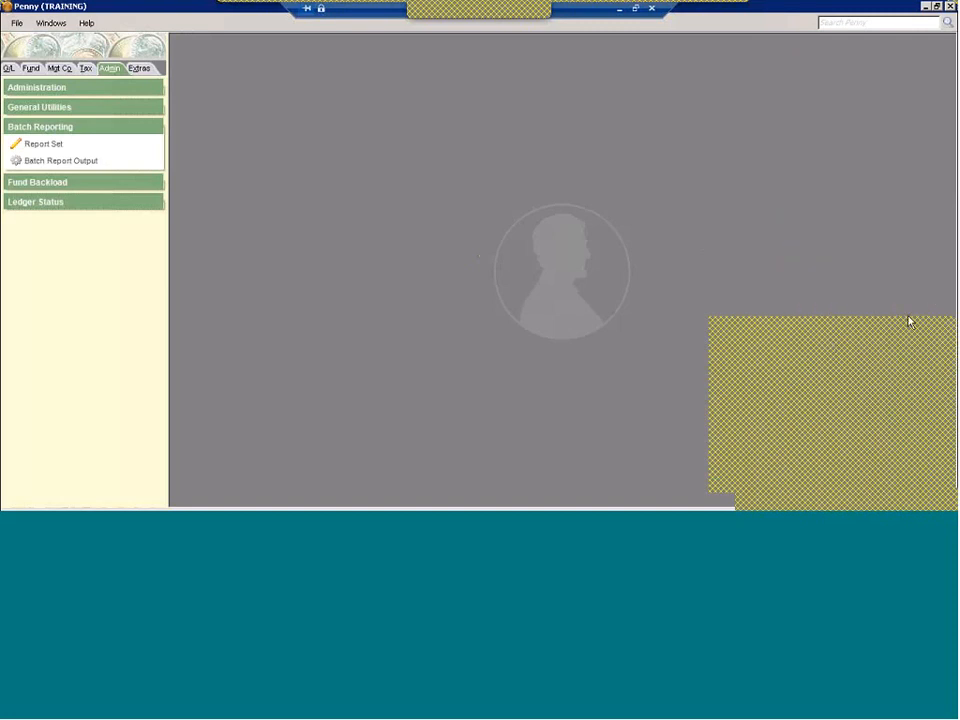
mouse_move(810, 318)
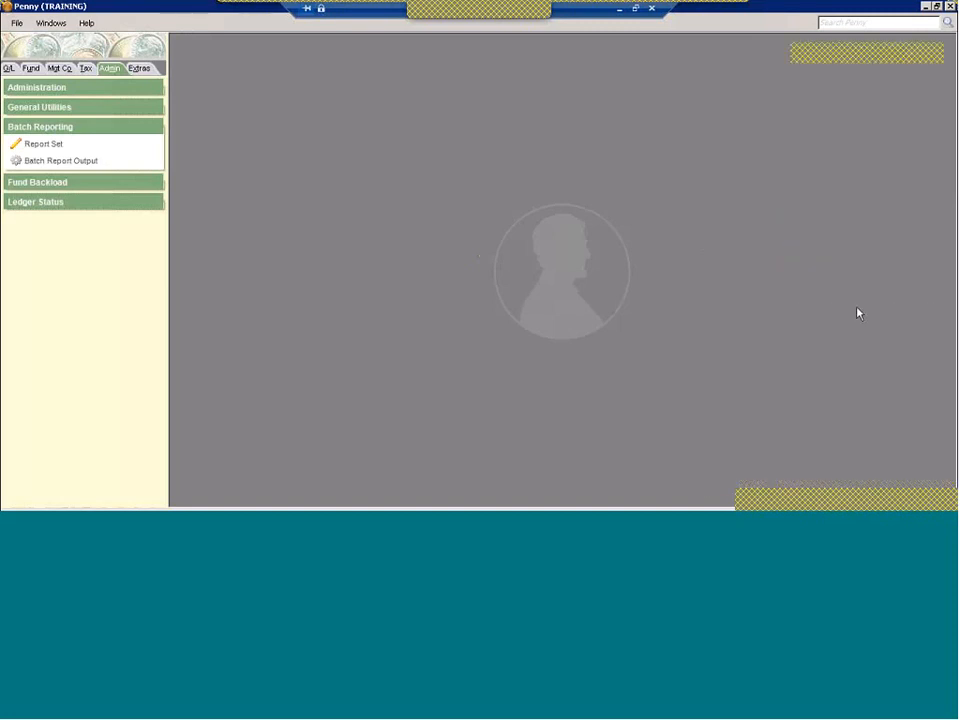
mouse_move(28, 136)
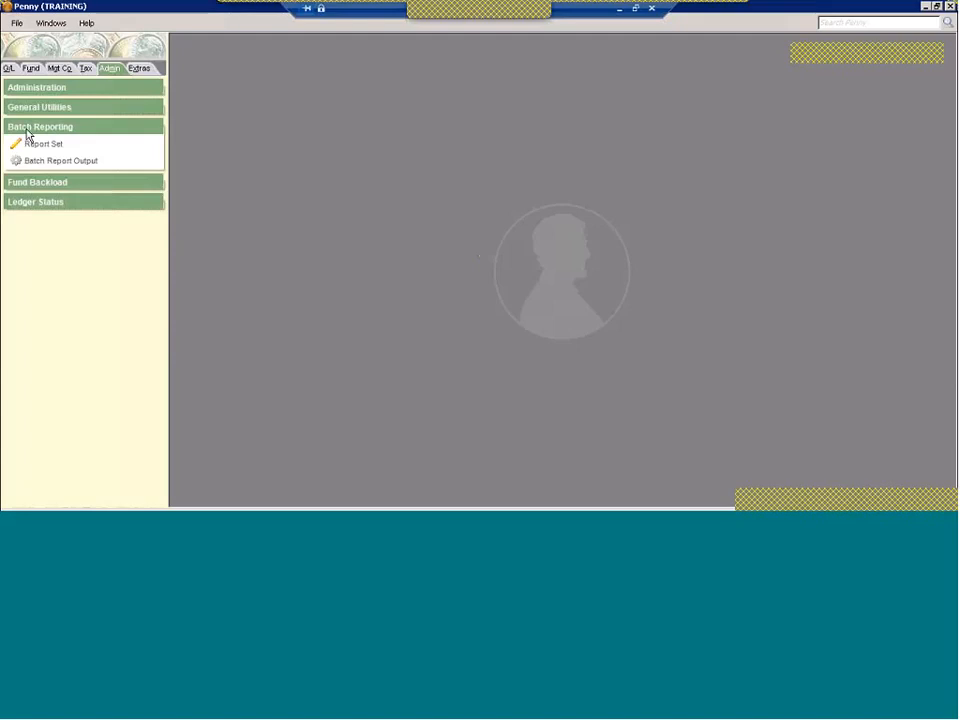
mouse_move(18, 70)
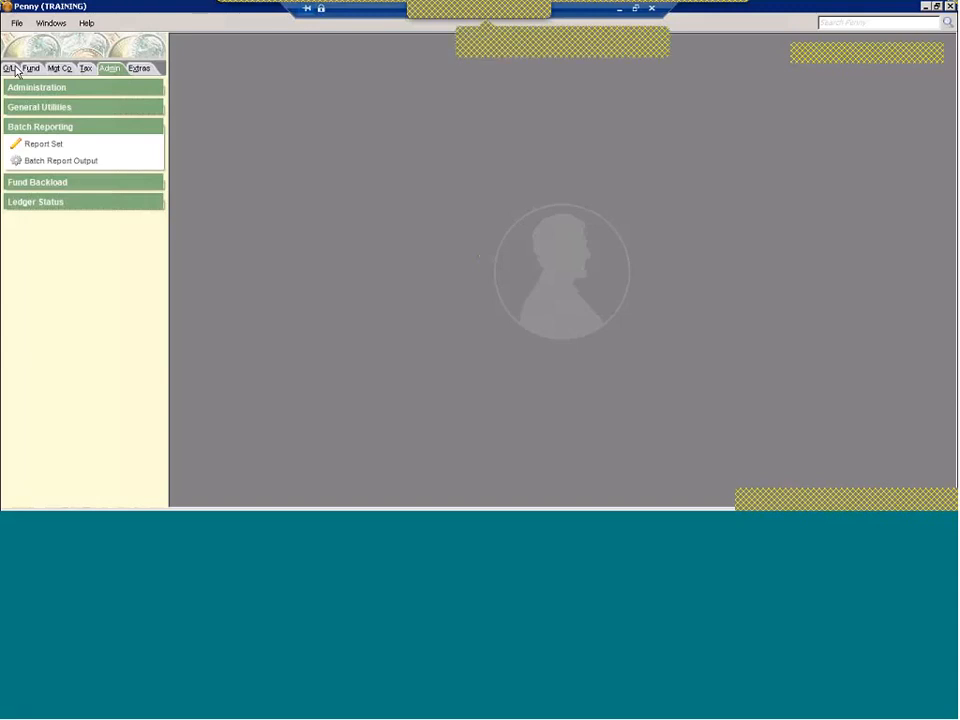
mouse_move(28, 140)
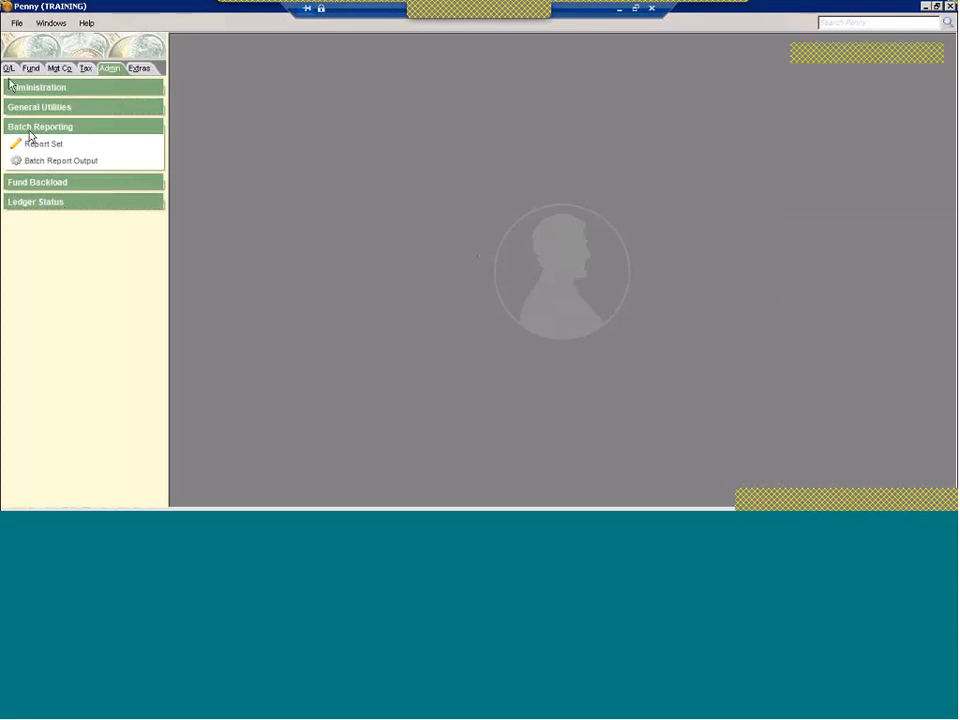
Reach the Balance Sheet criteria via the GL module's General Ledger report list
click(8, 68)
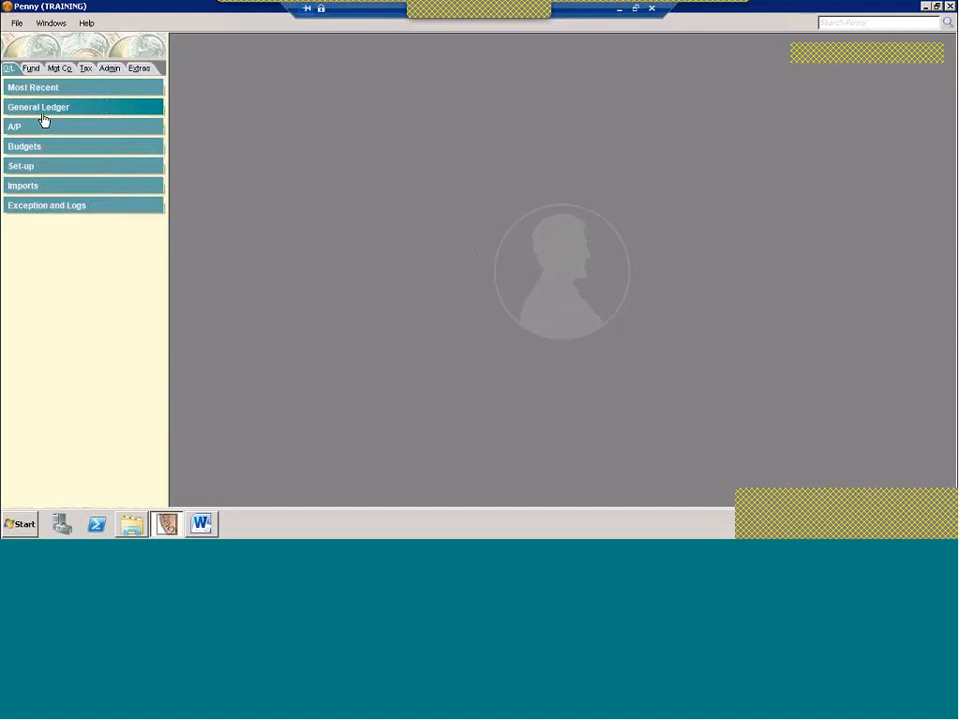
mouse_move(144, 186)
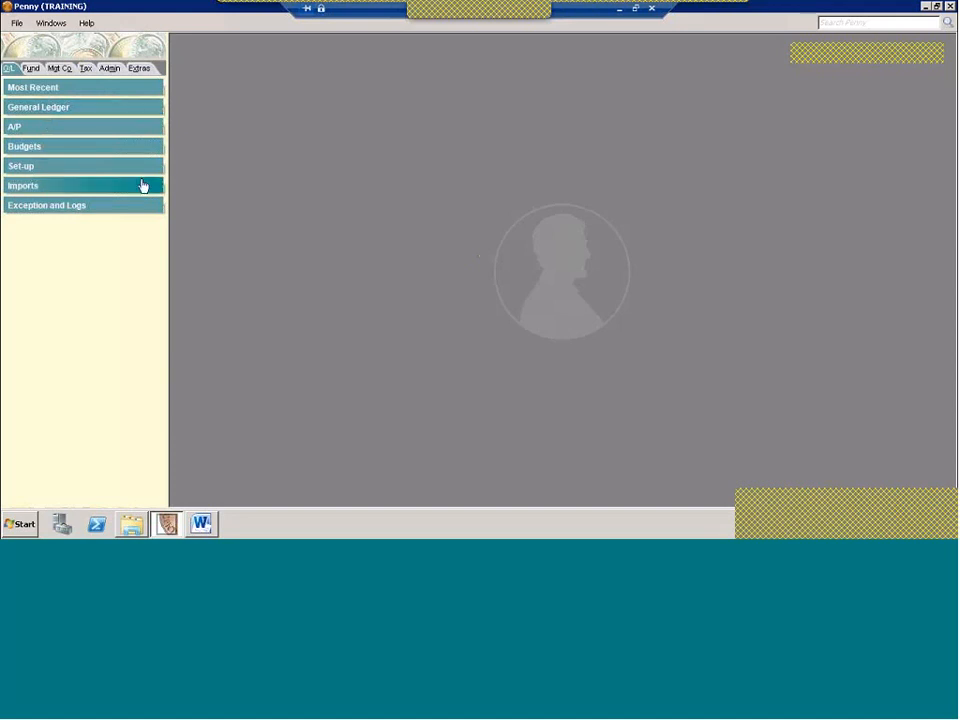
click(38, 108)
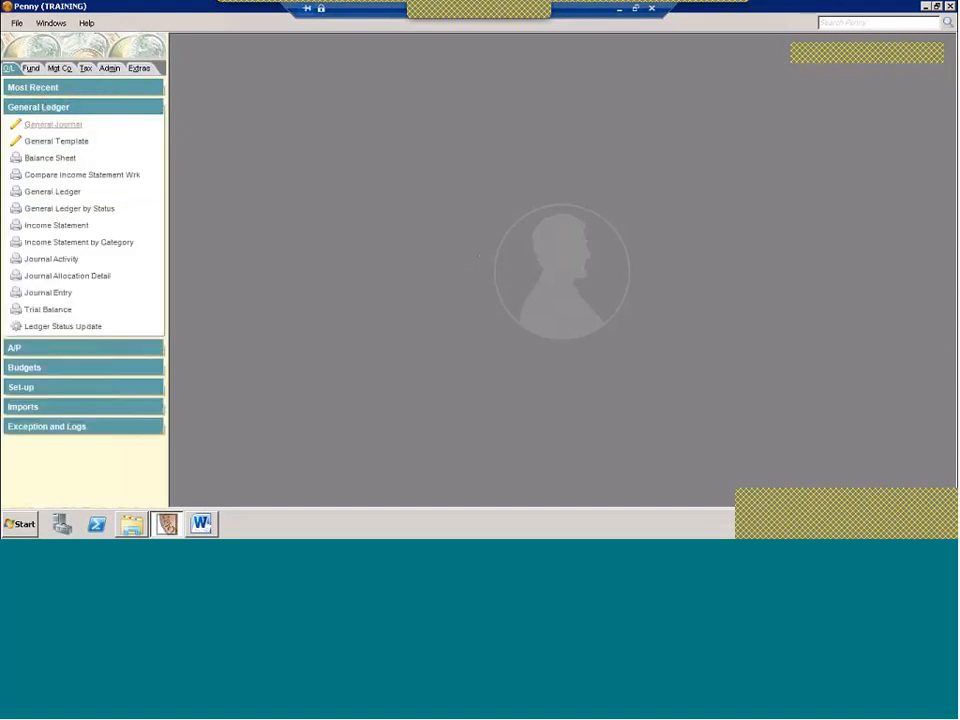
click(48, 158)
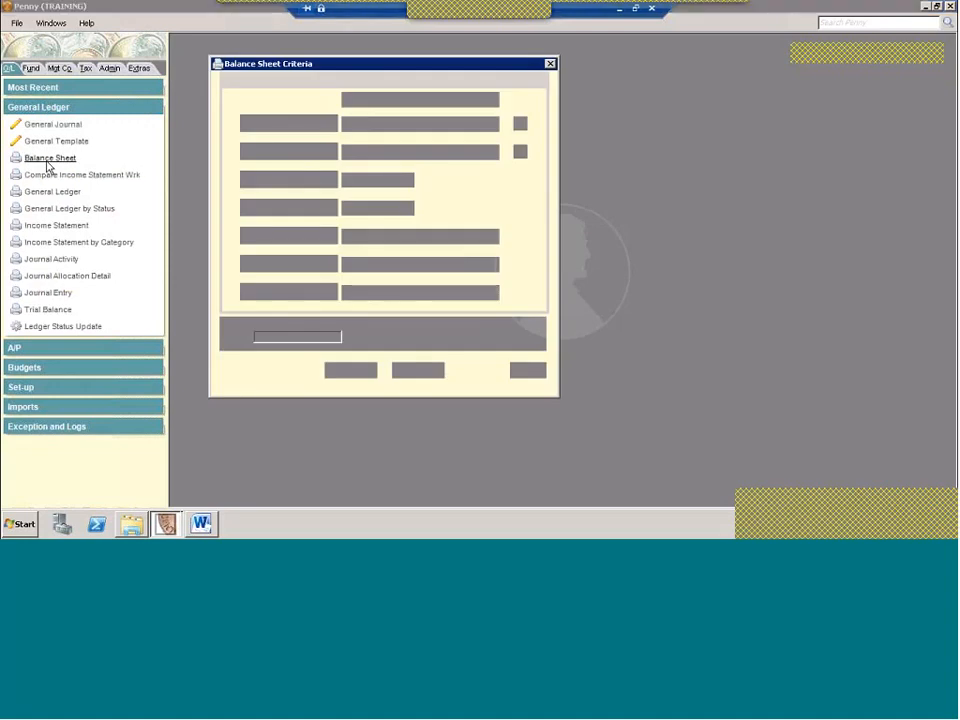
Choose company GENERAL, set the date to 07/31/14, and enter 'Webinar Test' as the profile name
click(48, 156)
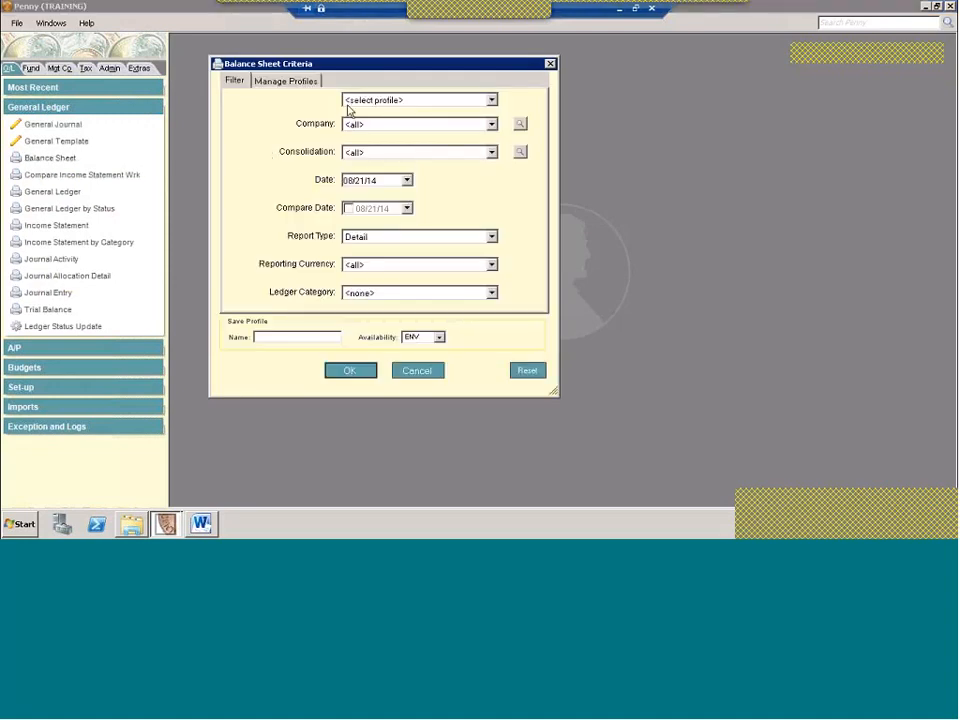
mouse_move(360, 108)
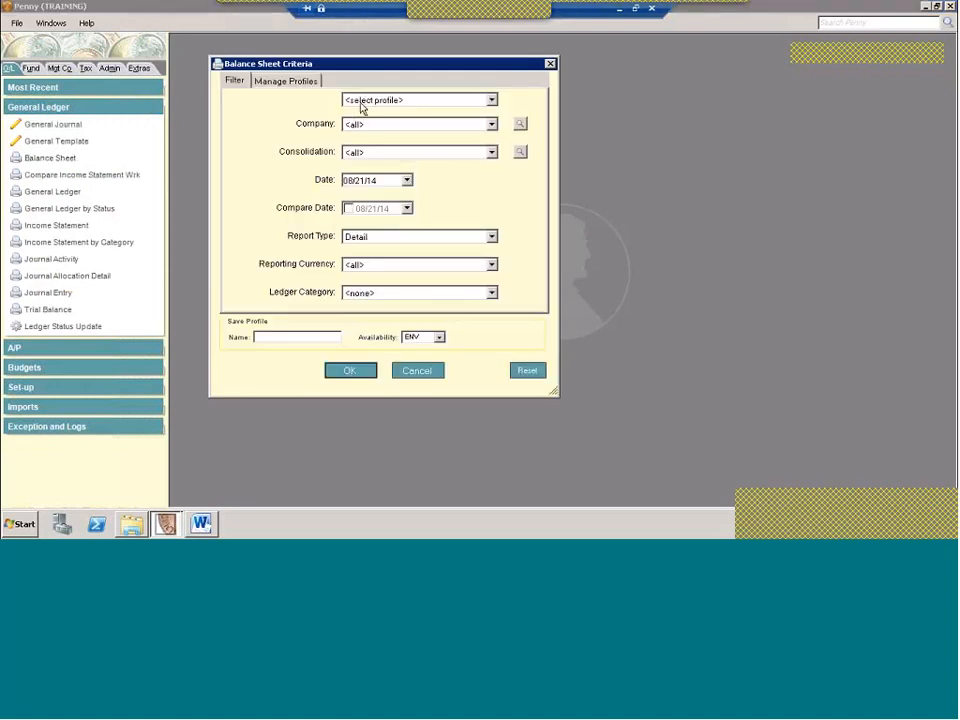
click(490, 100)
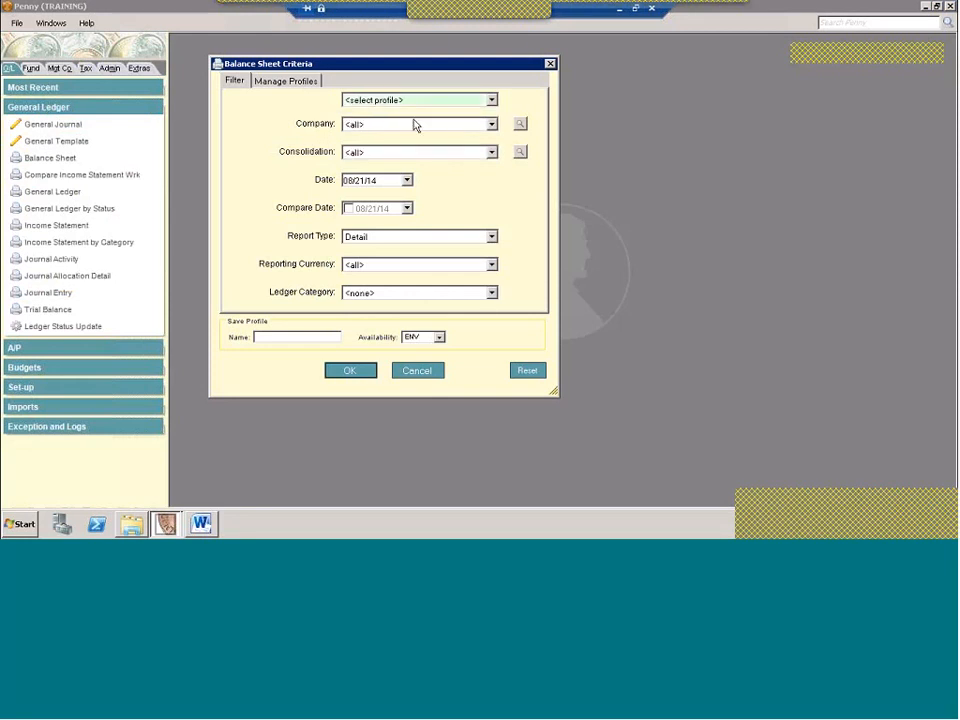
click(492, 124)
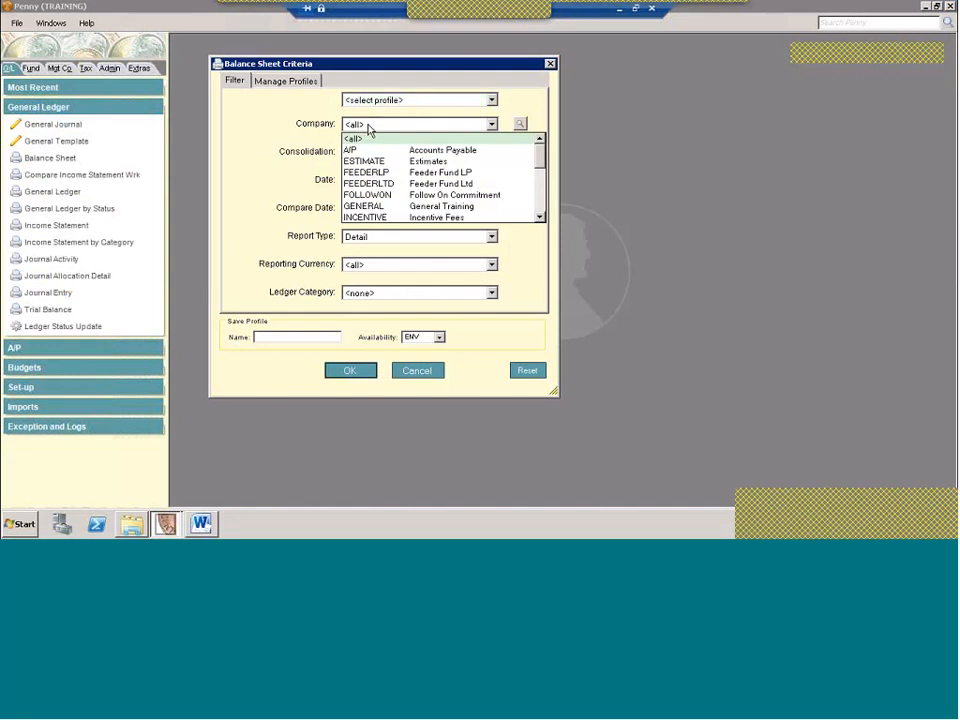
click(364, 206)
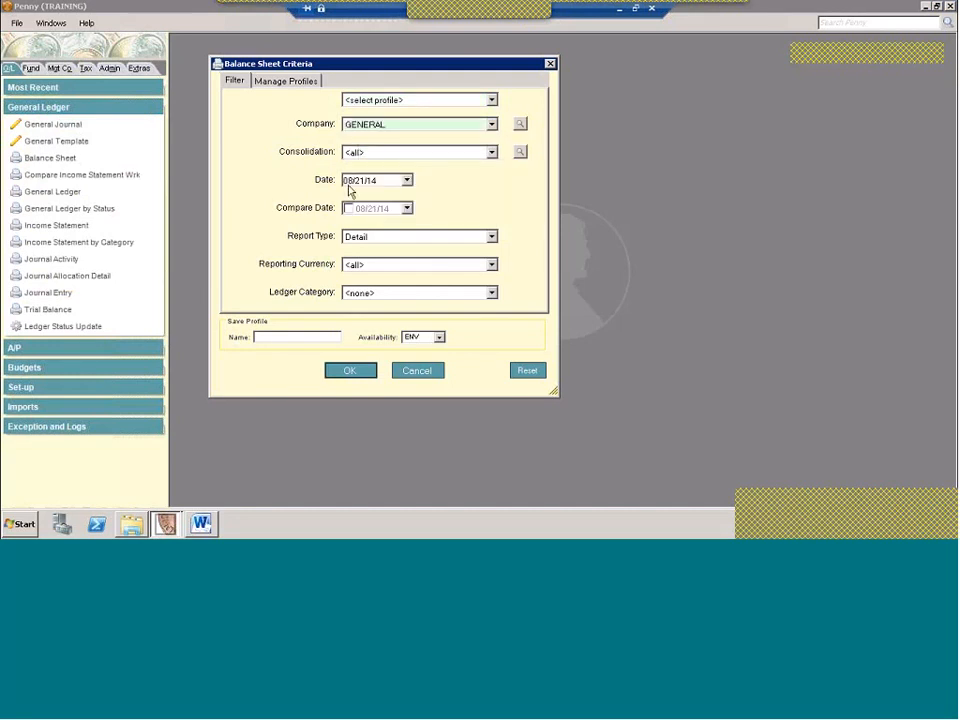
click(350, 180)
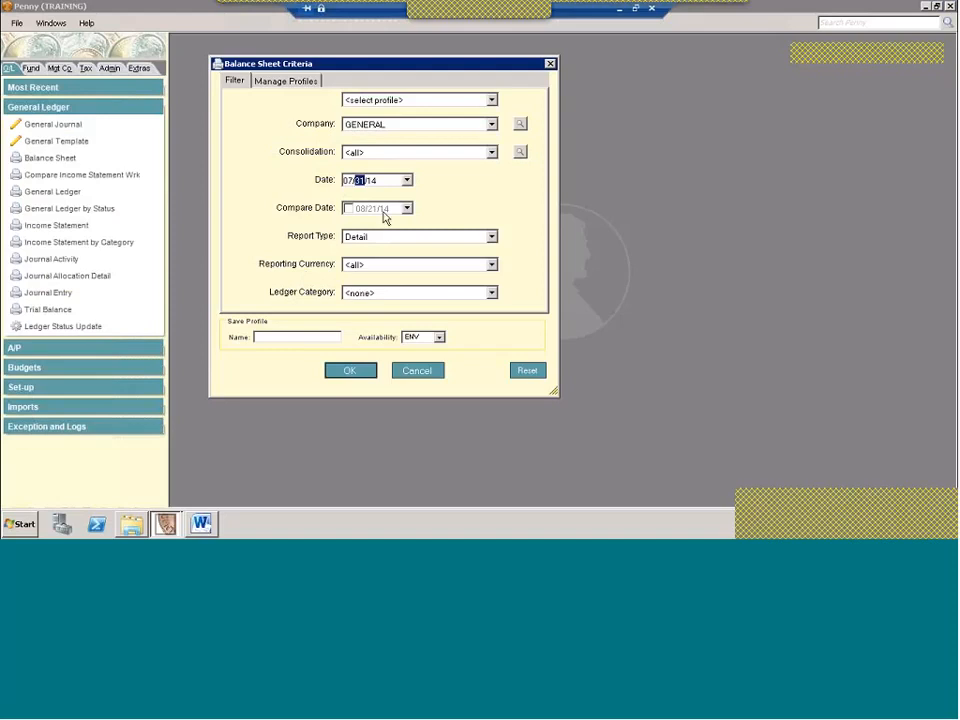
click(296, 336)
text(Webinar Test)
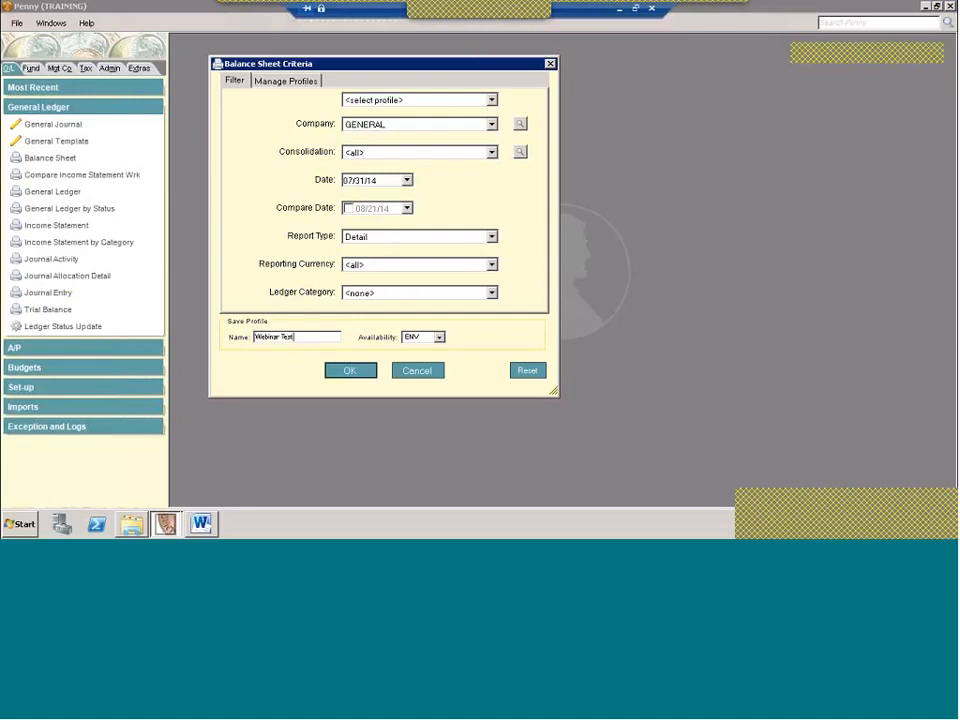
Set the profile availability to PRIVATE and confirm OK to save the Webinar Test profile
click(438, 336)
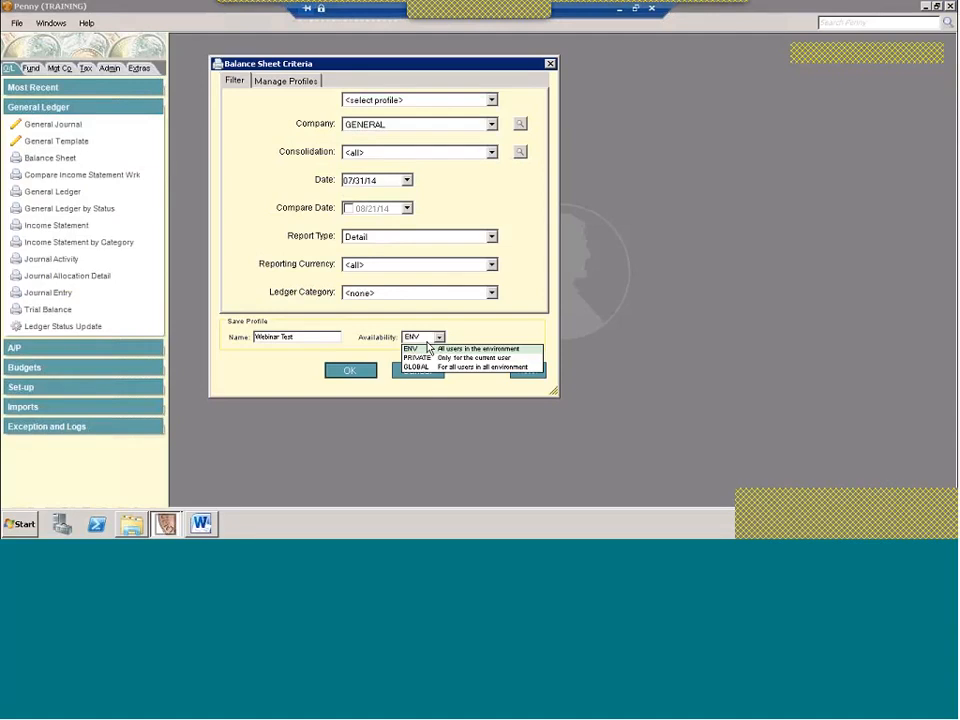
mouse_move(448, 376)
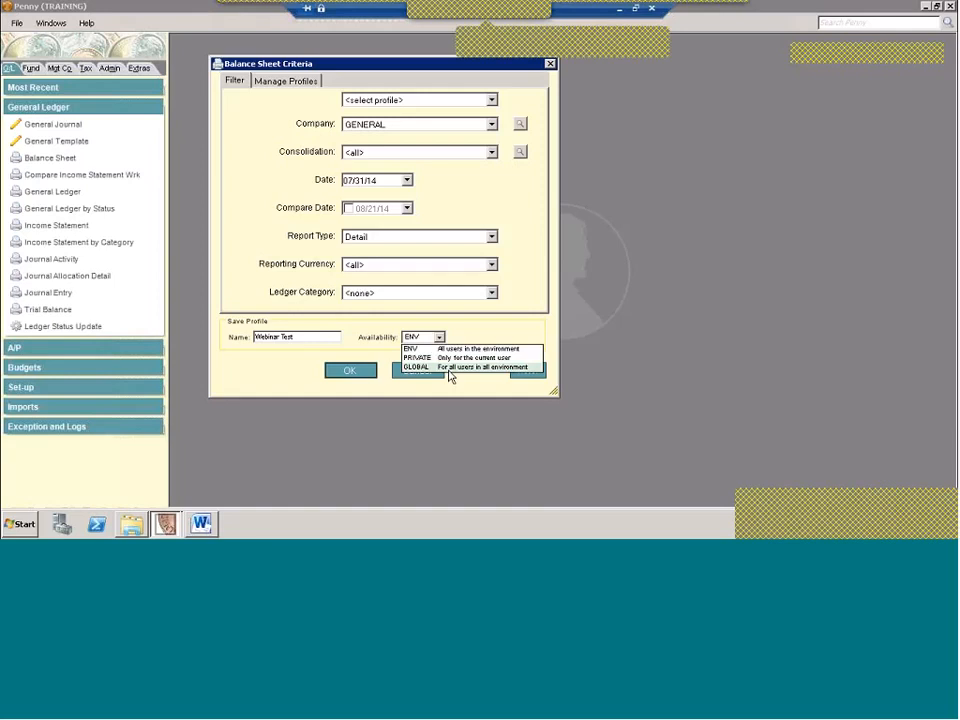
mouse_move(452, 356)
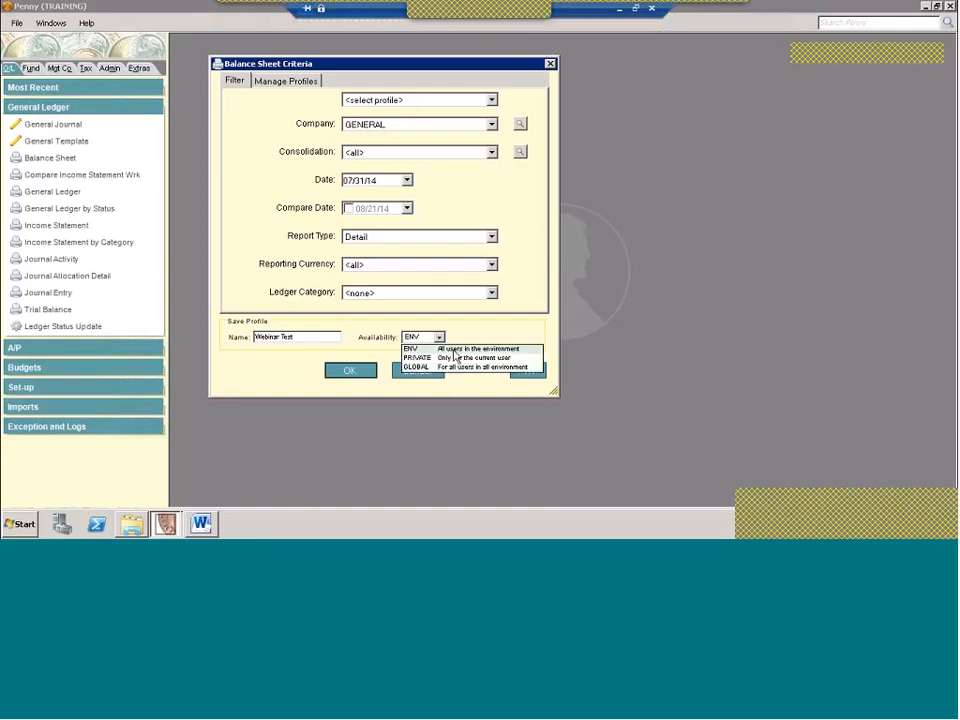
click(412, 356)
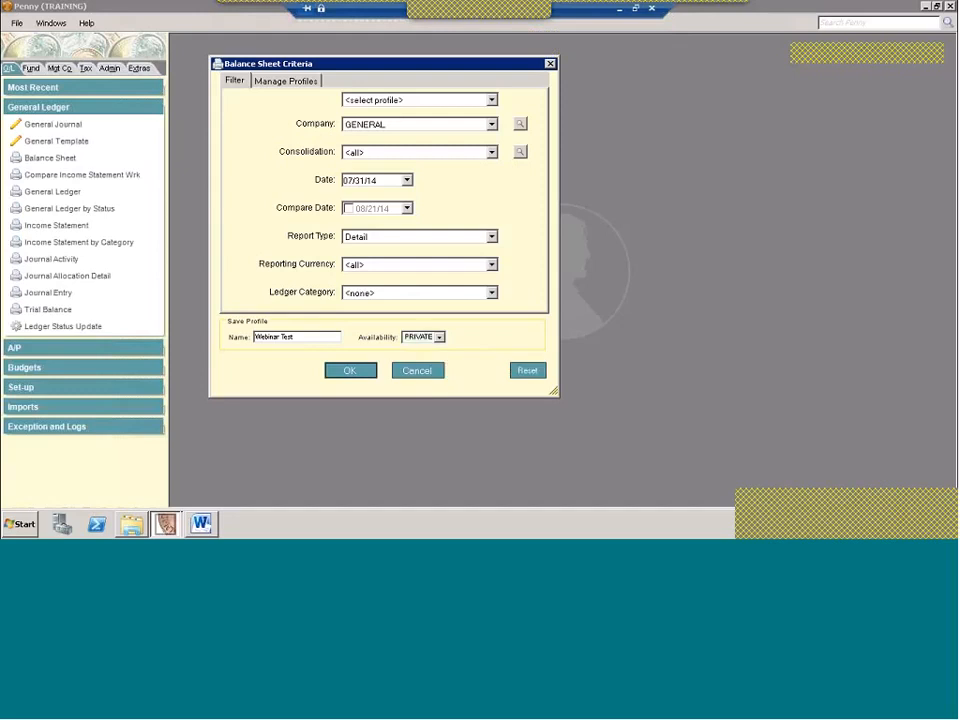
mouse_move(740, 260)
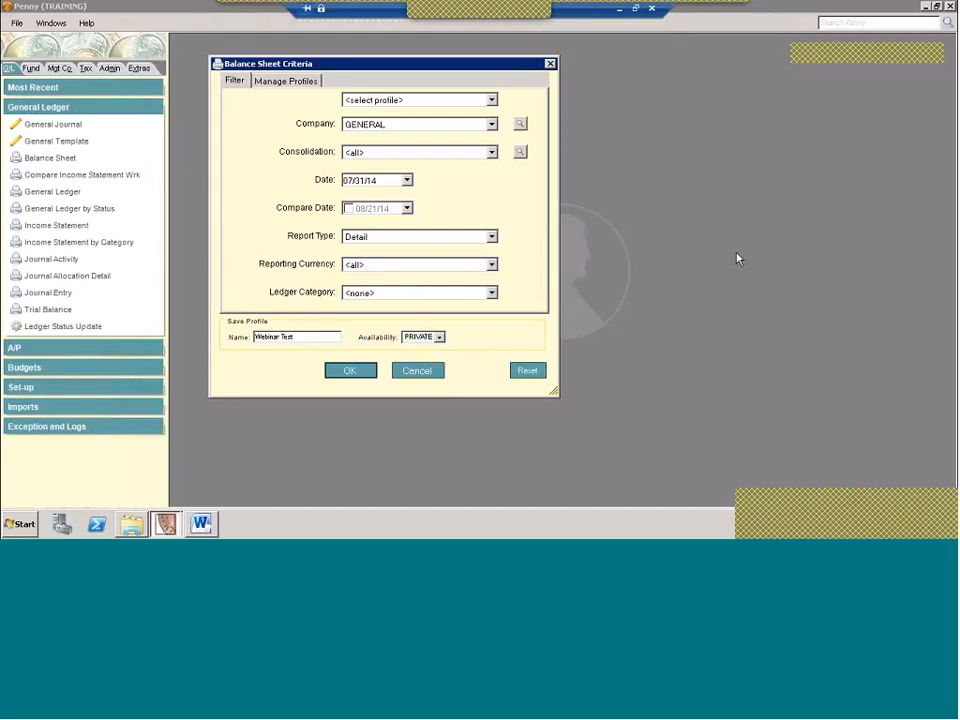
click(438, 336)
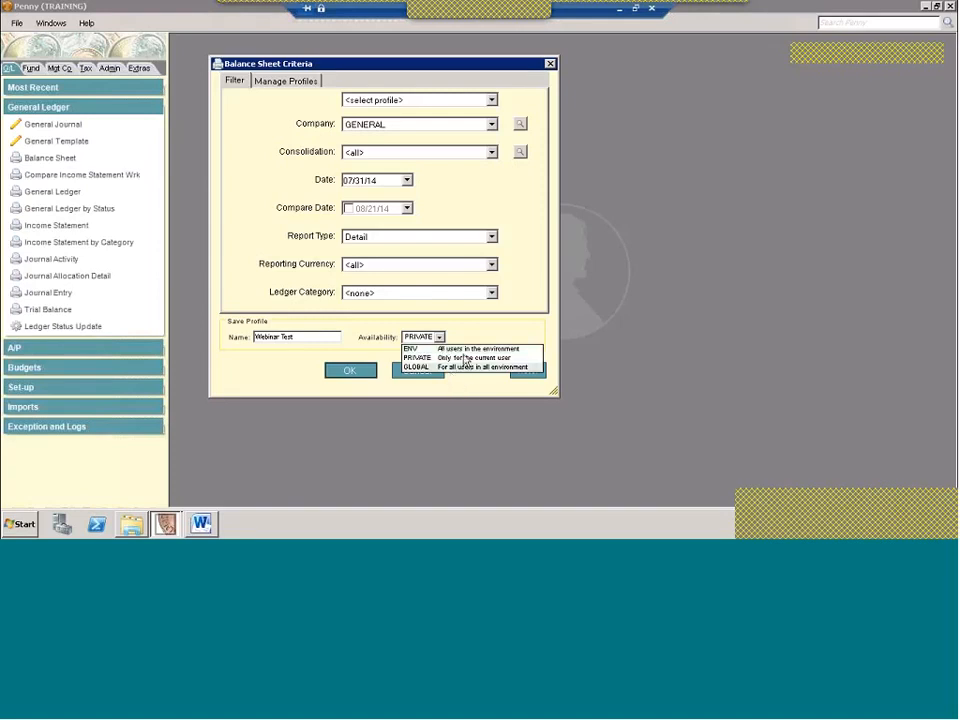
click(416, 356)
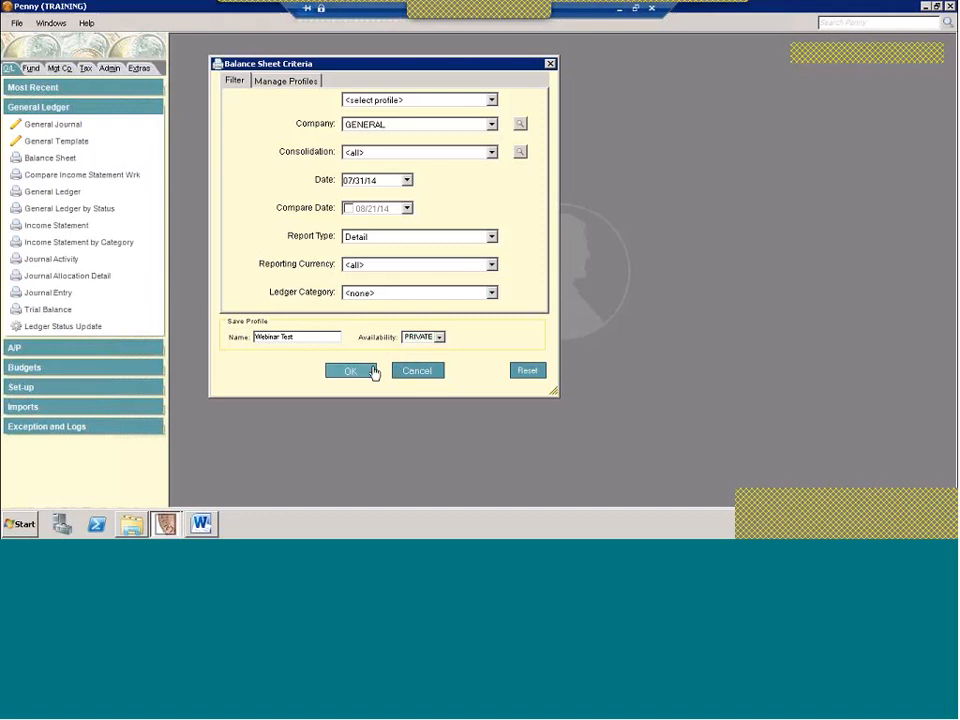
click(350, 370)
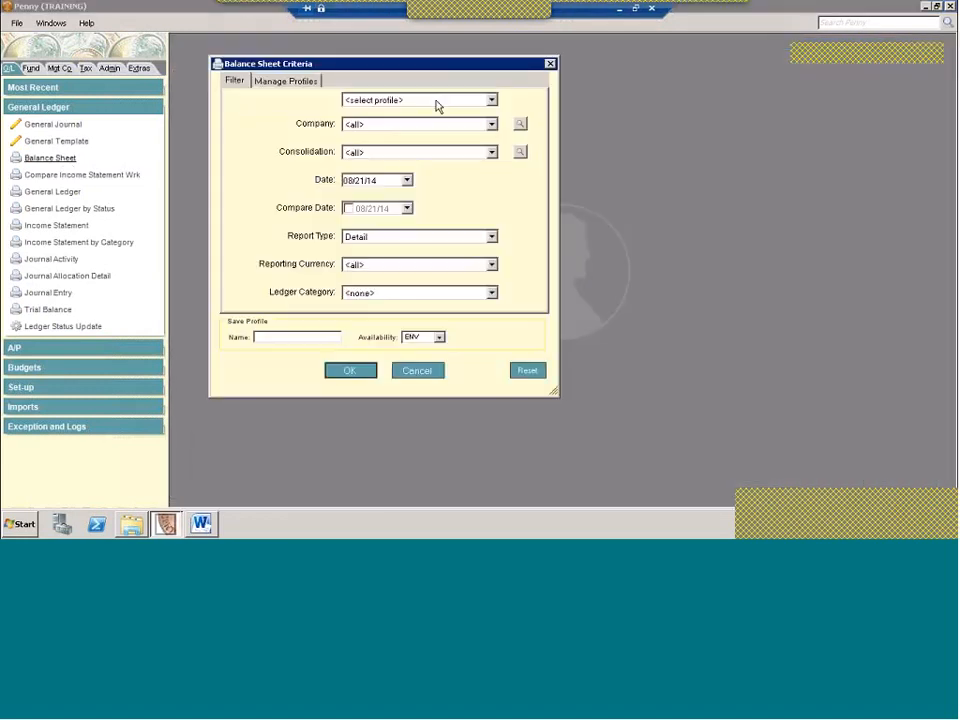
click(492, 100)
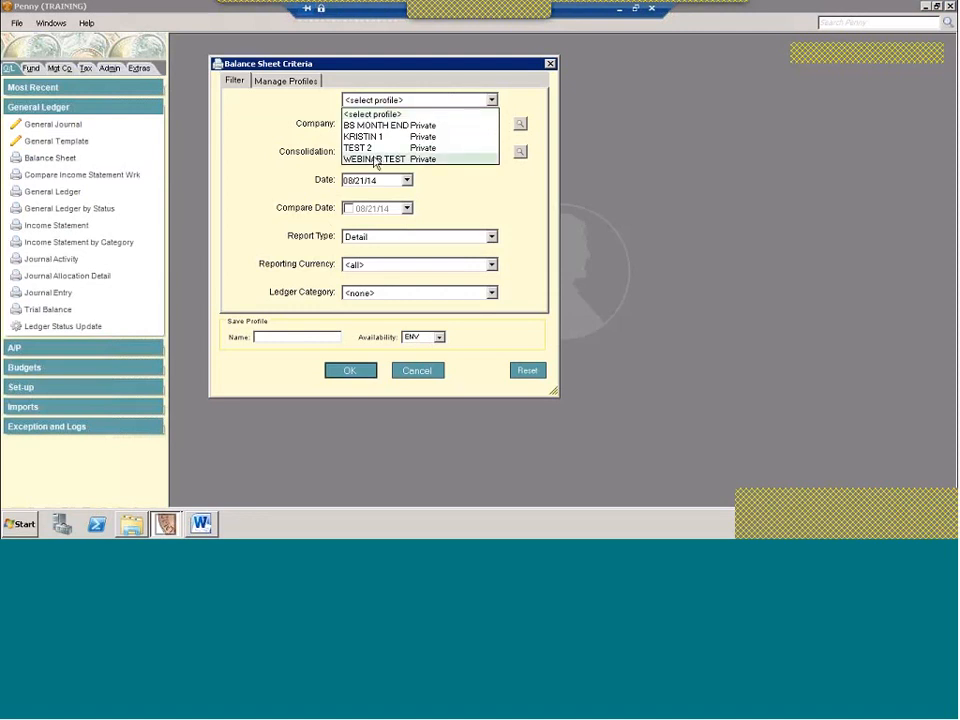
click(378, 160)
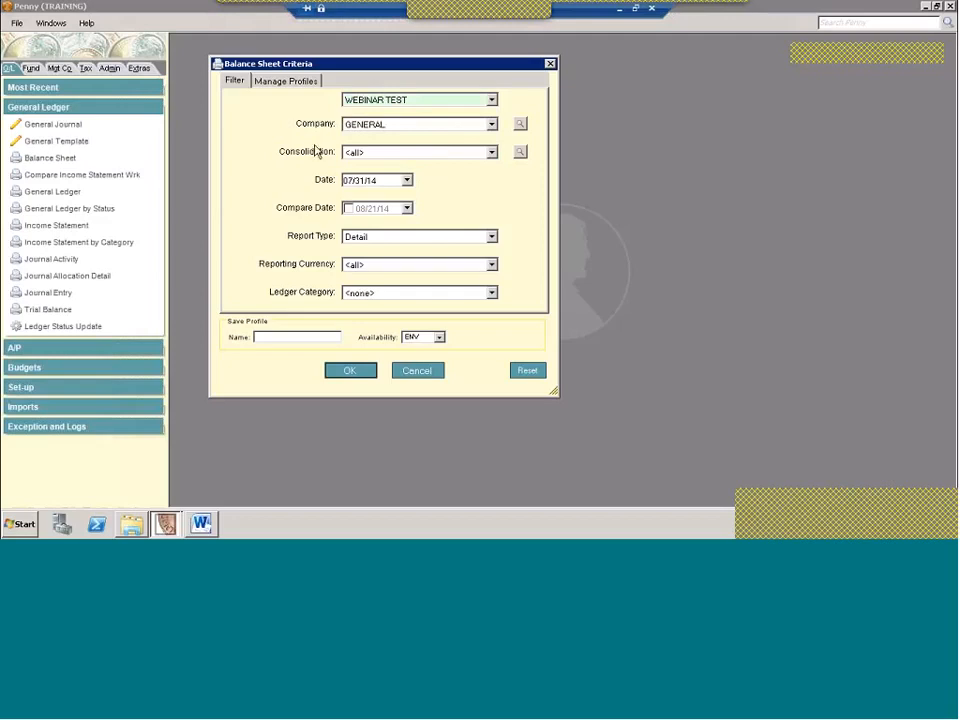
mouse_move(388, 124)
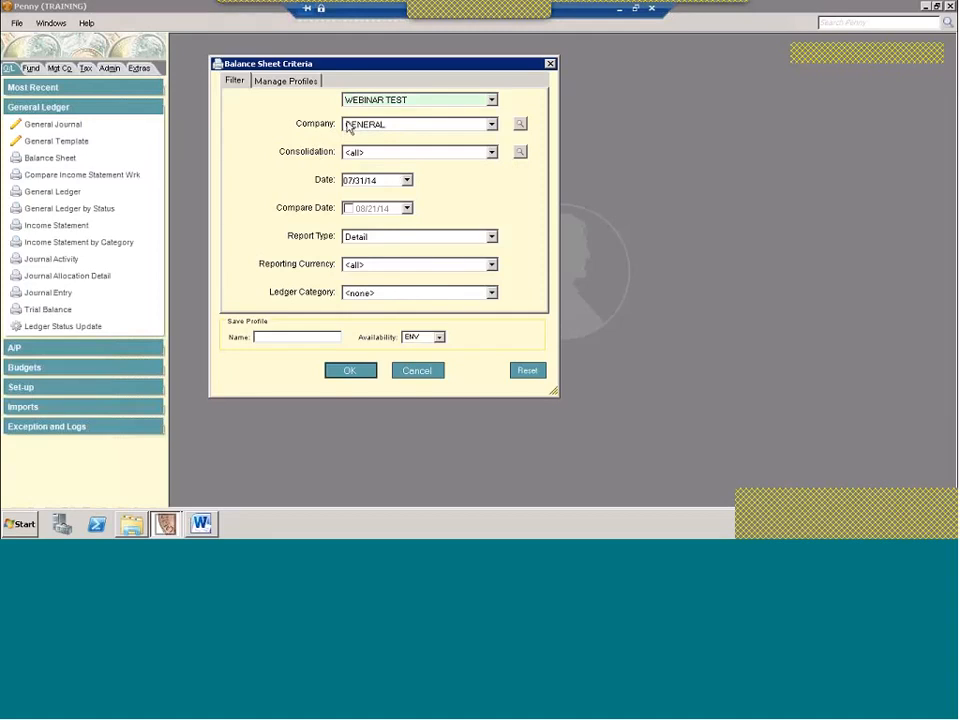
mouse_move(378, 264)
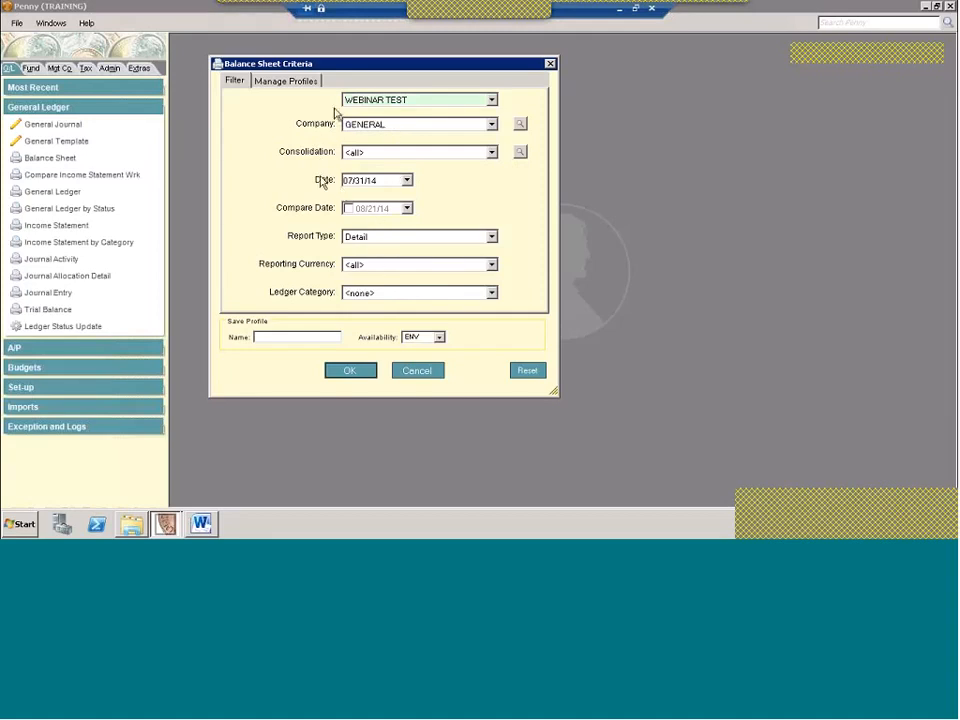
In Manage Profiles try Prior day and Prior month, settle on Prior year, and confirm OK
click(284, 80)
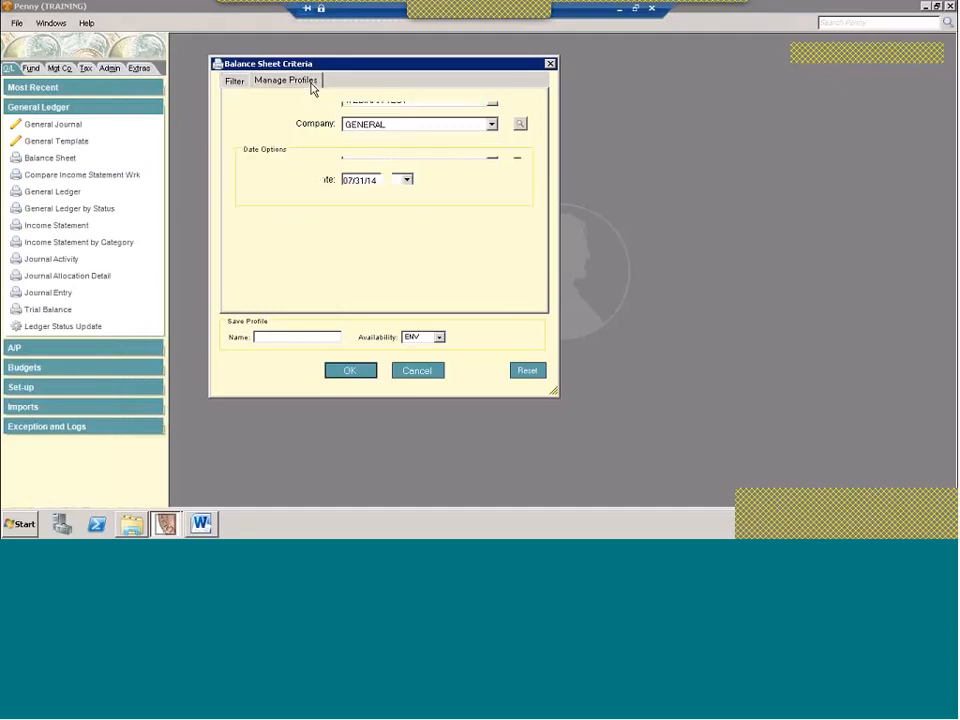
click(284, 80)
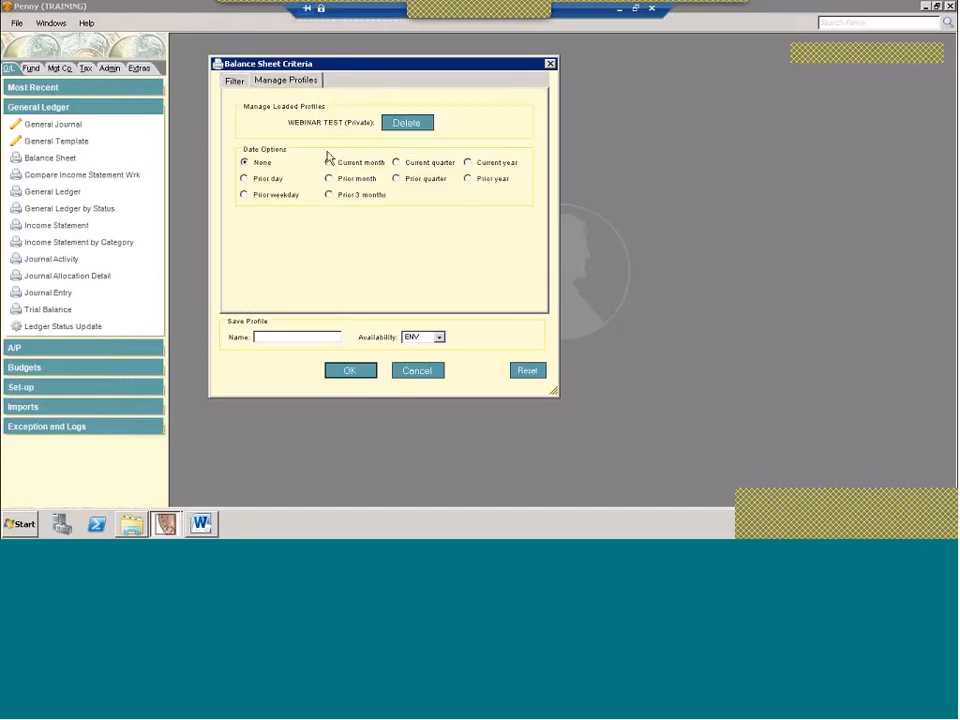
mouse_move(488, 200)
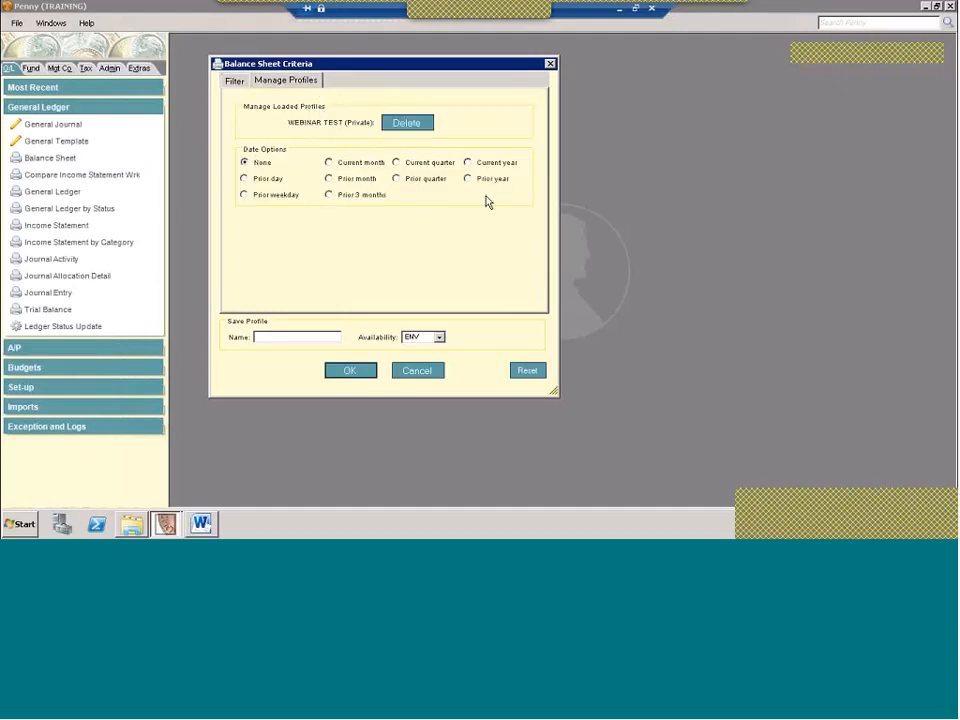
mouse_move(424, 184)
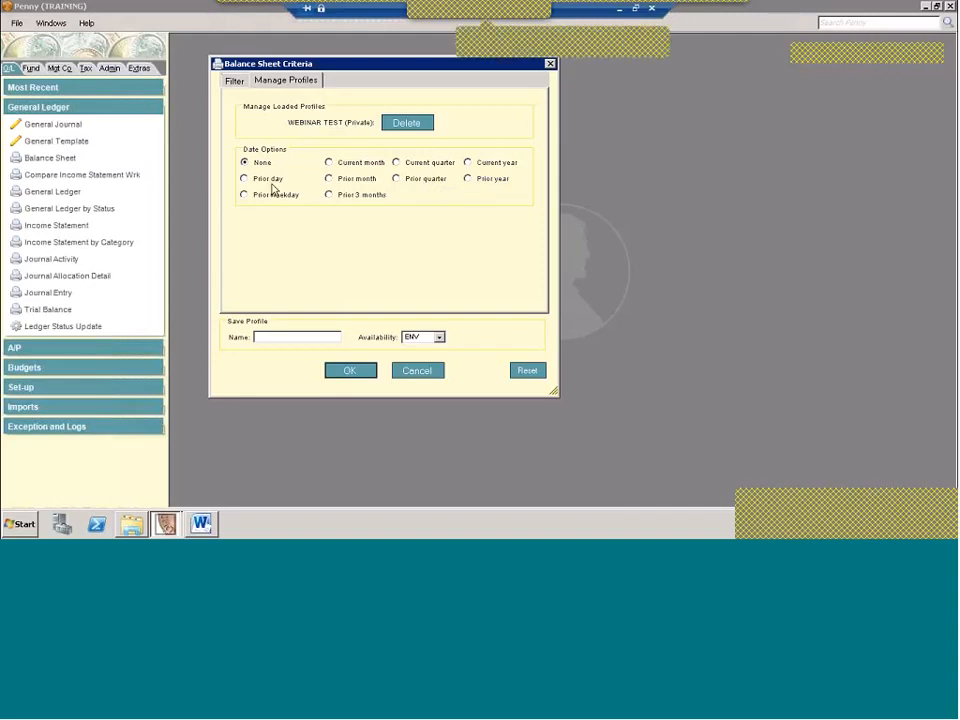
click(244, 178)
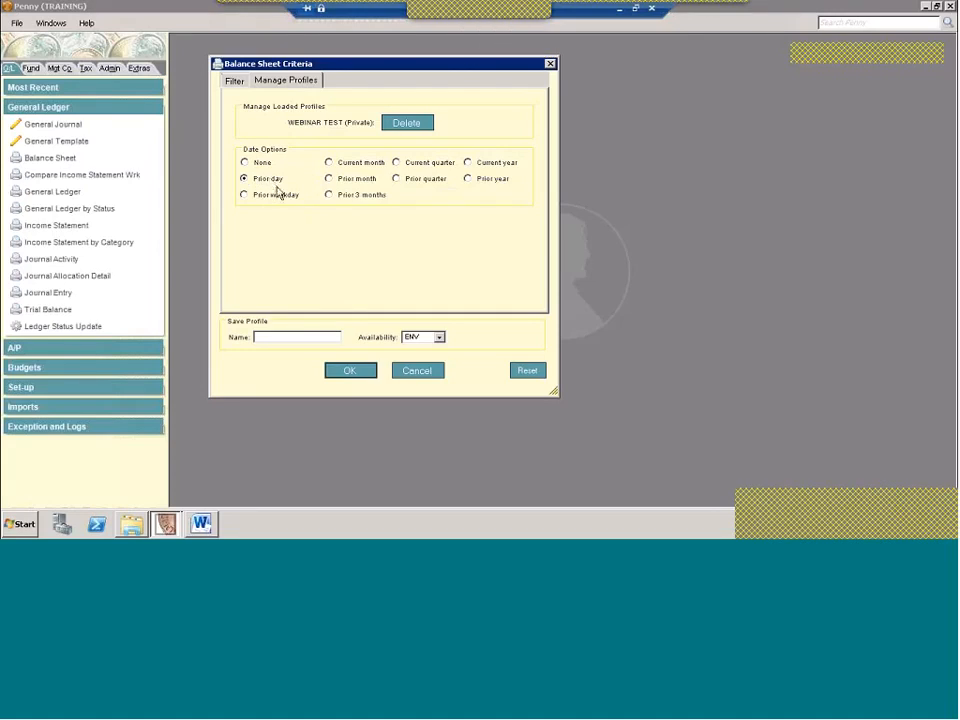
click(328, 178)
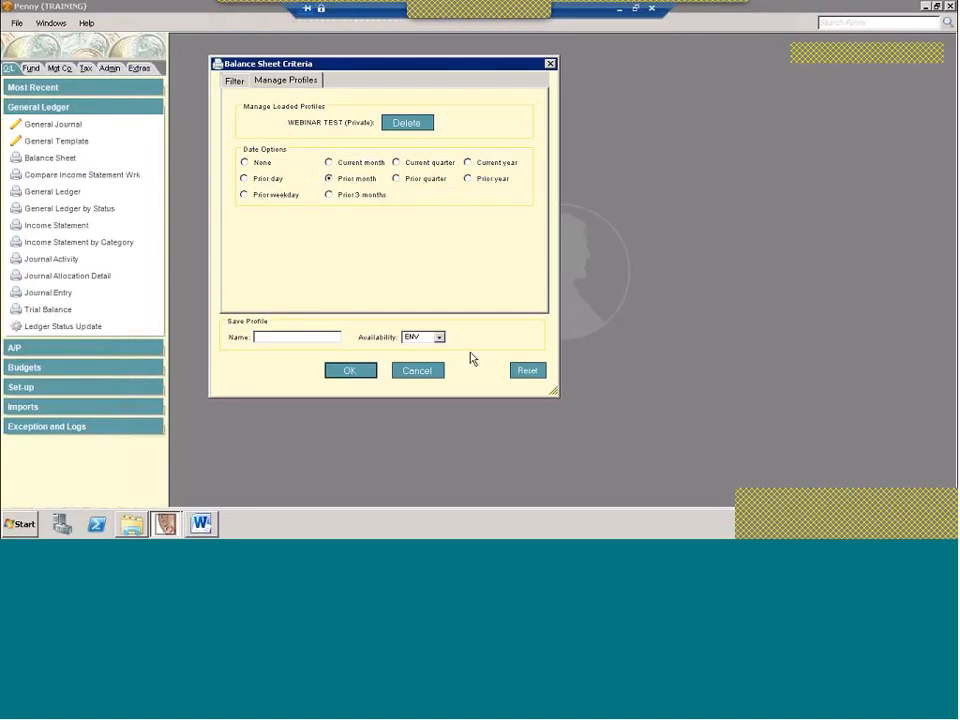
click(468, 178)
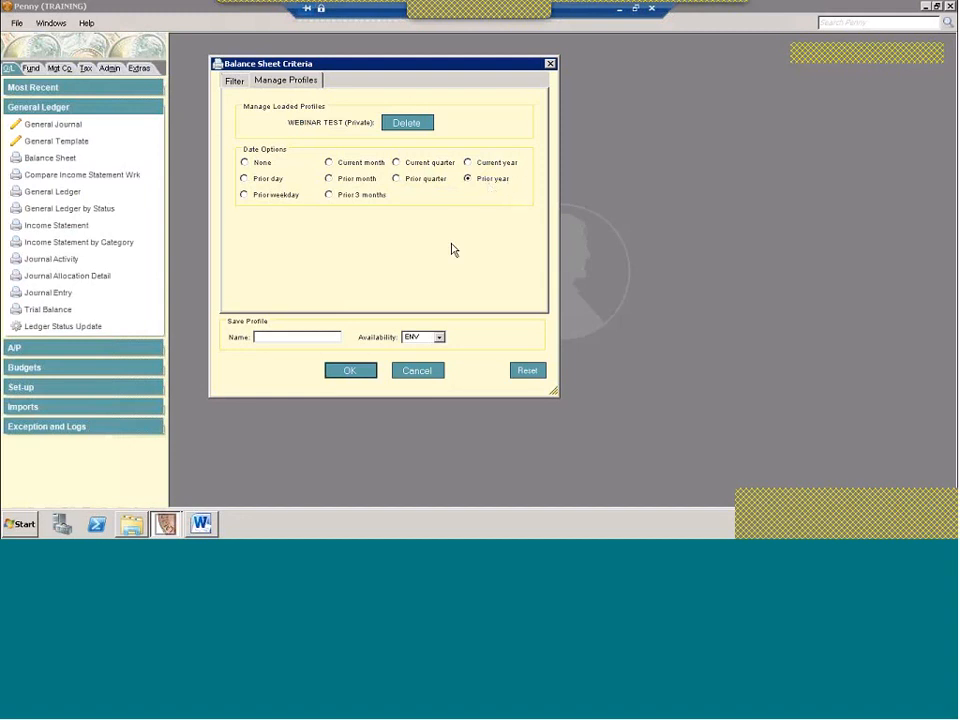
click(350, 370)
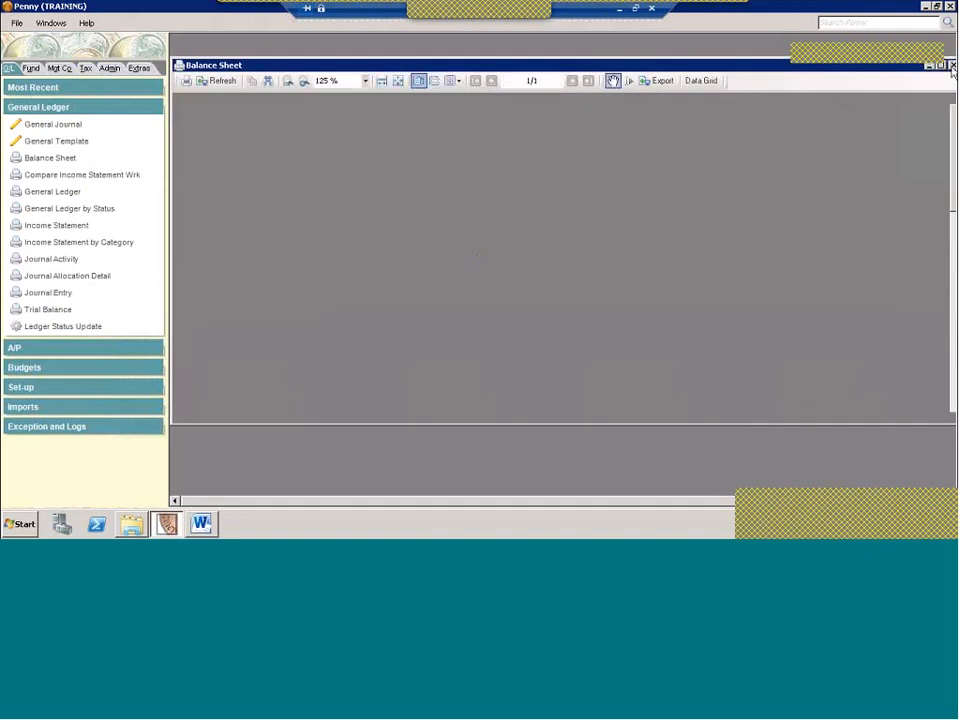
Close the viewer, reload the WEBINAR TEST profile showing date 12/31/13, then cancel out
click(952, 64)
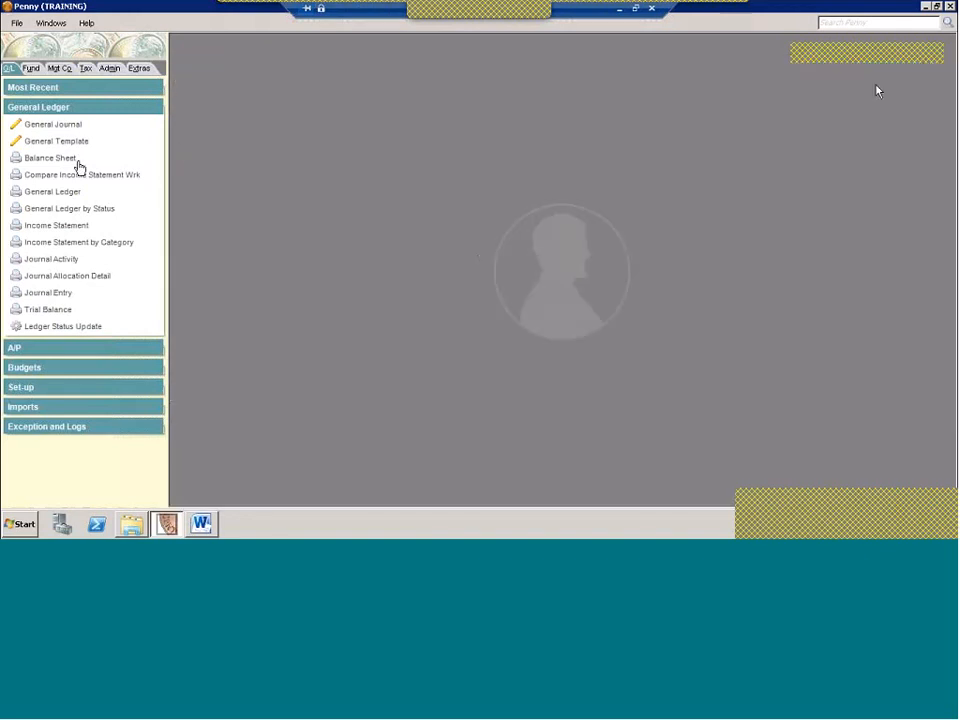
click(48, 156)
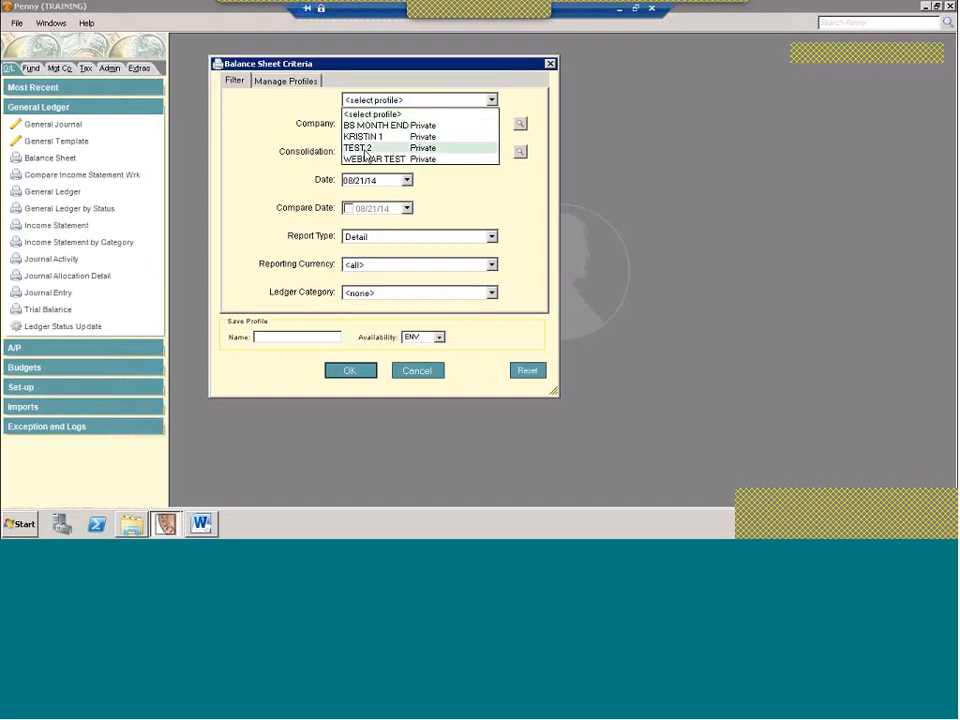
click(380, 160)
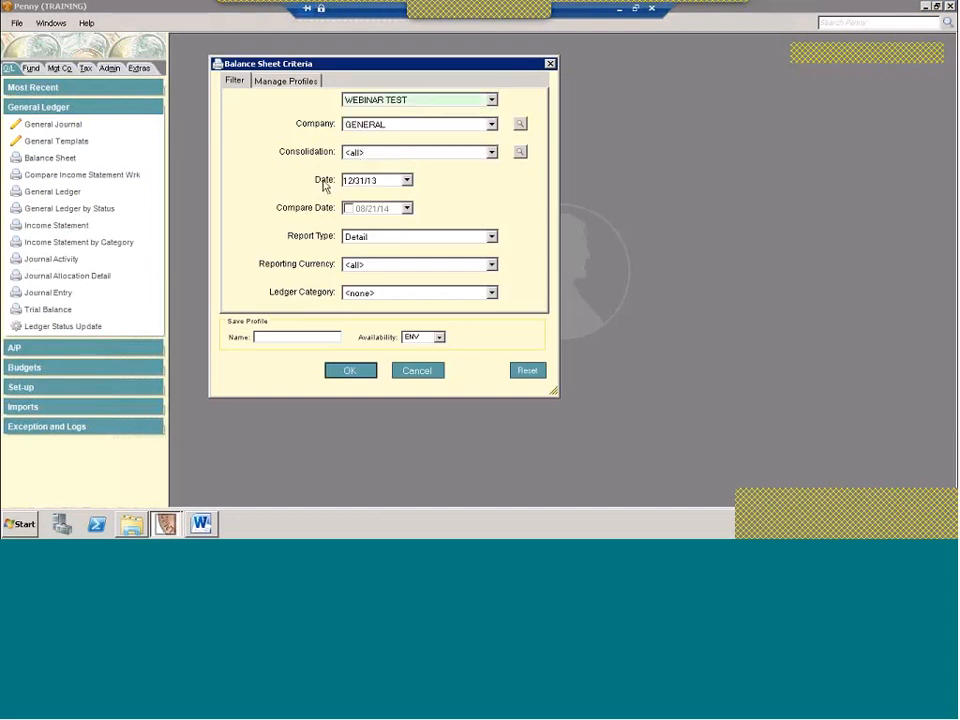
mouse_move(384, 182)
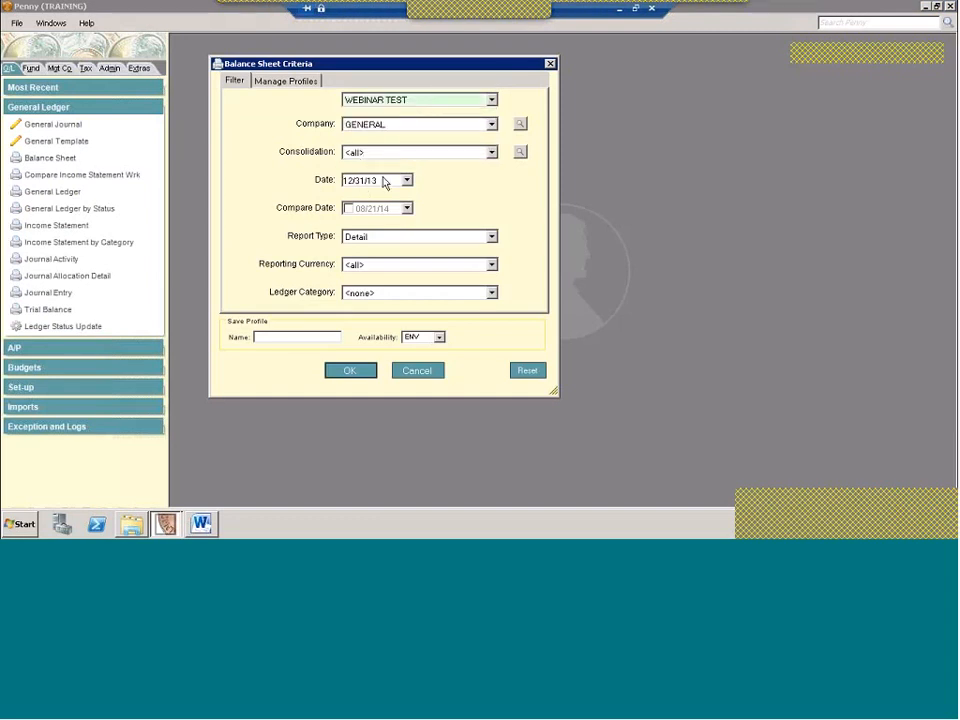
mouse_move(520, 84)
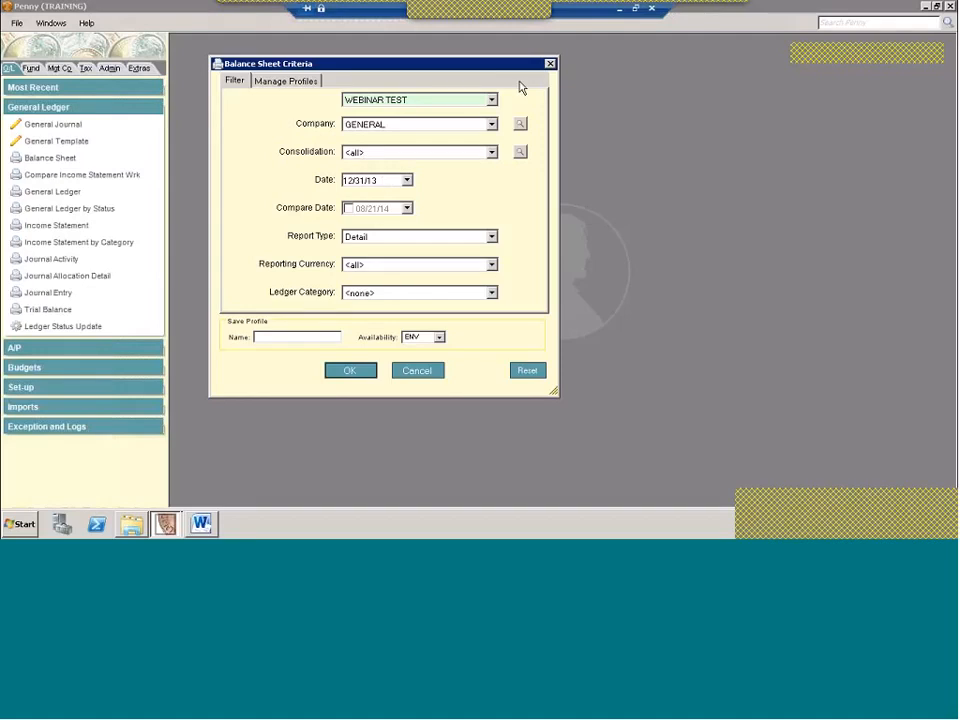
mouse_move(496, 112)
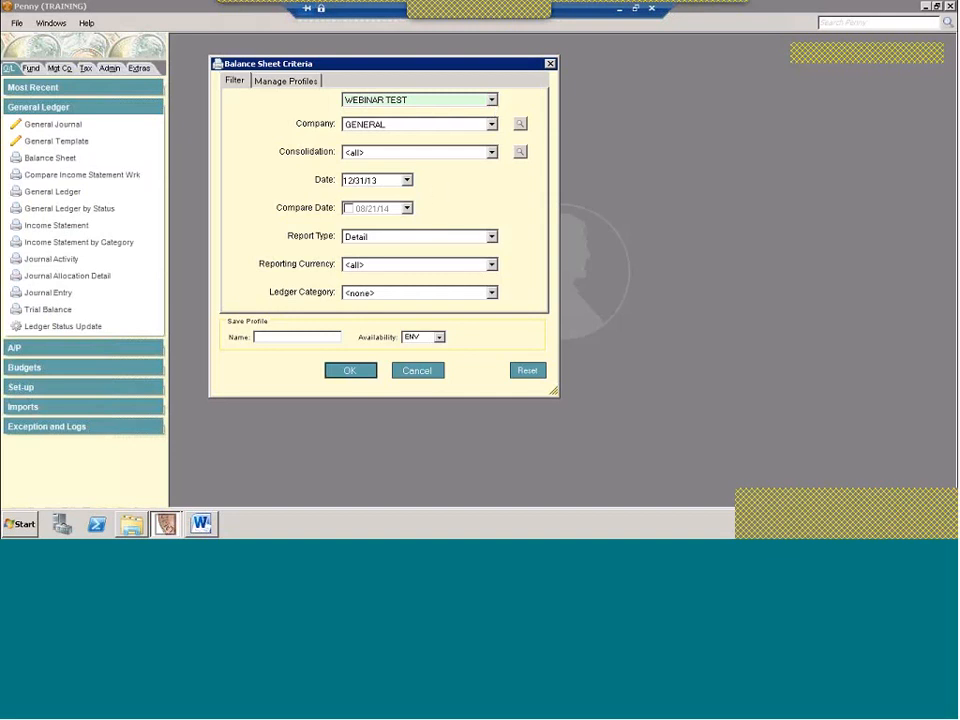
mouse_move(572, 318)
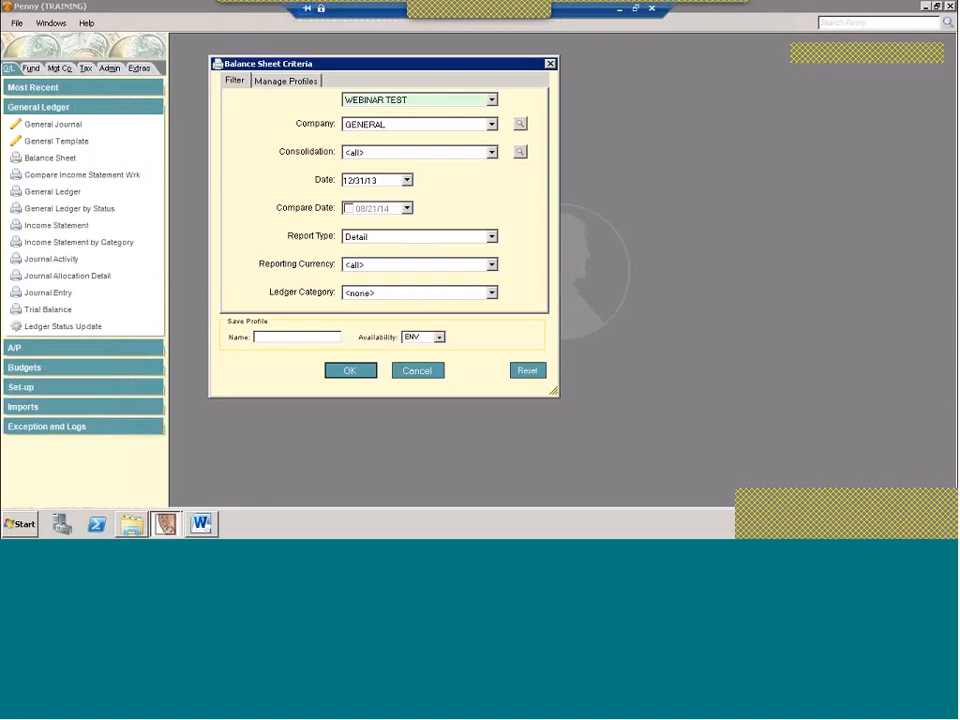
click(416, 370)
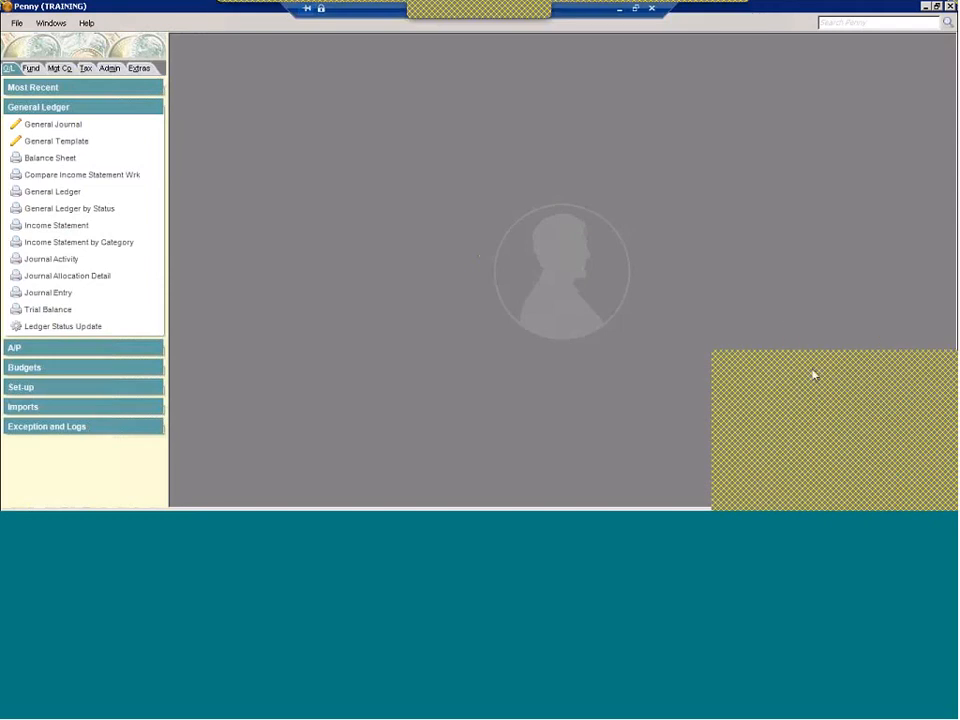
mouse_move(852, 248)
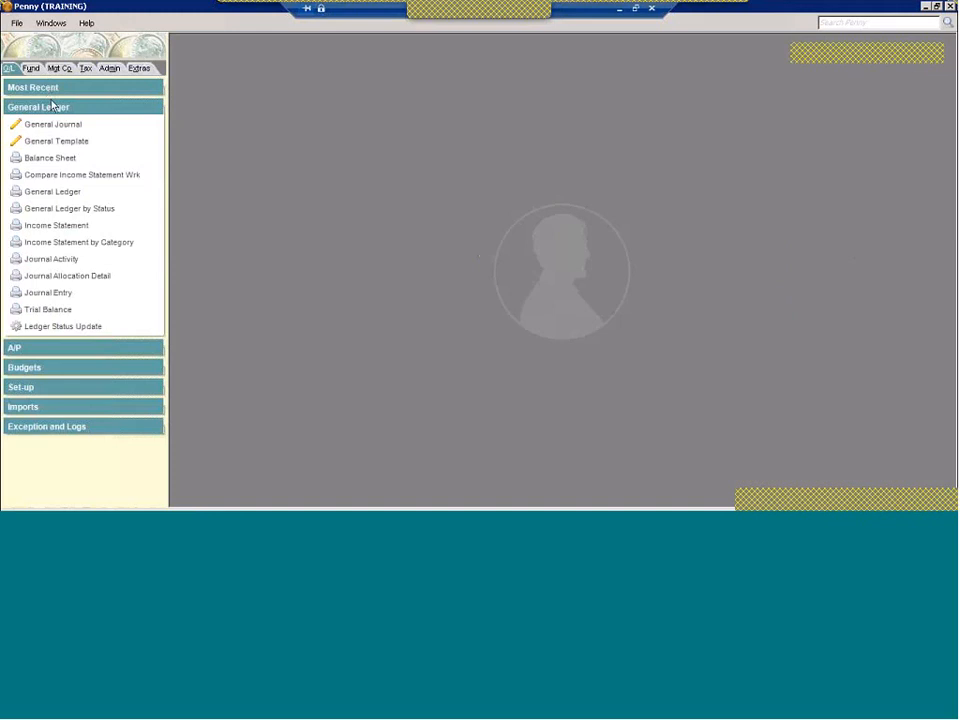
Collapse General Ledger and move to the utilities module with Batch Reporting expanded
click(40, 108)
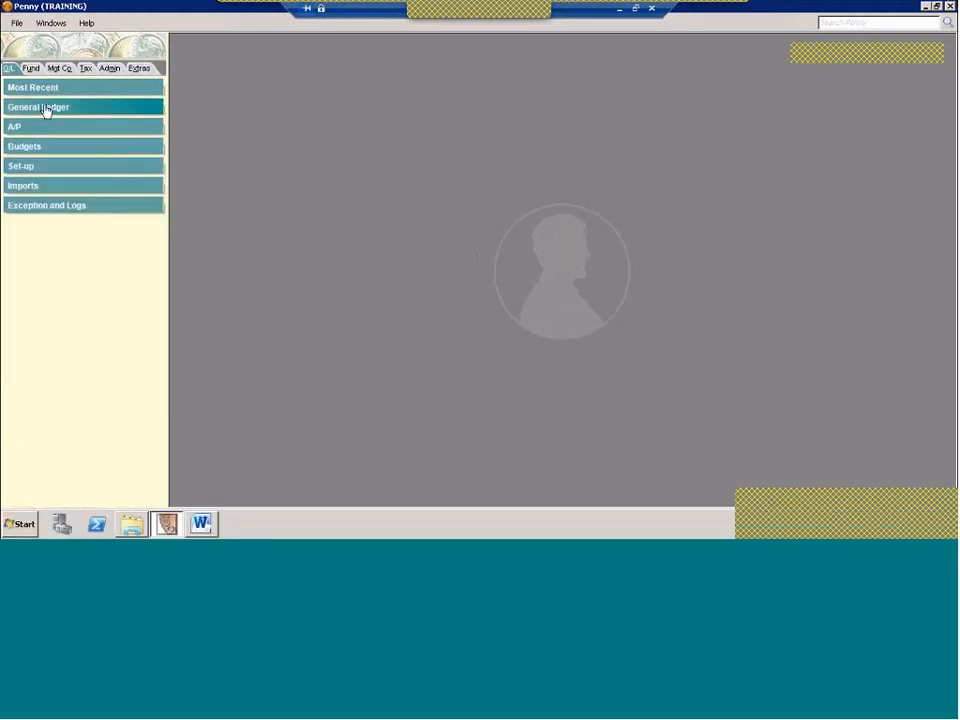
click(108, 68)
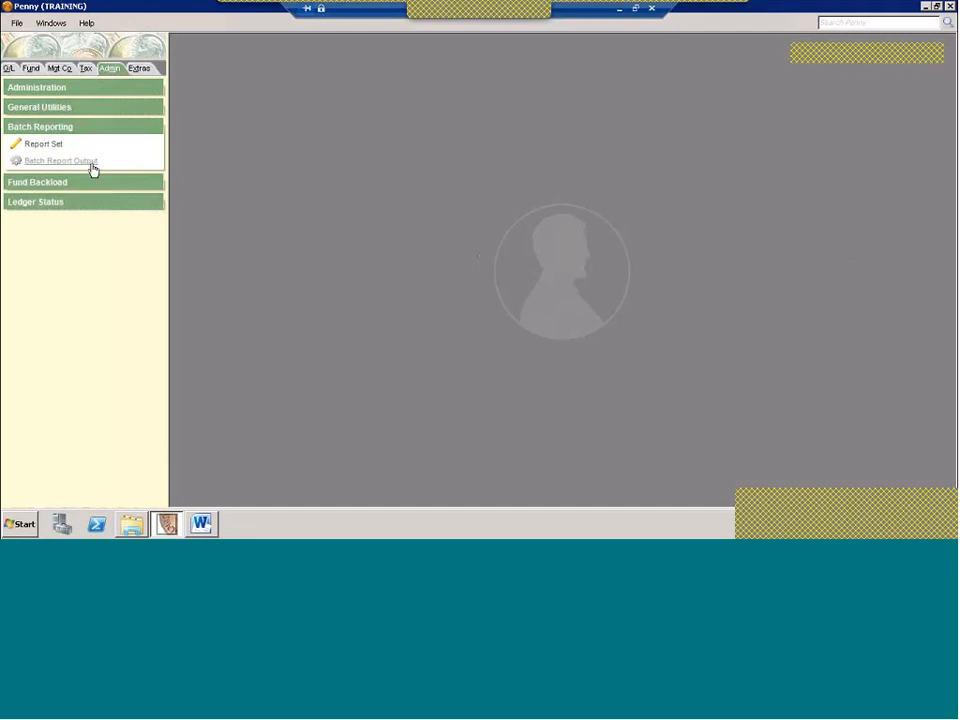
mouse_move(44, 144)
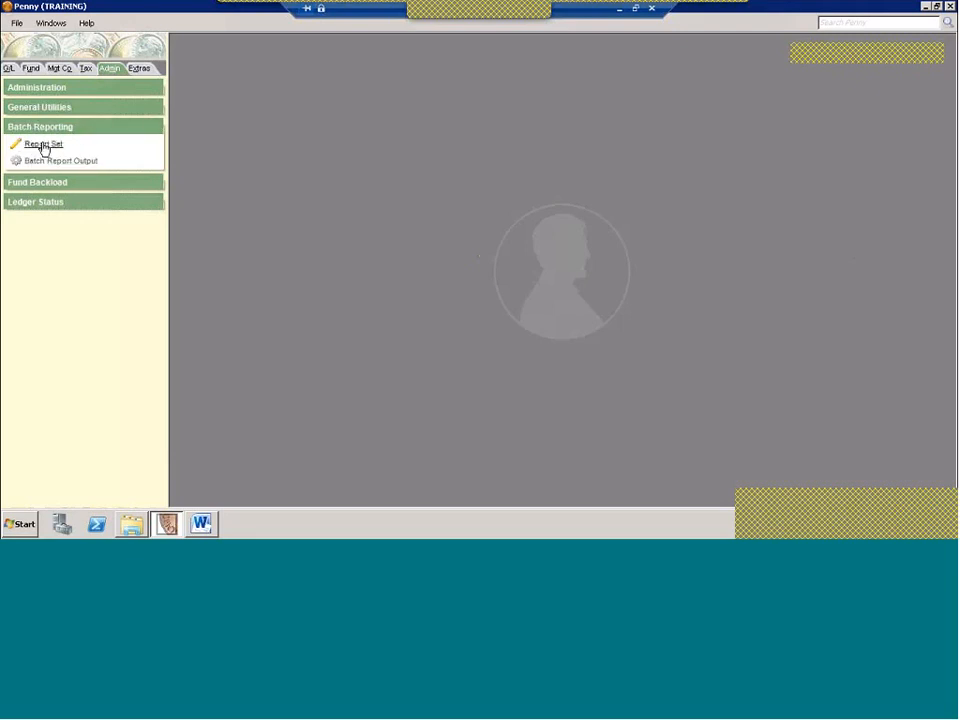
Open the Month End Package report set and start adding a new report detail
click(44, 144)
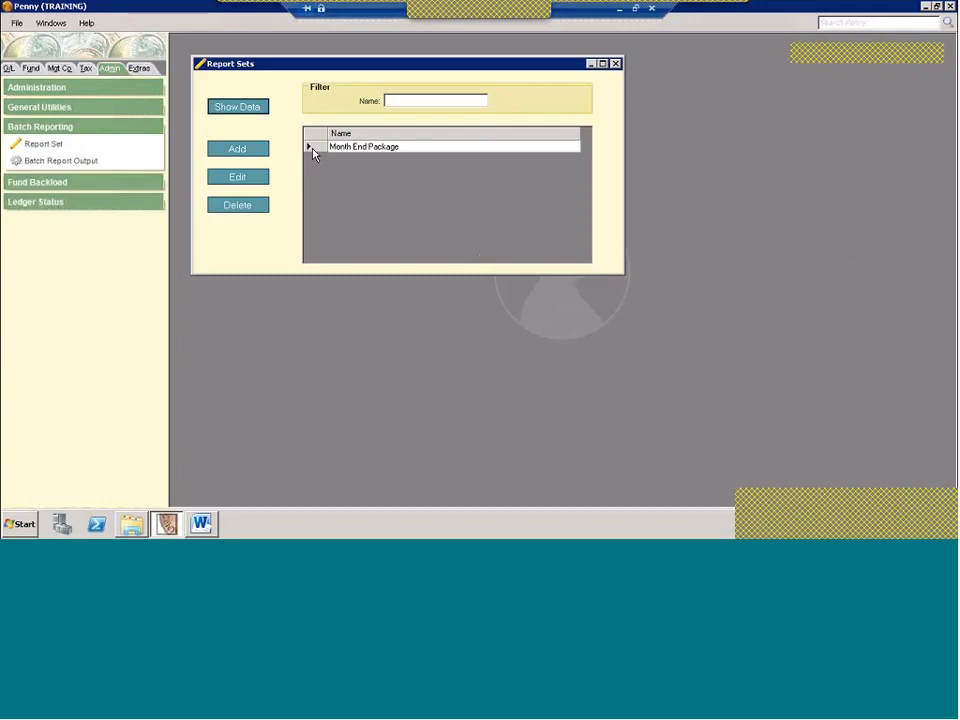
mouse_move(320, 152)
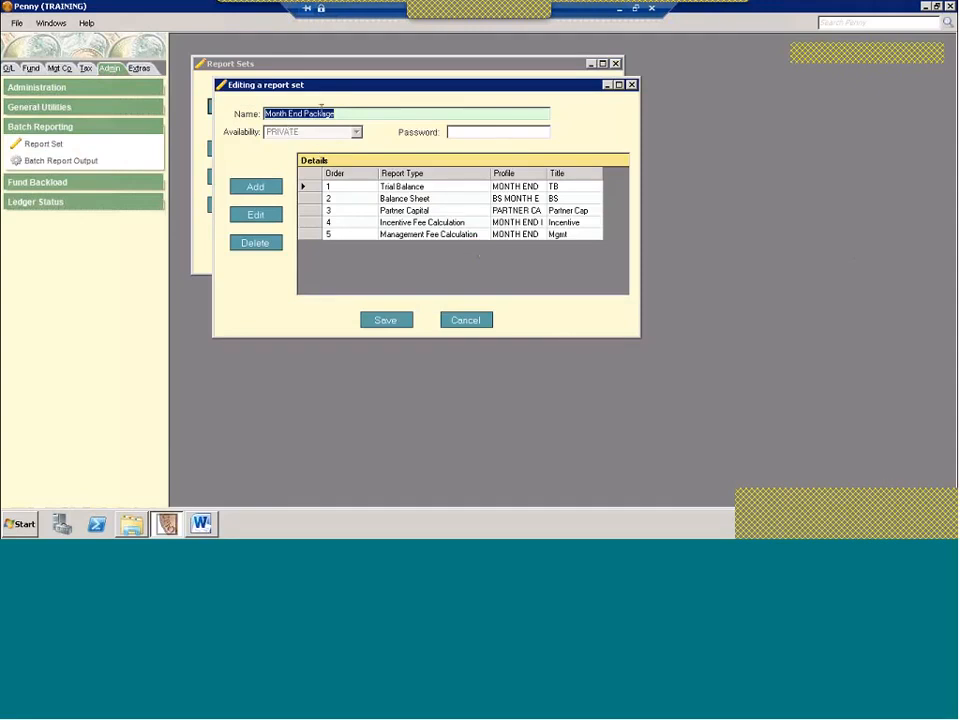
mouse_move(340, 138)
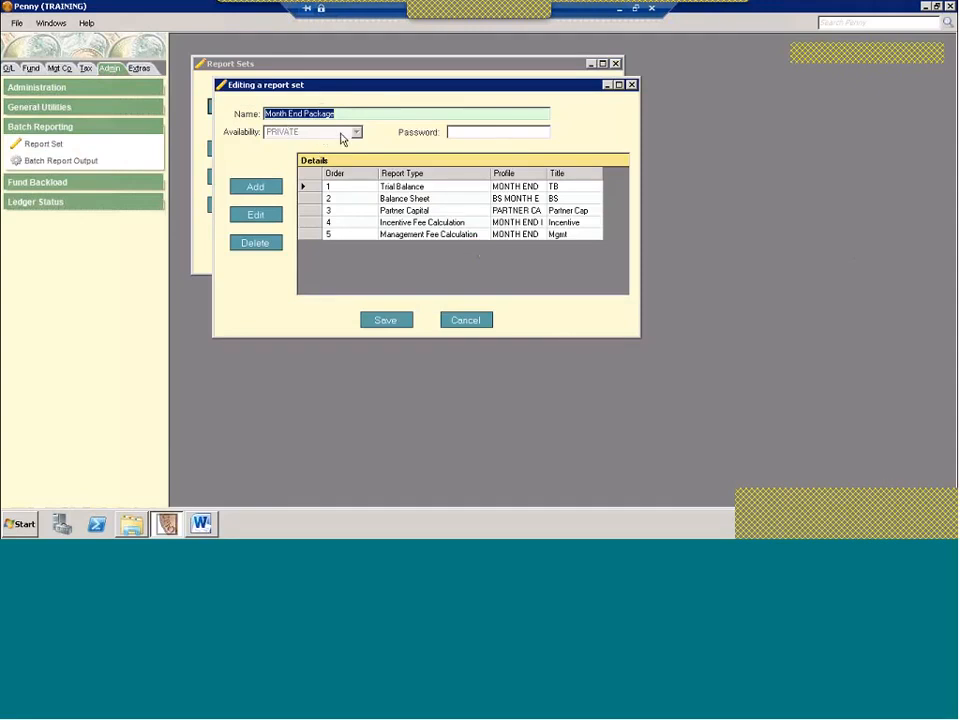
mouse_move(312, 132)
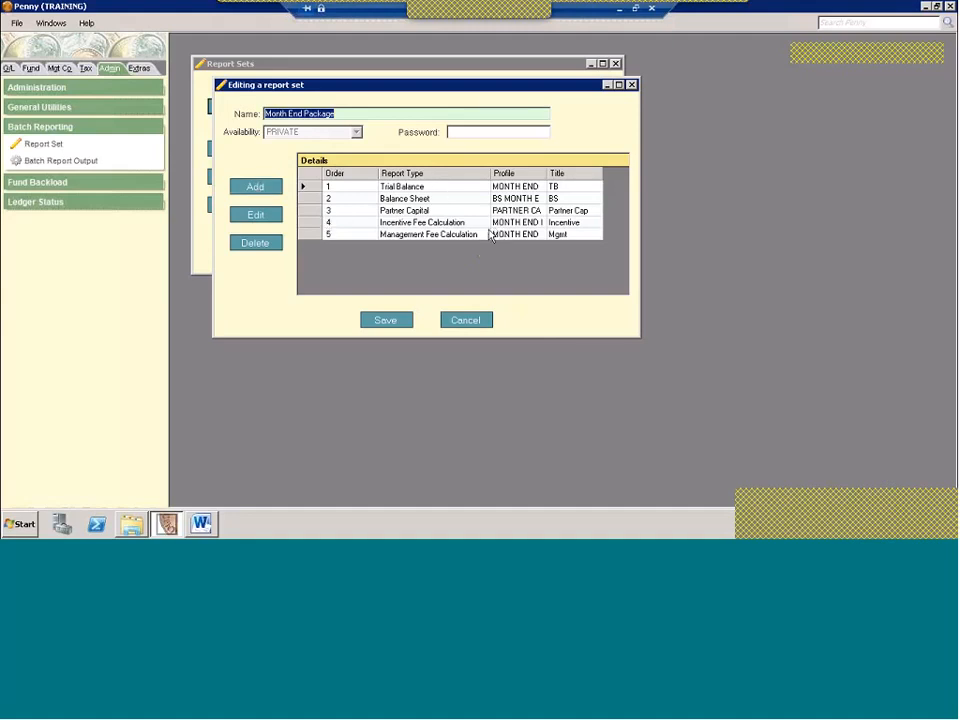
mouse_move(448, 204)
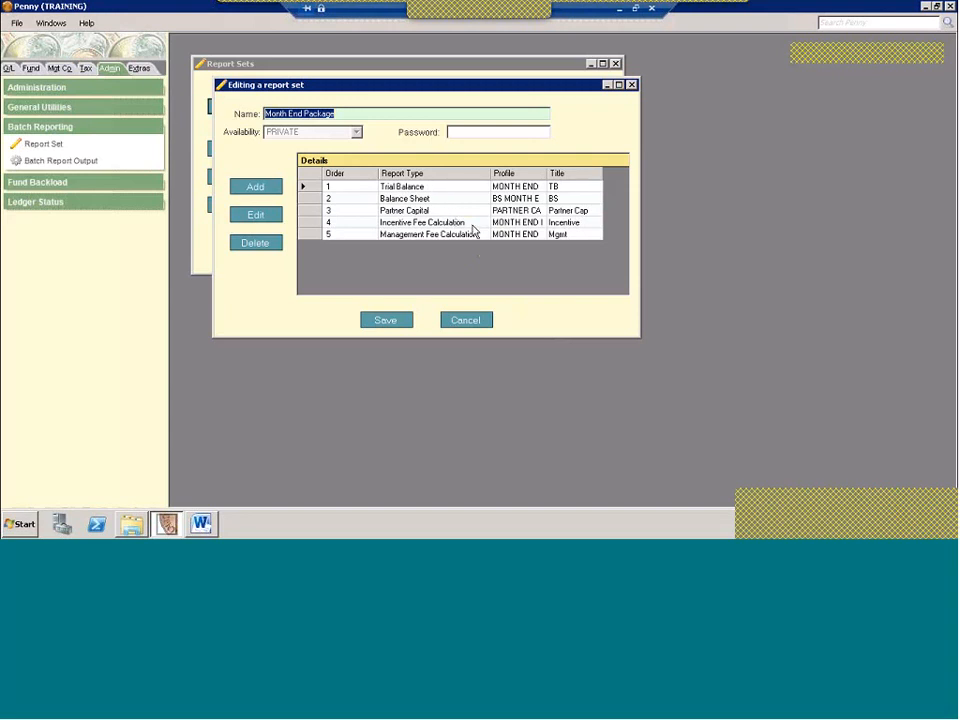
mouse_move(390, 244)
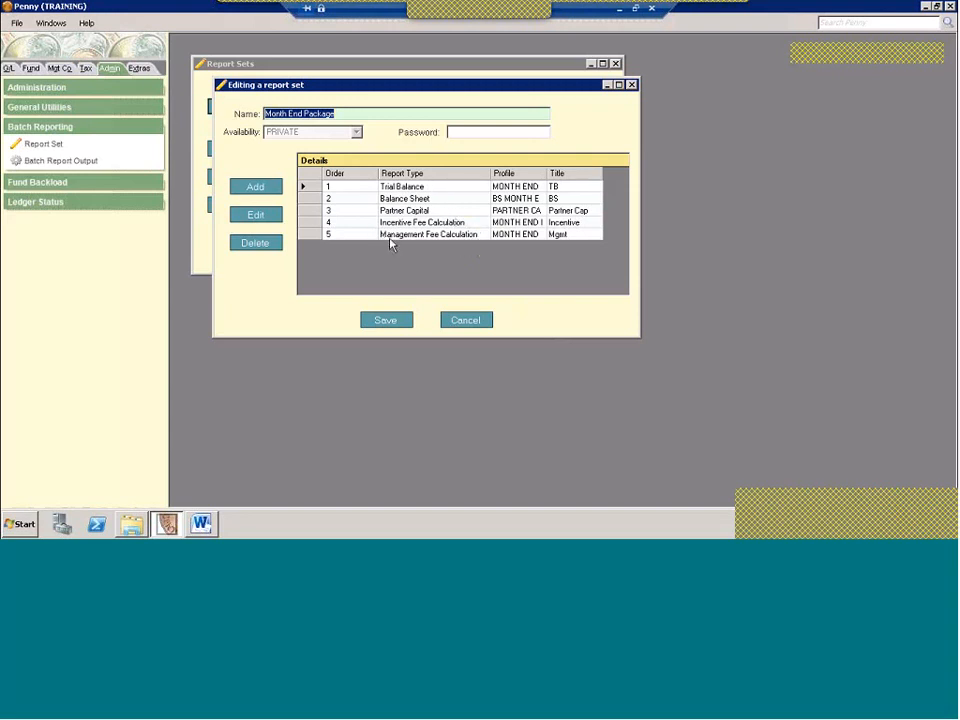
mouse_move(492, 240)
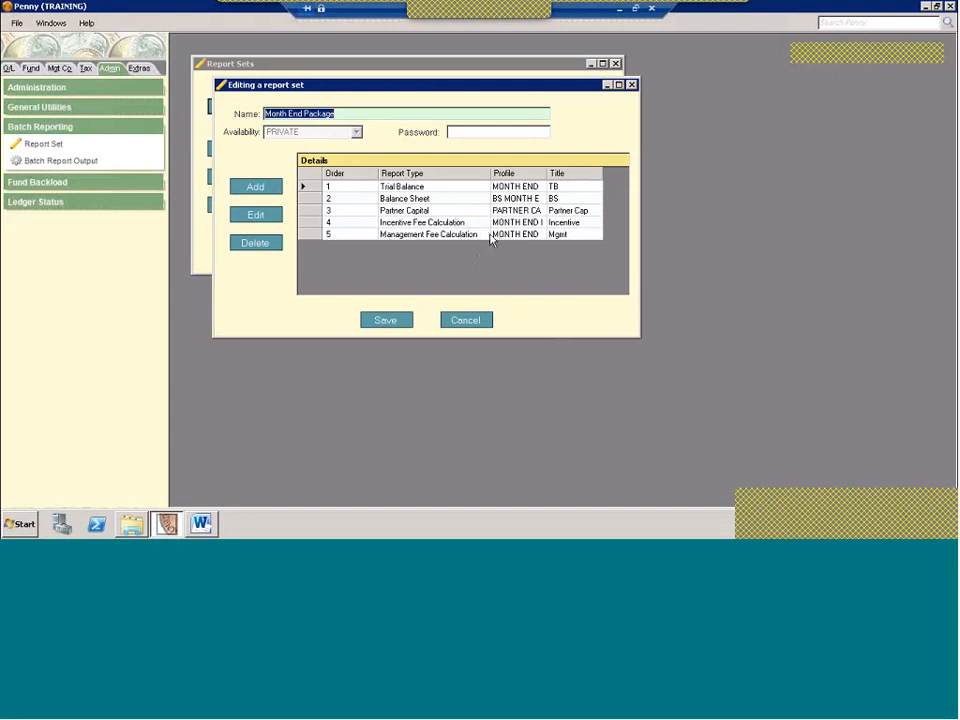
click(256, 188)
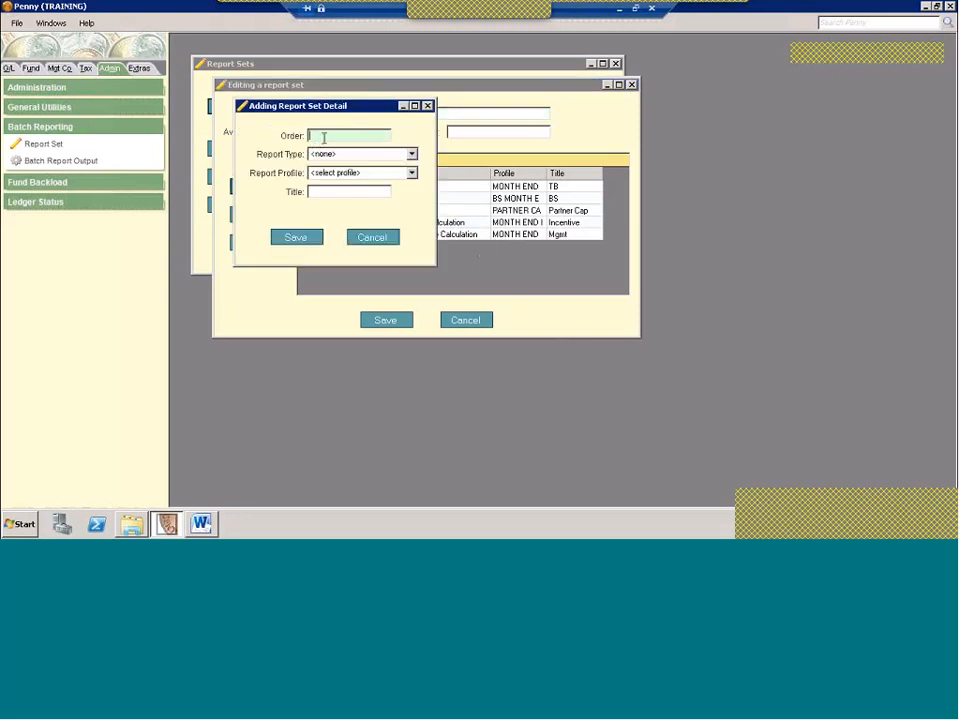
Pick Trial Balance as the report type and review its available profiles
click(412, 152)
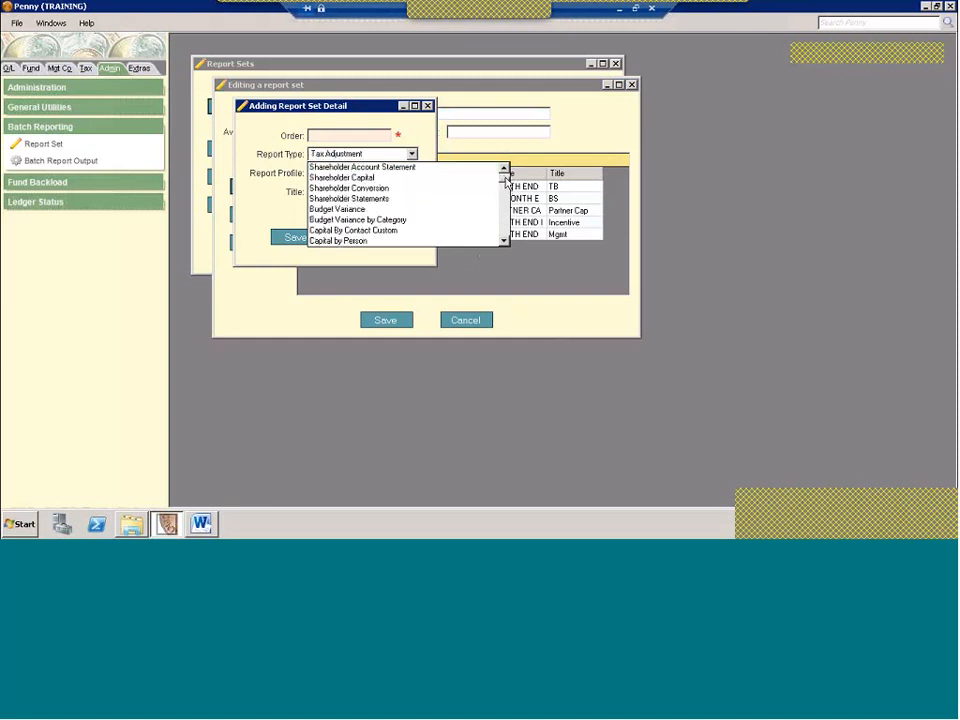
click(336, 166)
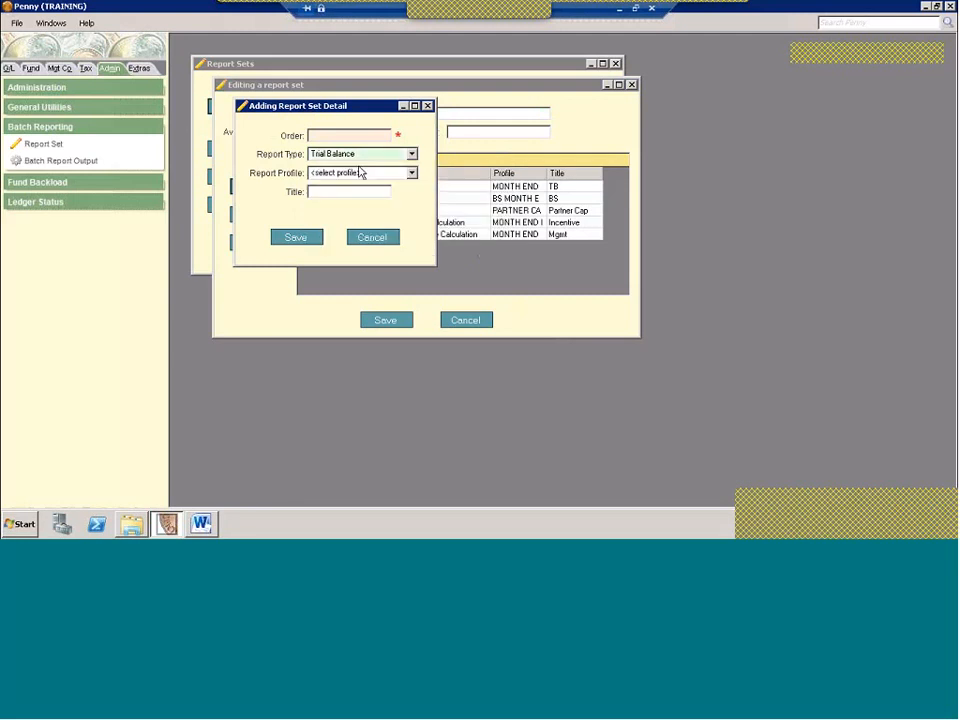
mouse_move(452, 182)
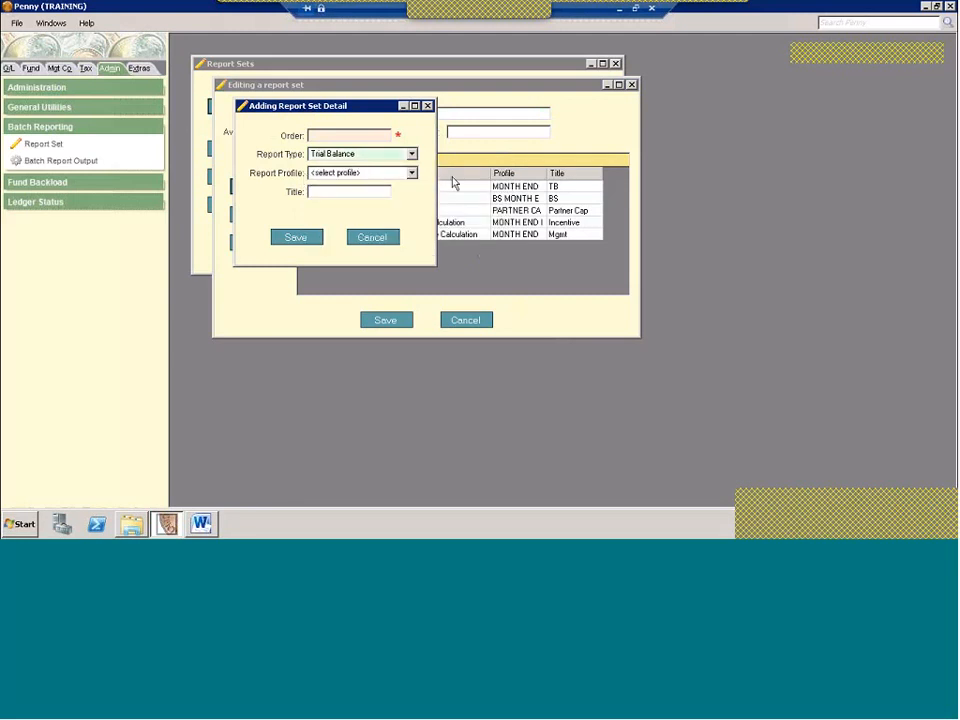
click(412, 172)
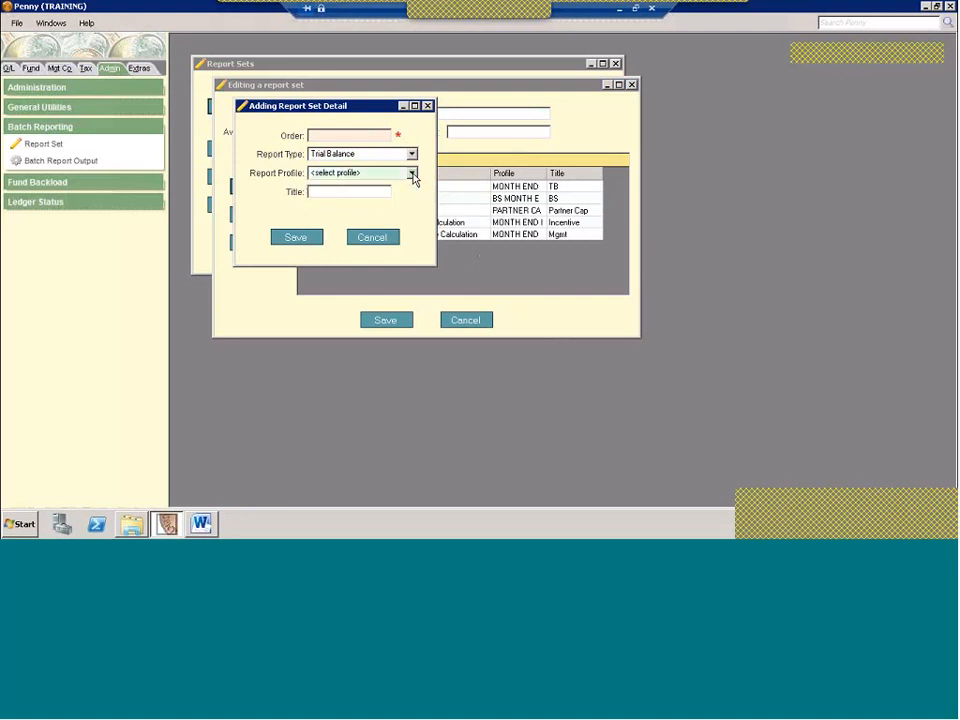
click(348, 192)
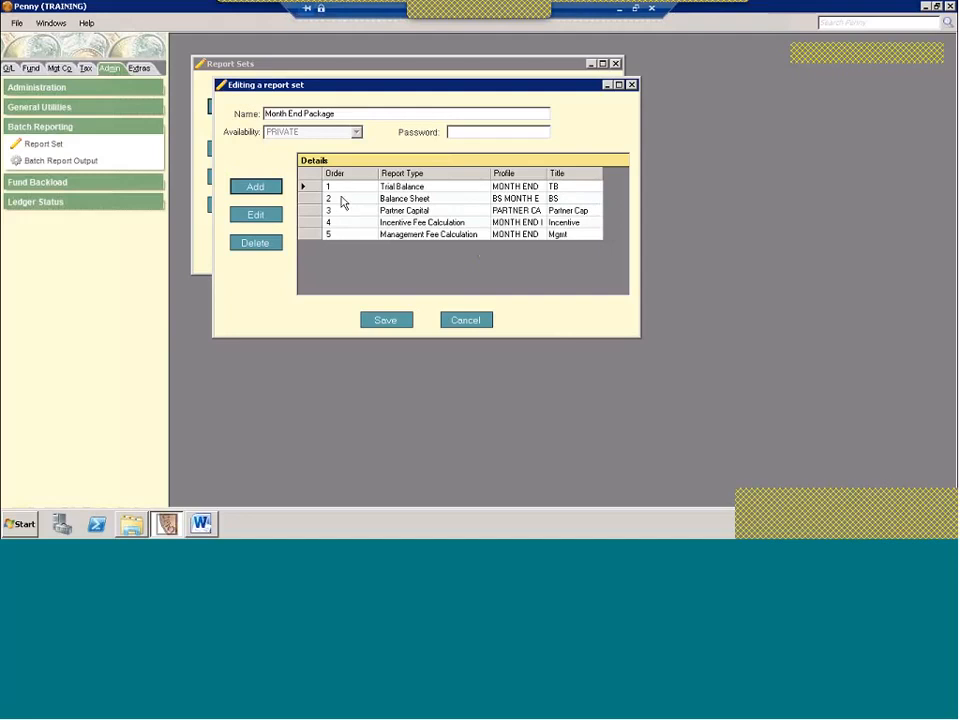
mouse_move(352, 232)
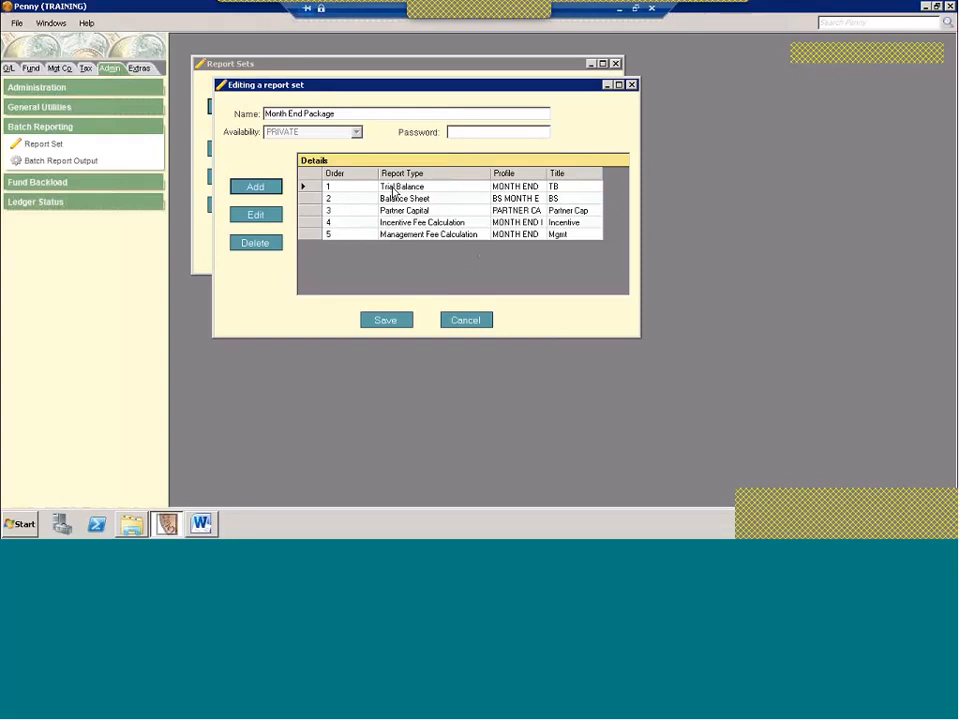
mouse_move(344, 216)
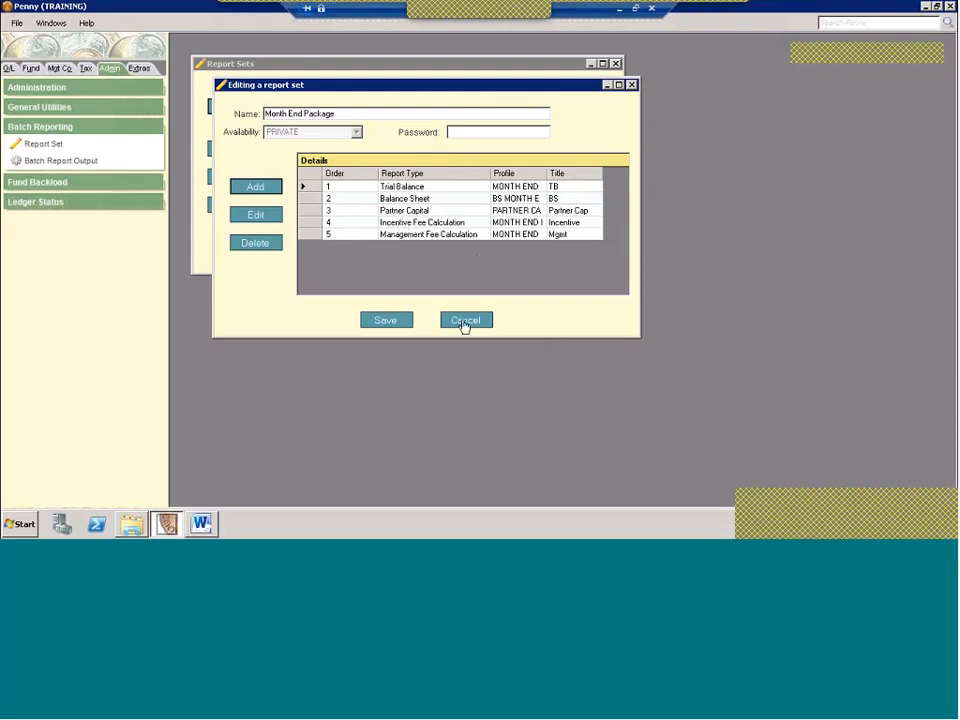
Cancel the report set, start a Batch Report Output saved as one file, named 'Webinar Test'
click(466, 320)
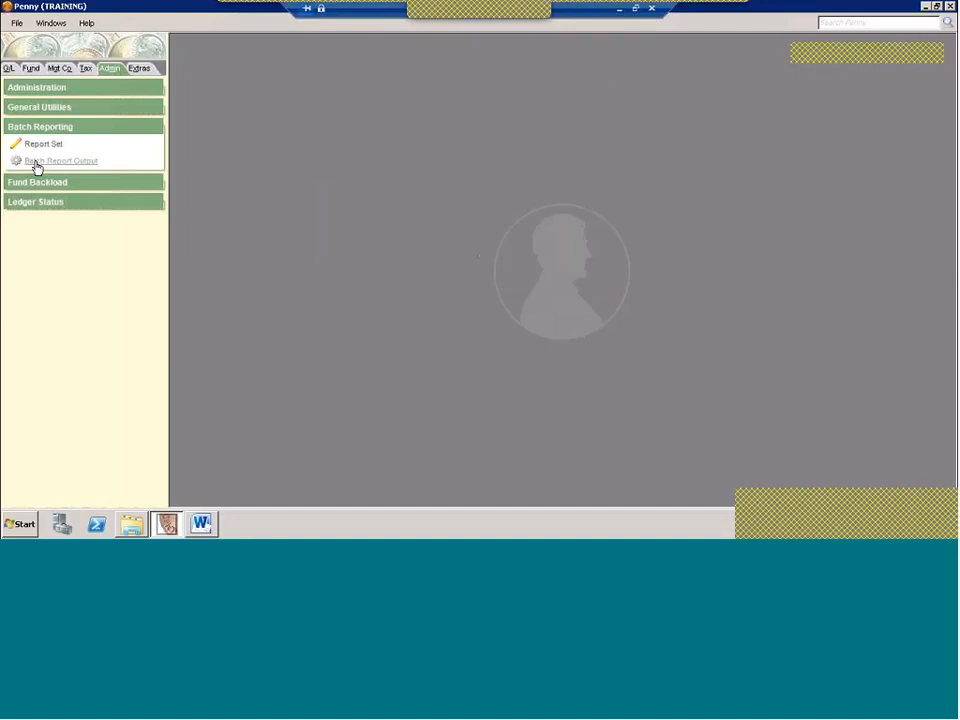
click(64, 160)
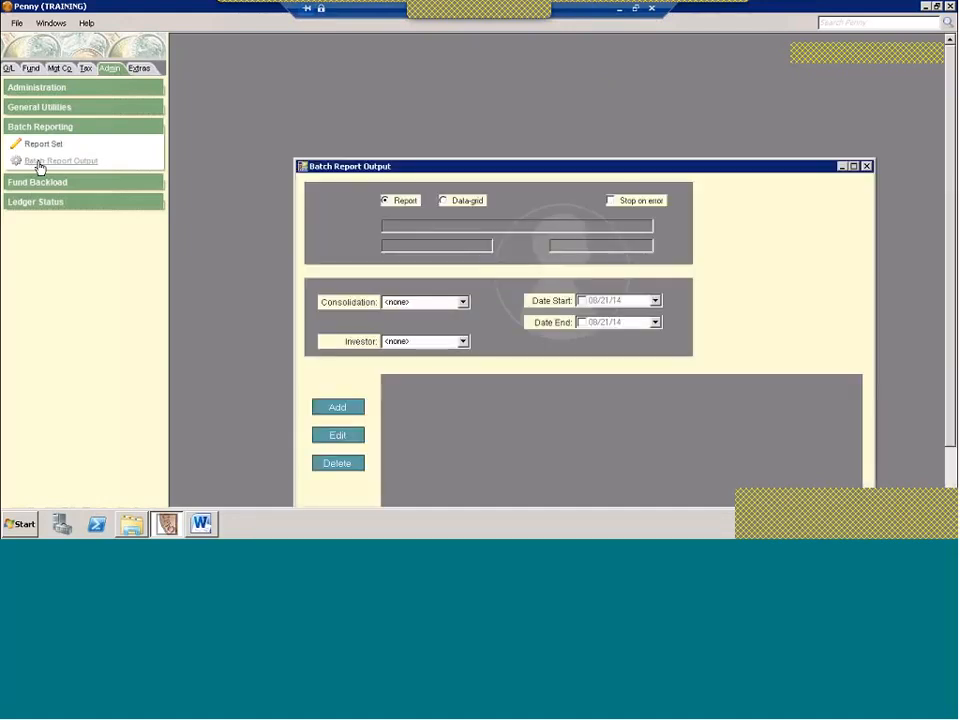
click(60, 160)
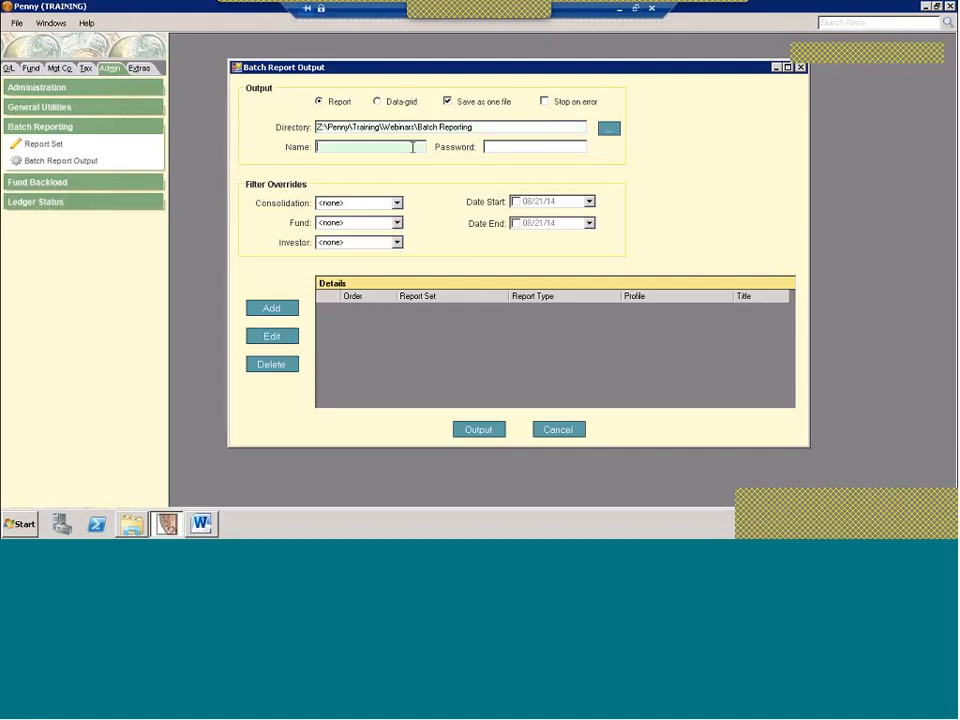
click(536, 148)
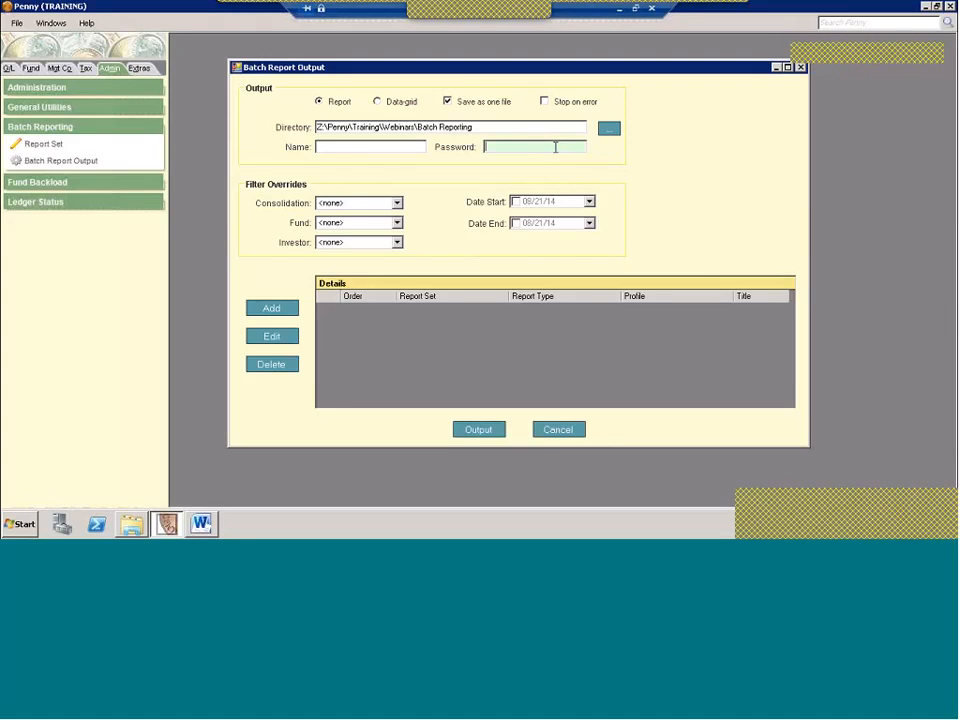
mouse_move(530, 138)
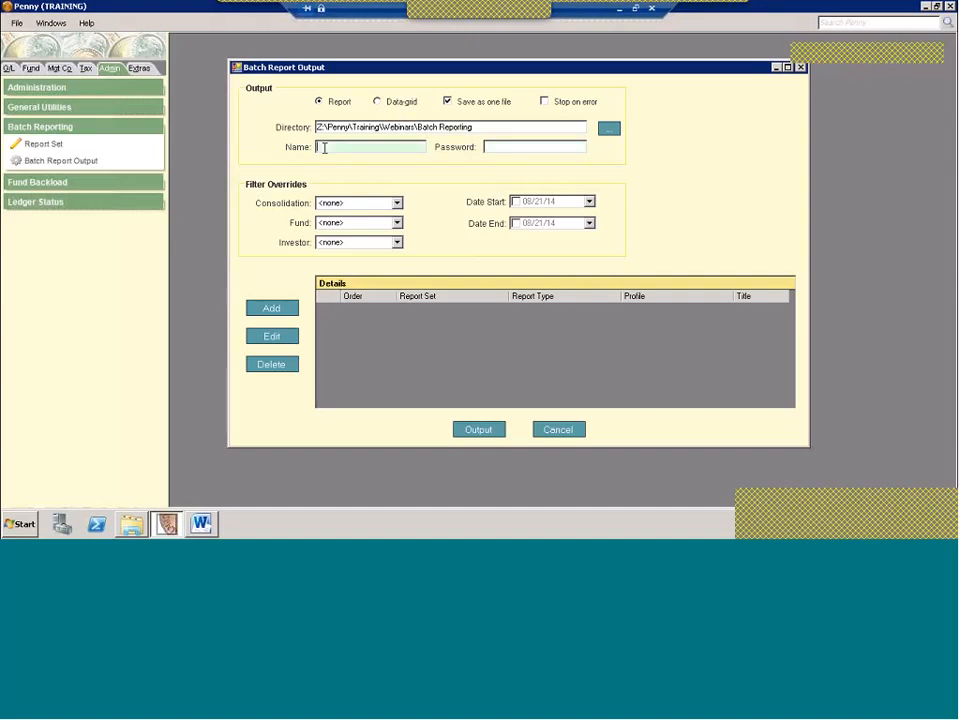
text(Webinar)
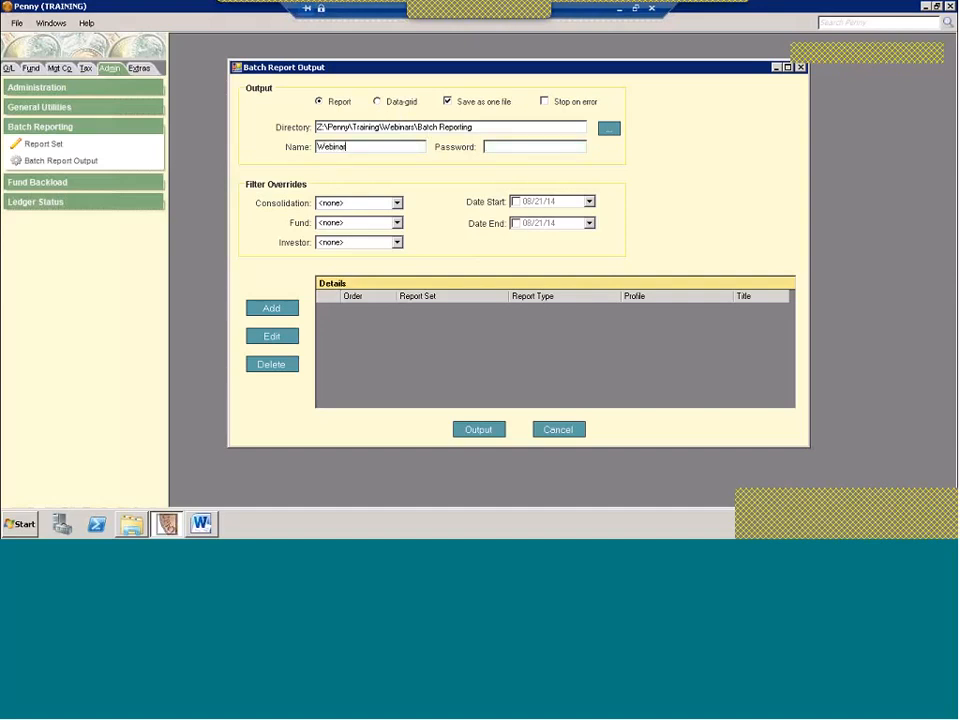
text(Test)
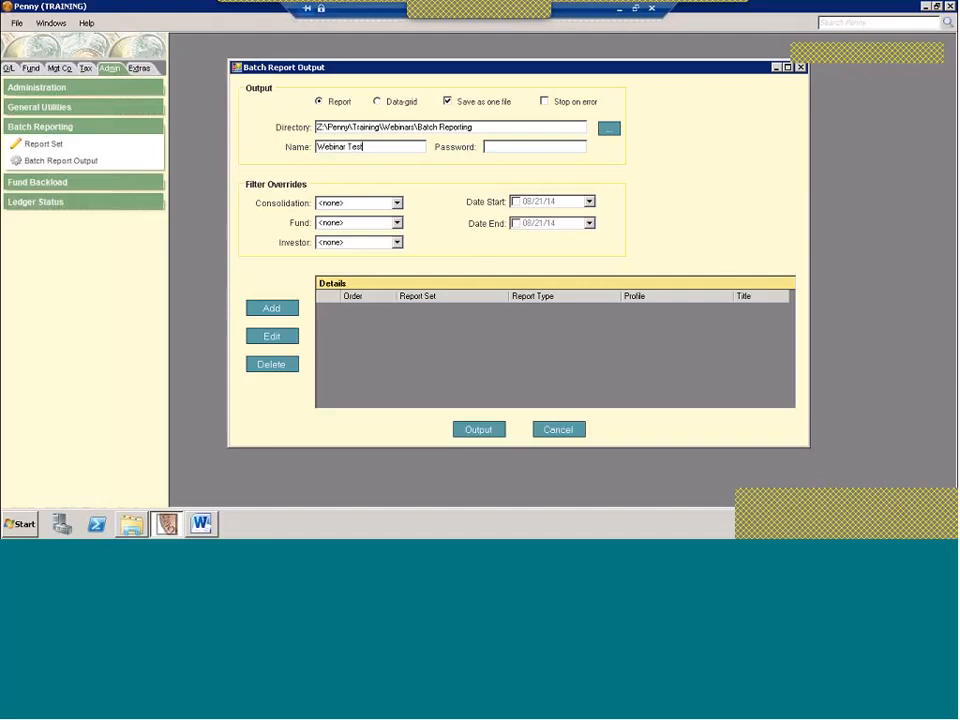
mouse_move(336, 296)
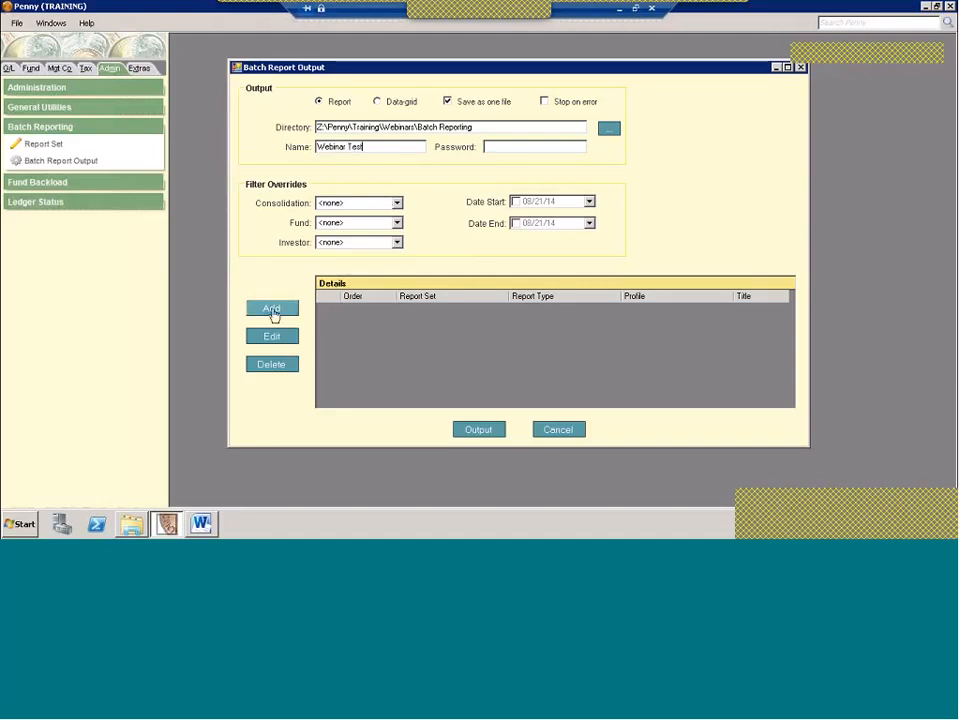
Add Month End Package as order 1, save it, and set the filter dates to 07/31/14
click(272, 308)
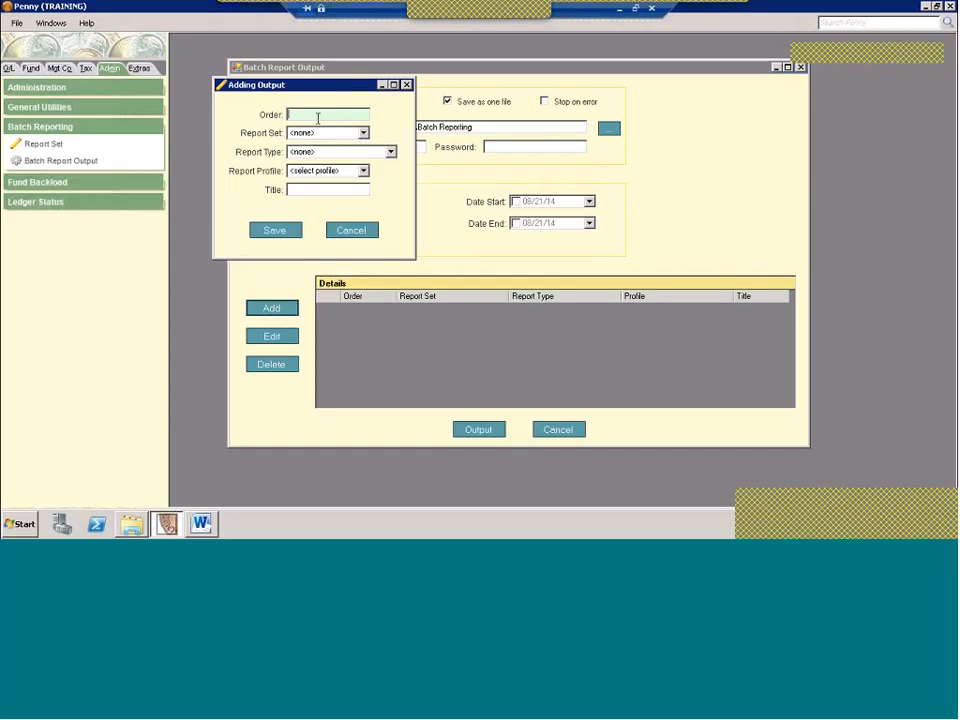
text(1)
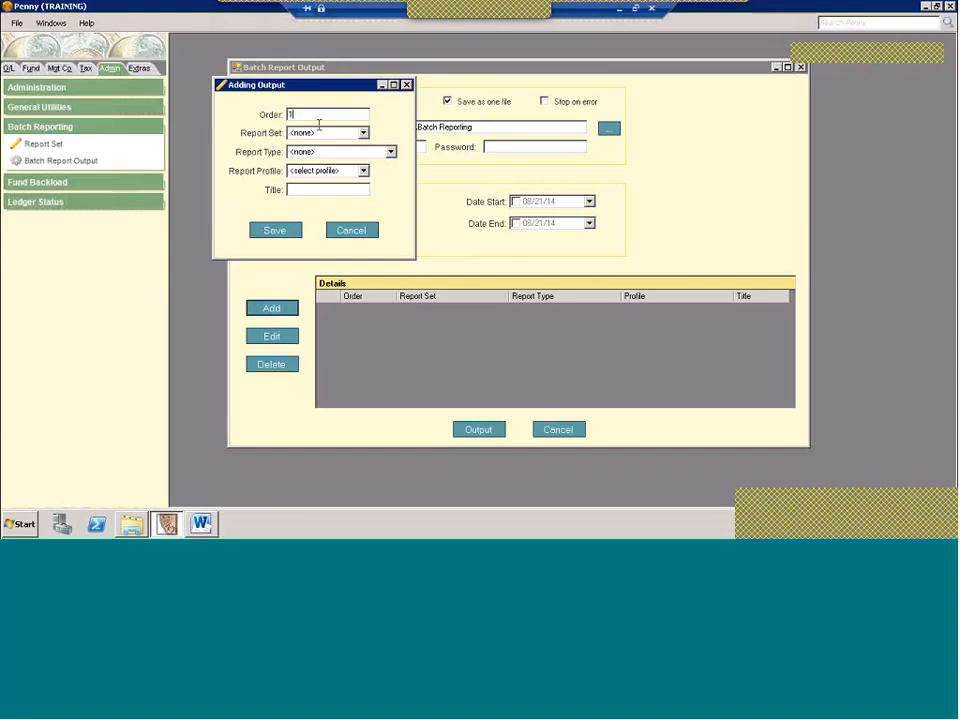
click(388, 152)
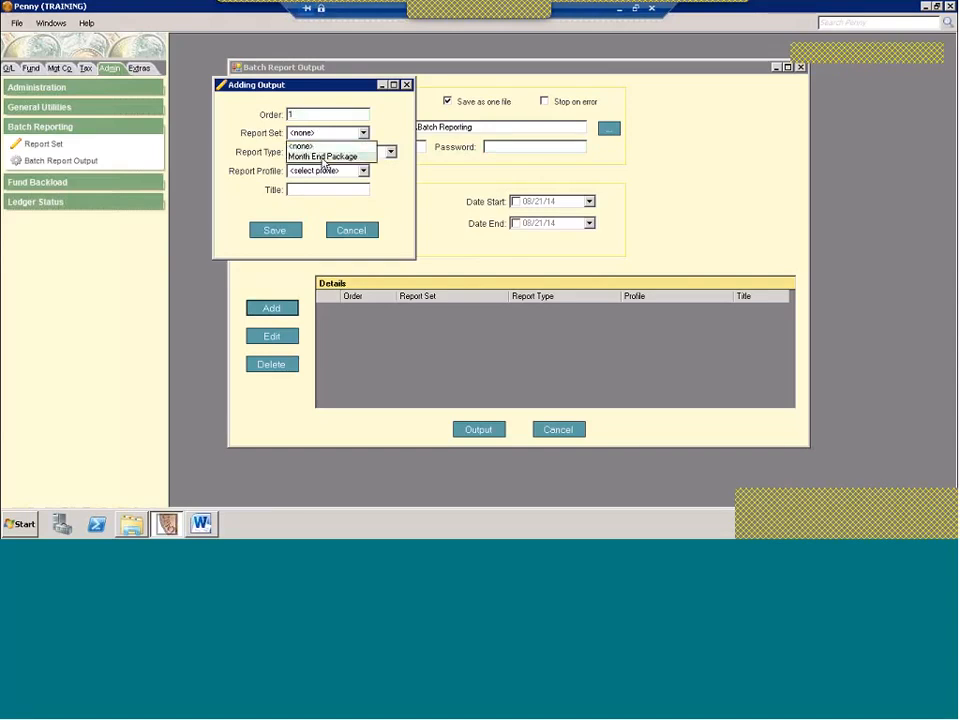
click(320, 156)
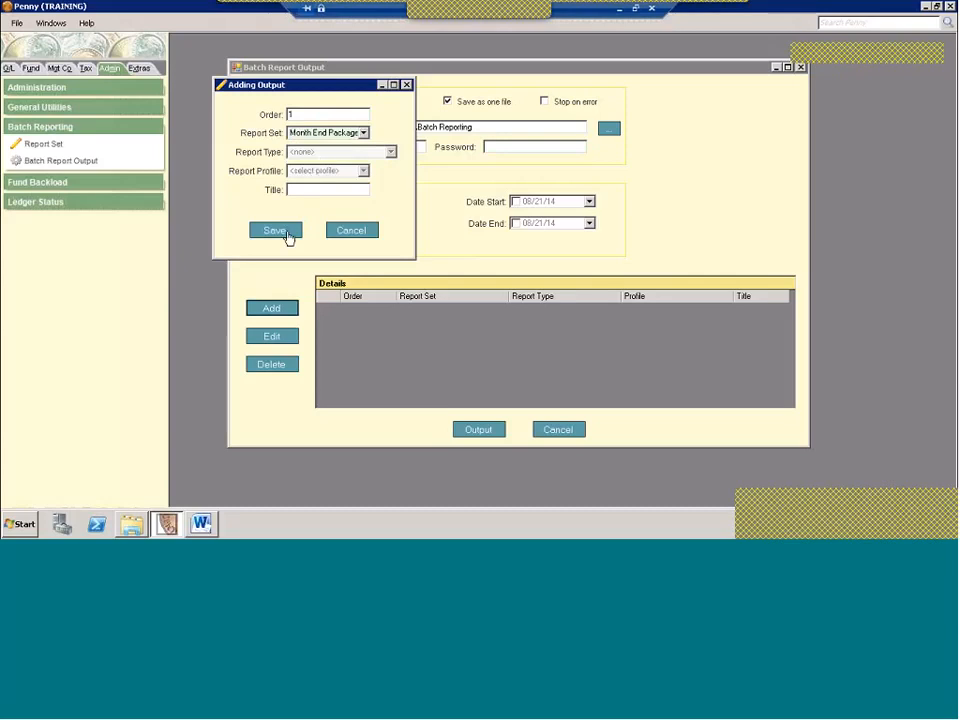
click(274, 230)
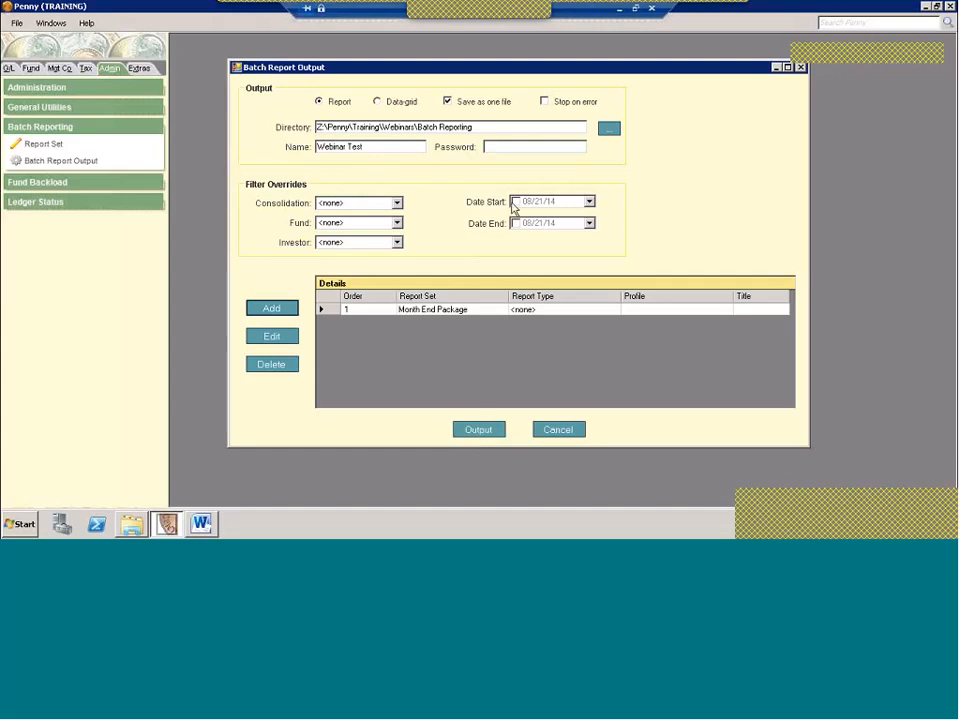
click(516, 200)
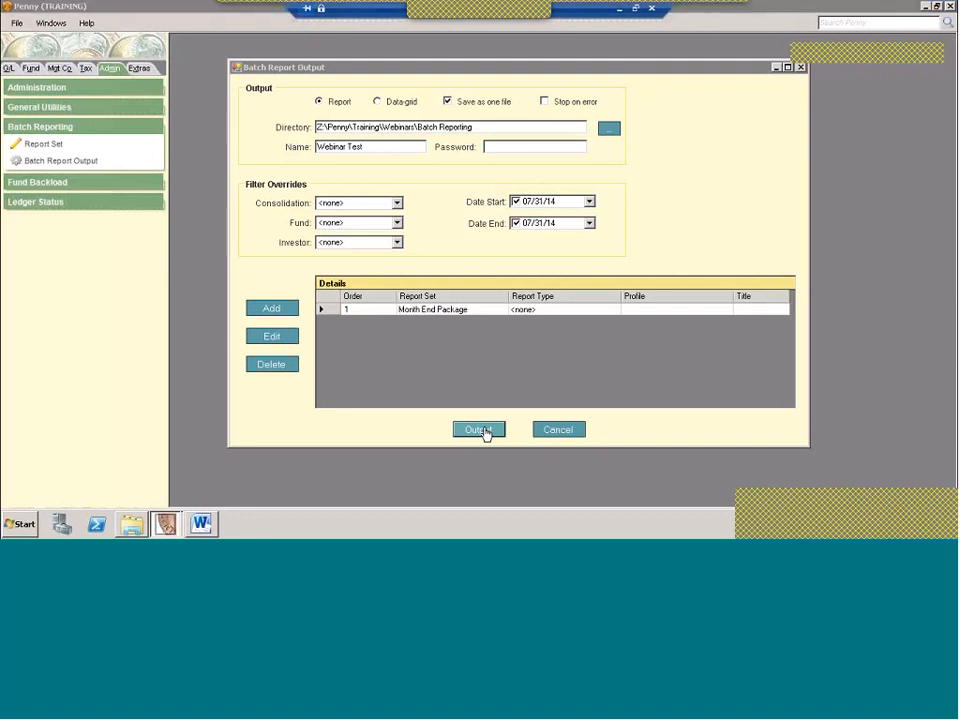
Run the batch output and dismiss the completion message, producing the Webinar Test PDF
click(478, 428)
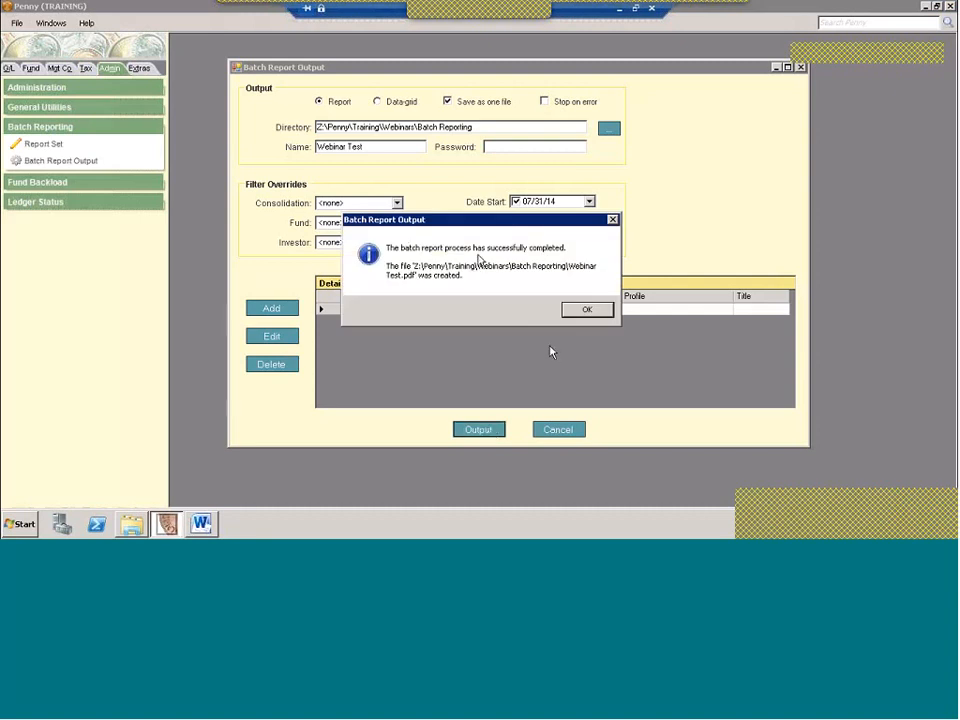
mouse_move(584, 318)
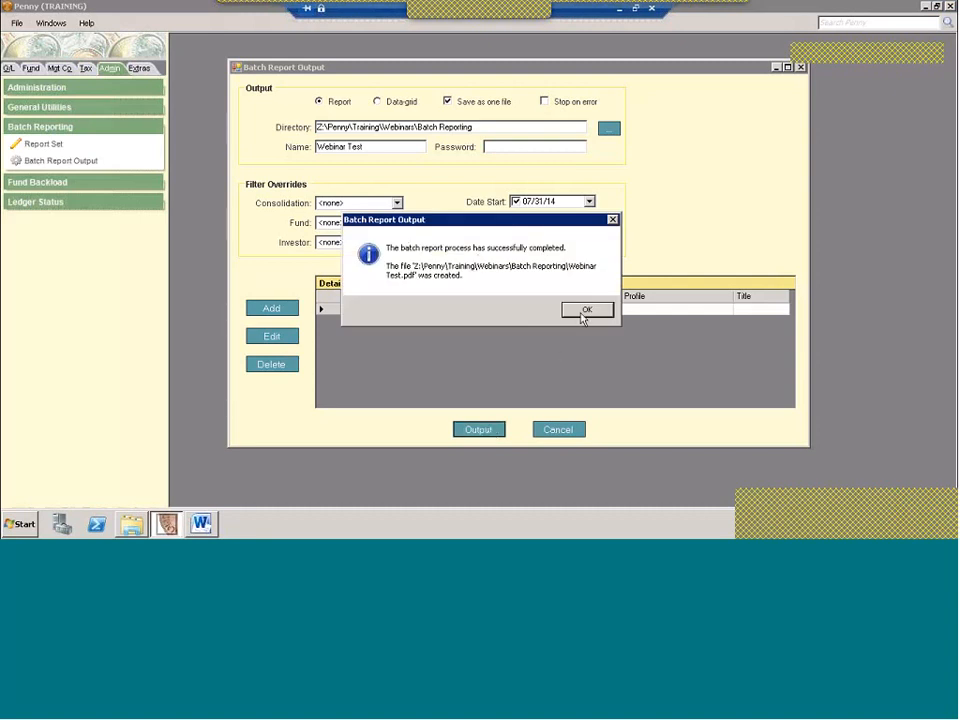
click(586, 308)
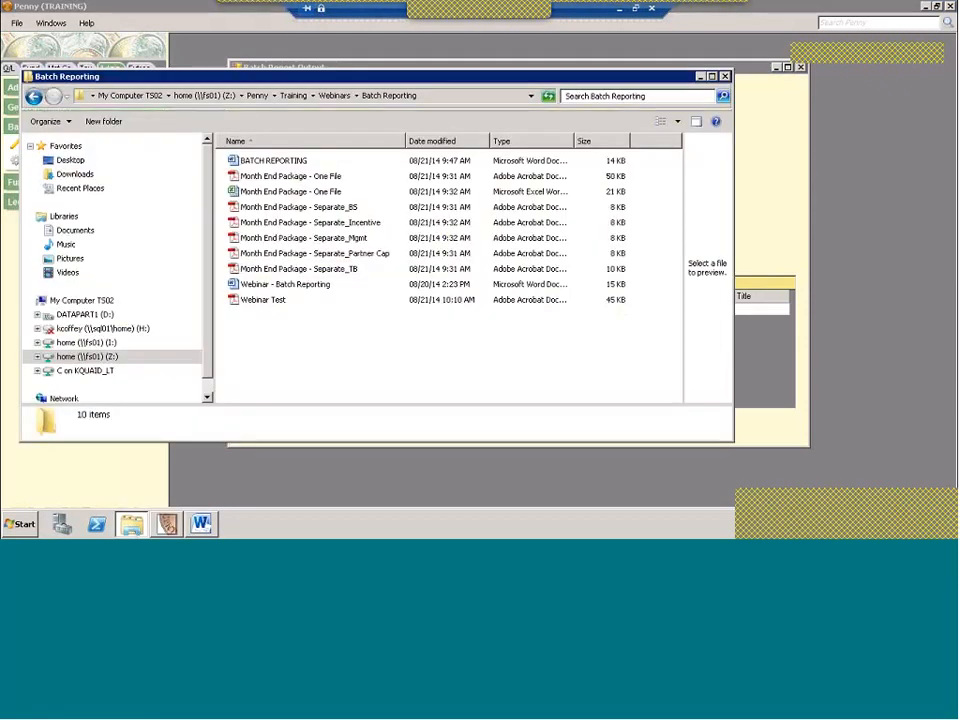
View the Webinar Test PDF, jumping to its Balance Sheet, Incentive Fee and management fee bookmarks
click(264, 300)
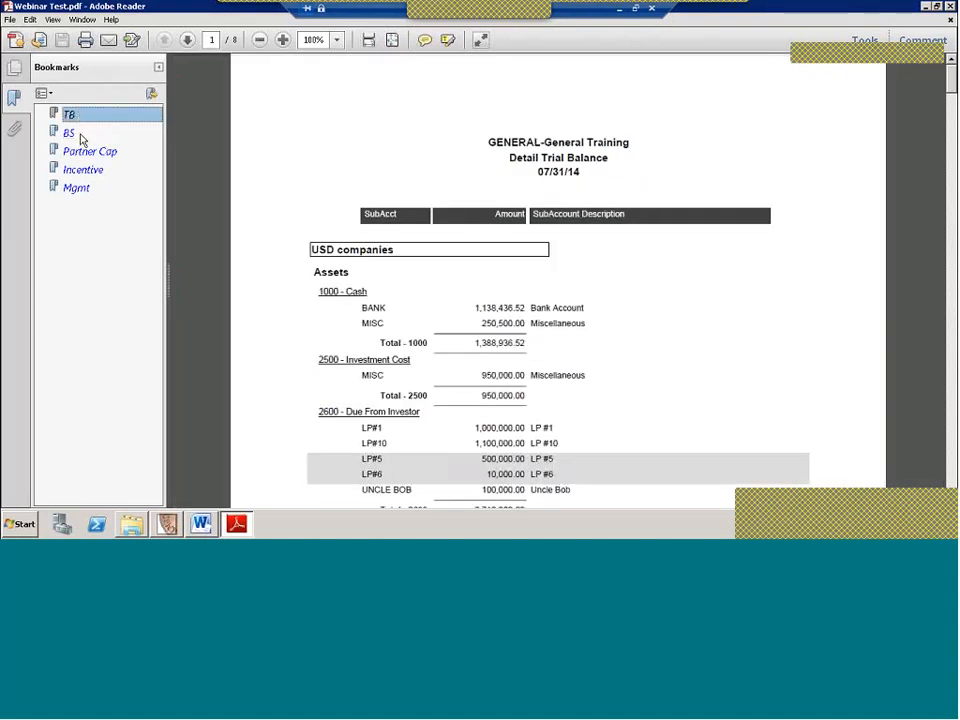
click(90, 152)
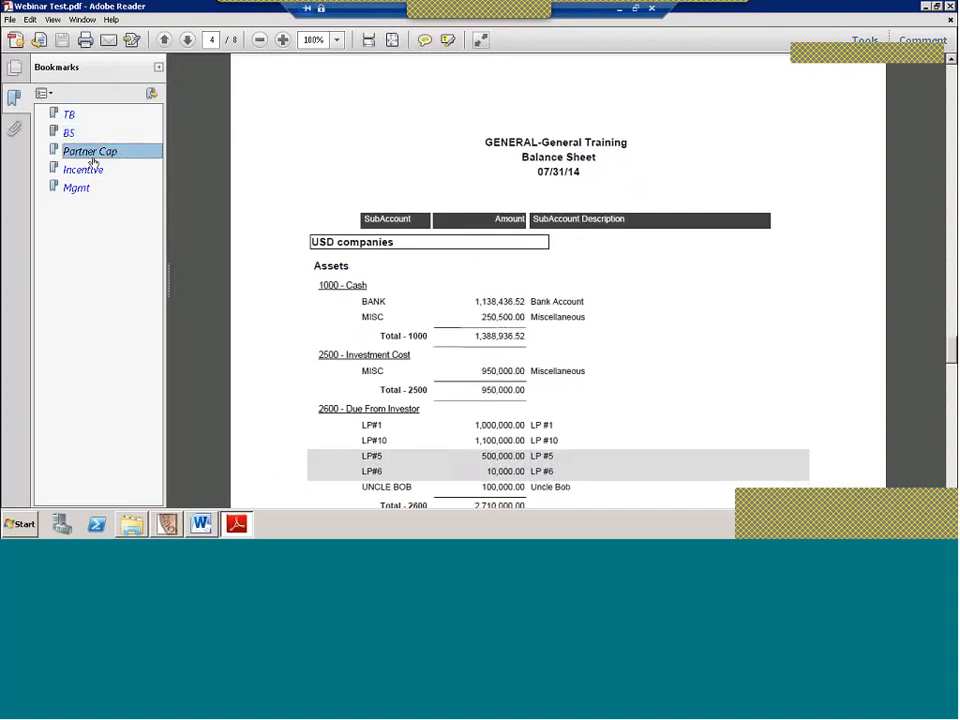
click(84, 168)
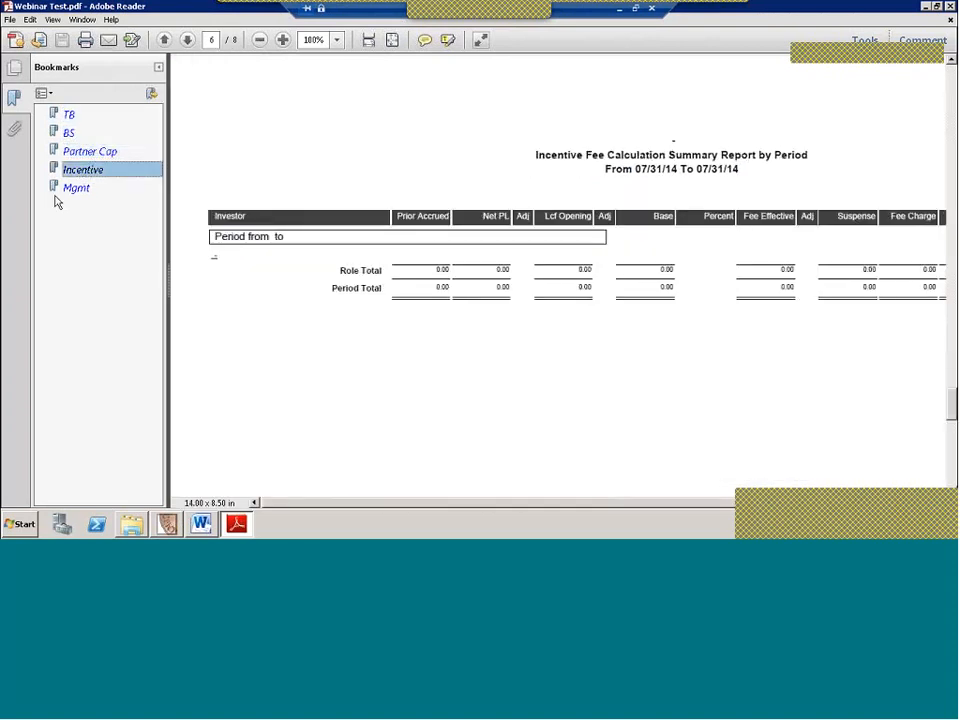
click(68, 112)
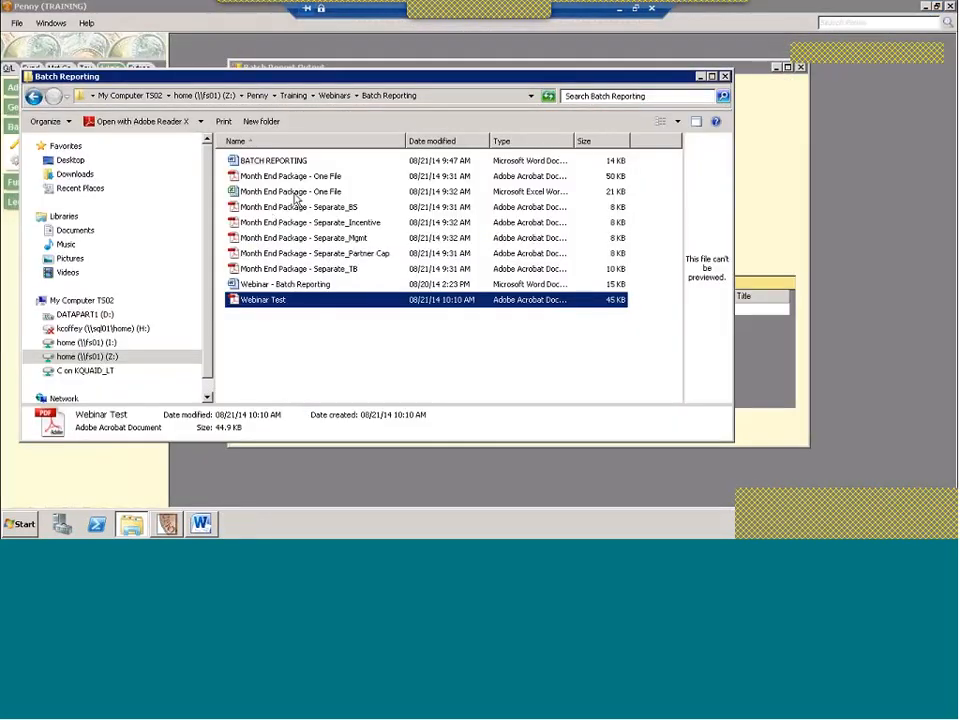
View the Month End Package - One File workbook, browsing its Partner Cap and other report sheets
click(290, 192)
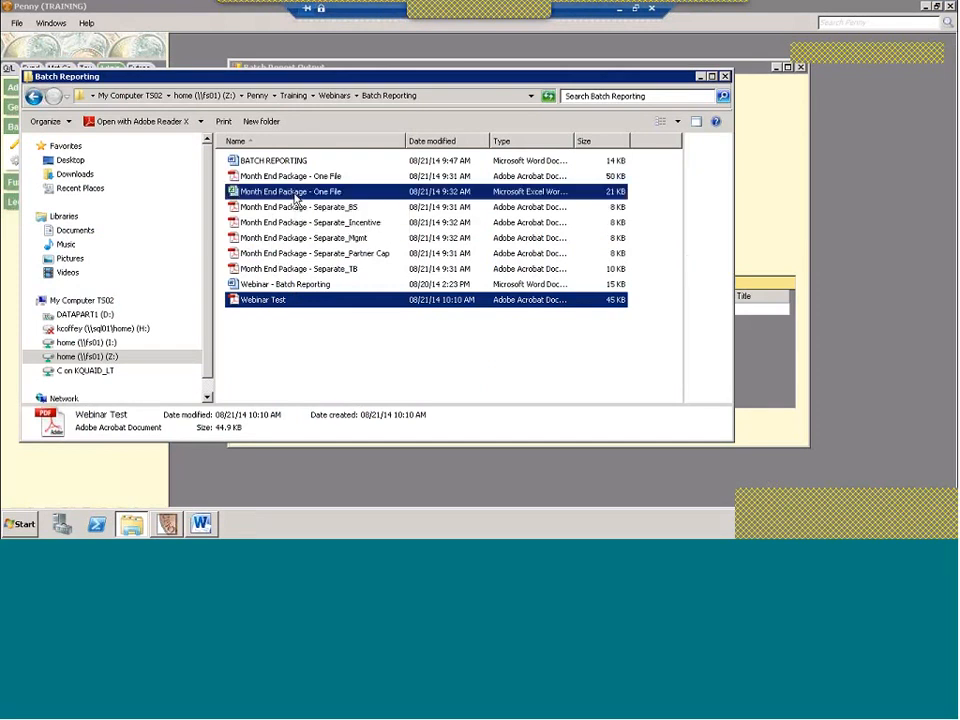
double_click(292, 192)
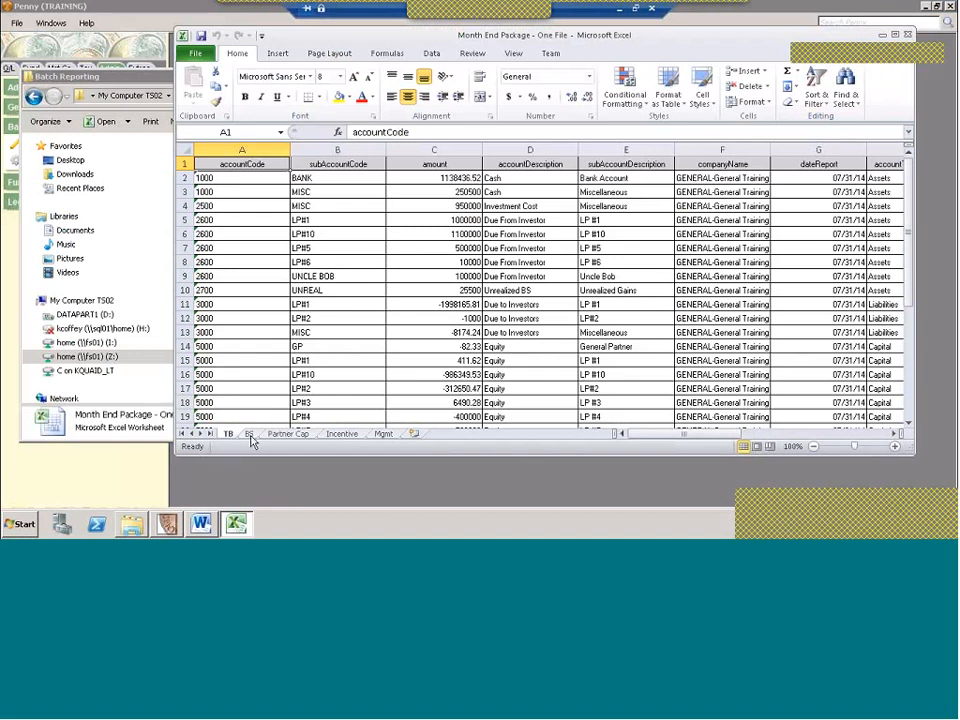
click(250, 434)
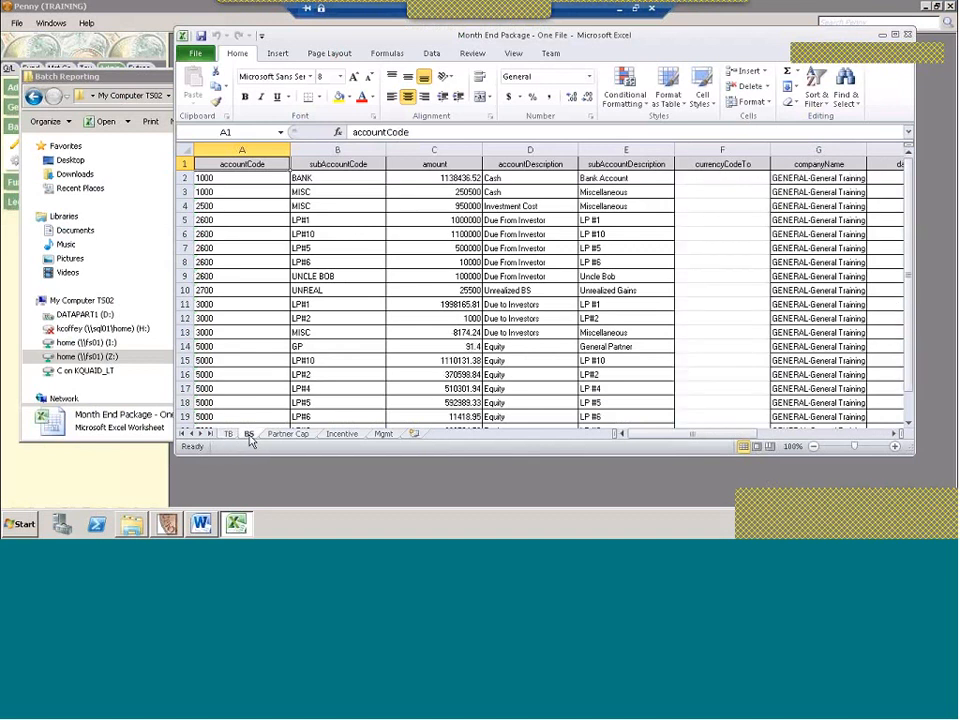
click(288, 432)
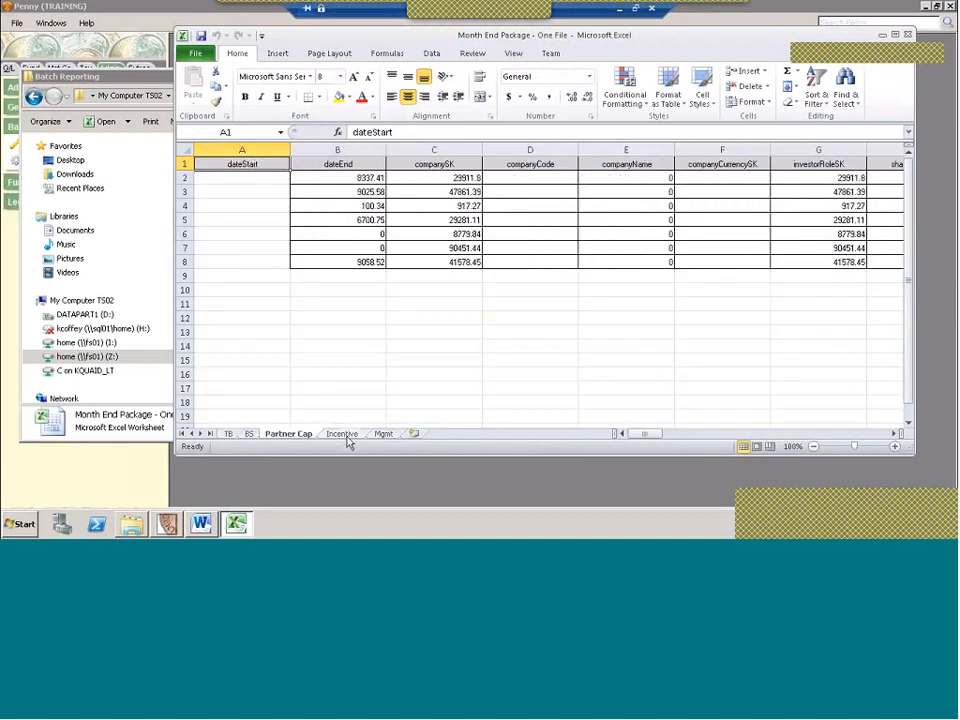
click(384, 432)
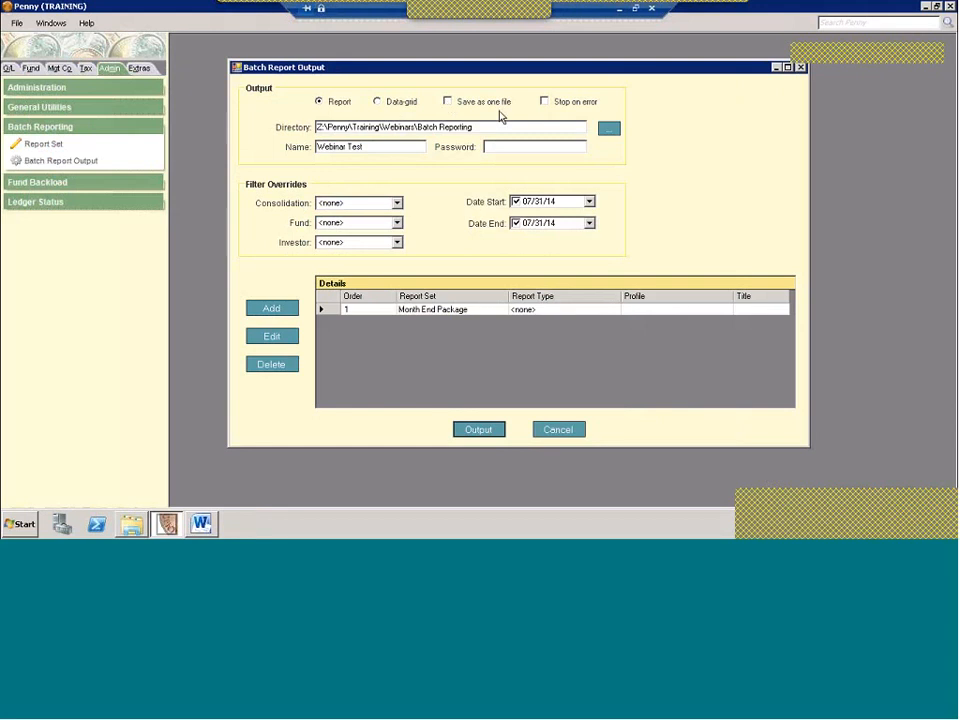
mouse_move(628, 302)
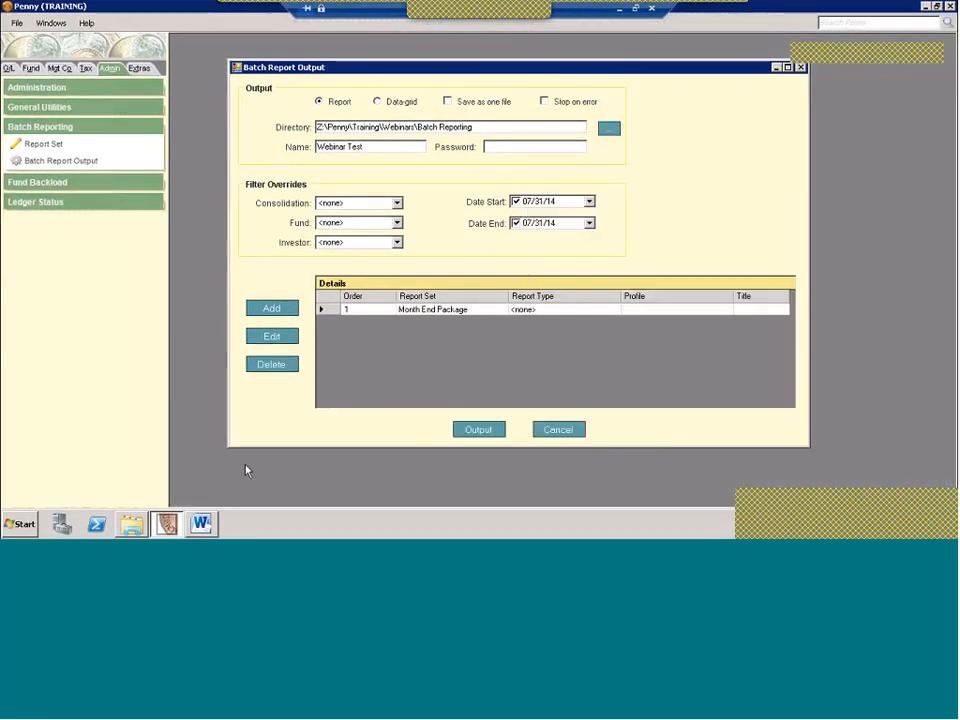
Bring the Batch Reporting output folder back into view
click(608, 128)
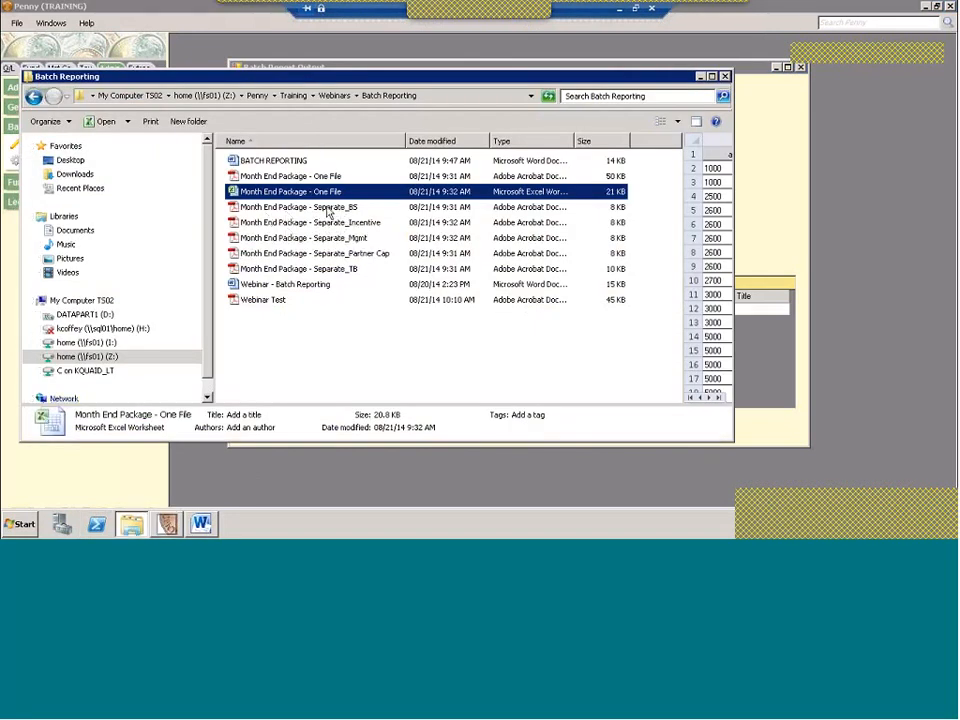
mouse_move(364, 248)
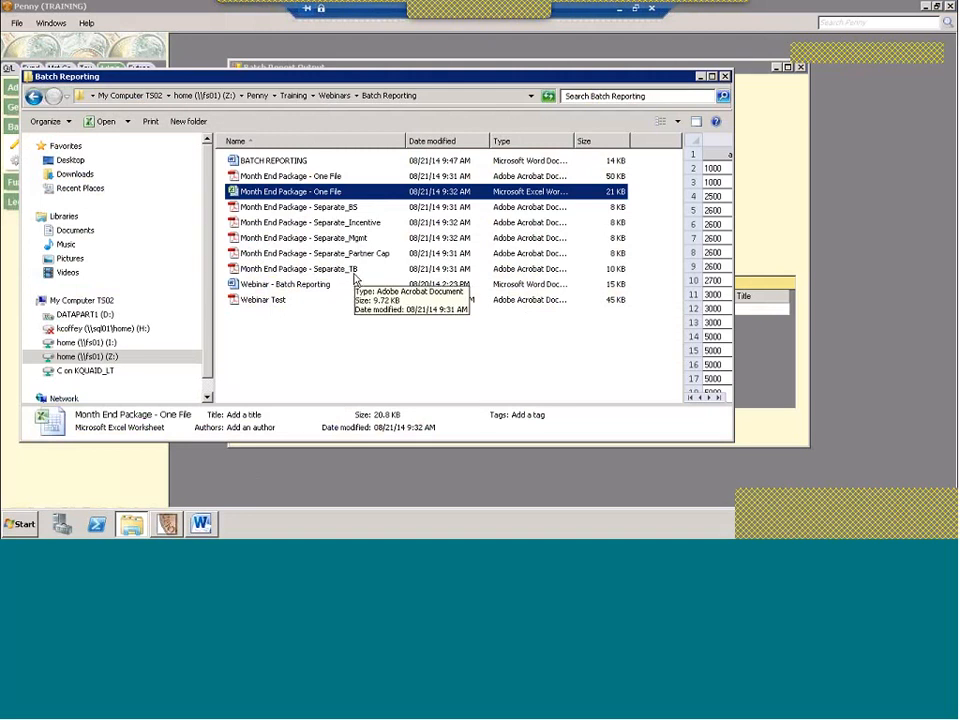
mouse_move(362, 278)
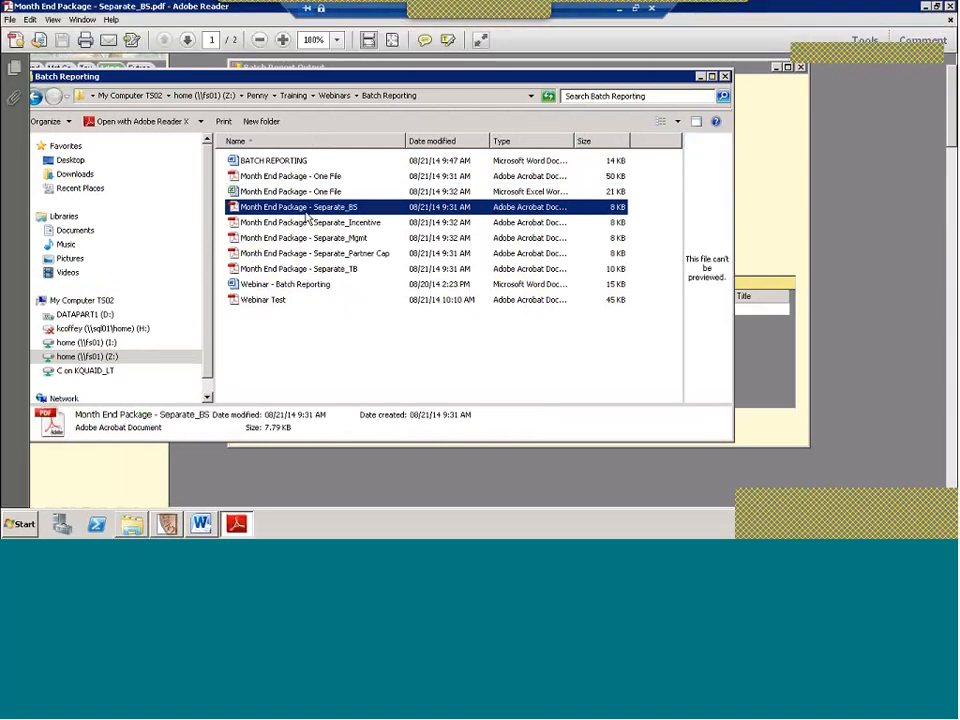
View Month End Package - Separate_BS.pdf, the Balance Sheet as of 07/31/14, in Adobe Reader
double_click(298, 206)
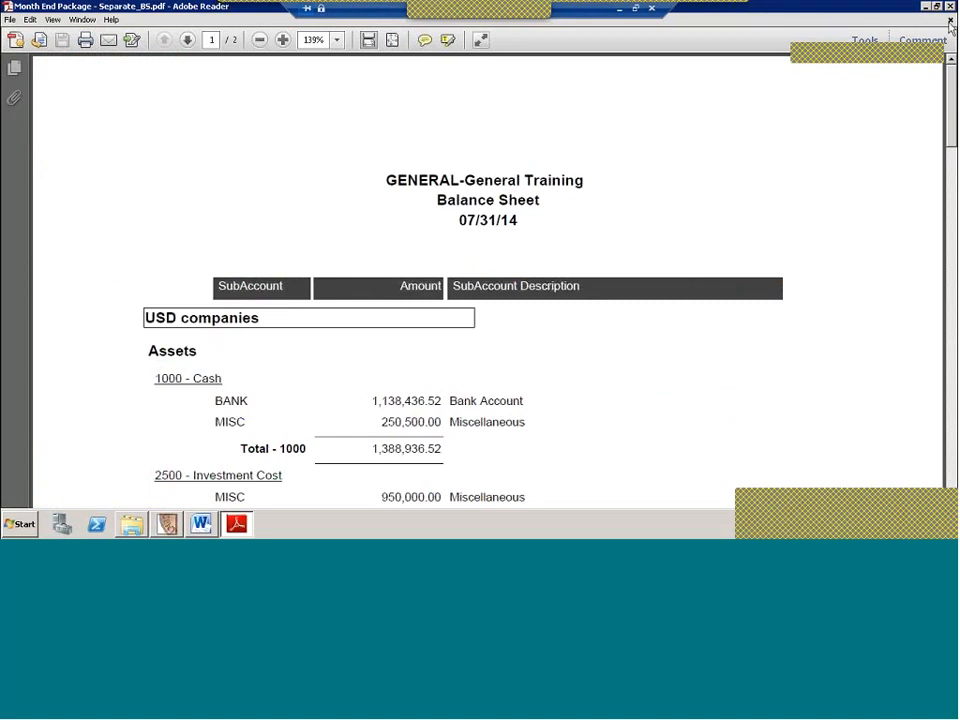
mouse_move(950, 30)
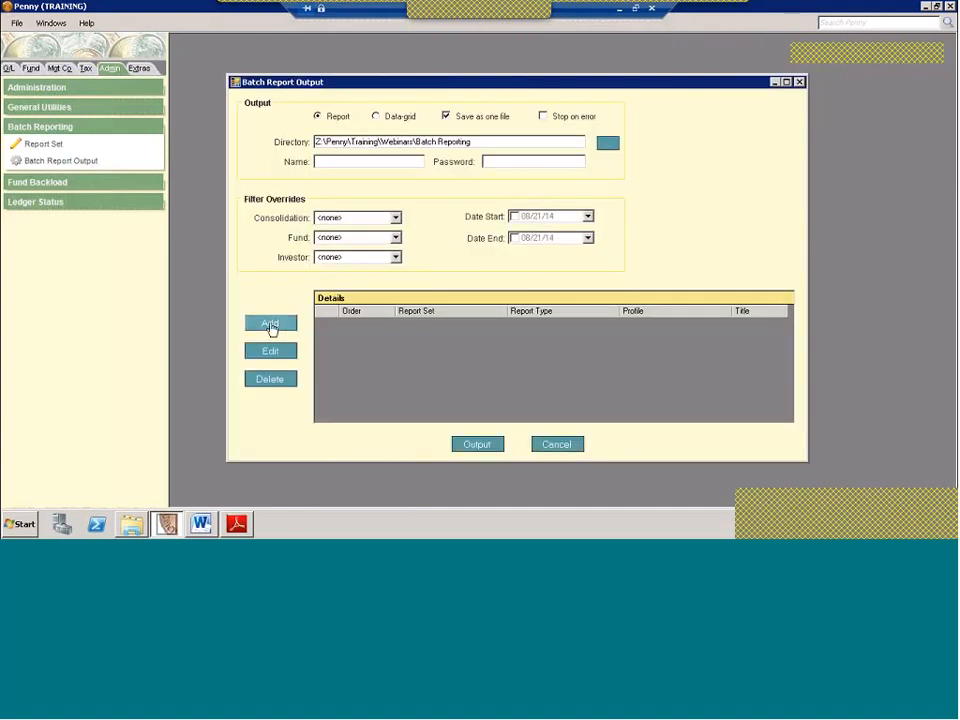
Add a Trial Balance output using the MONTH END TB profile, titled TB, and save it
click(270, 324)
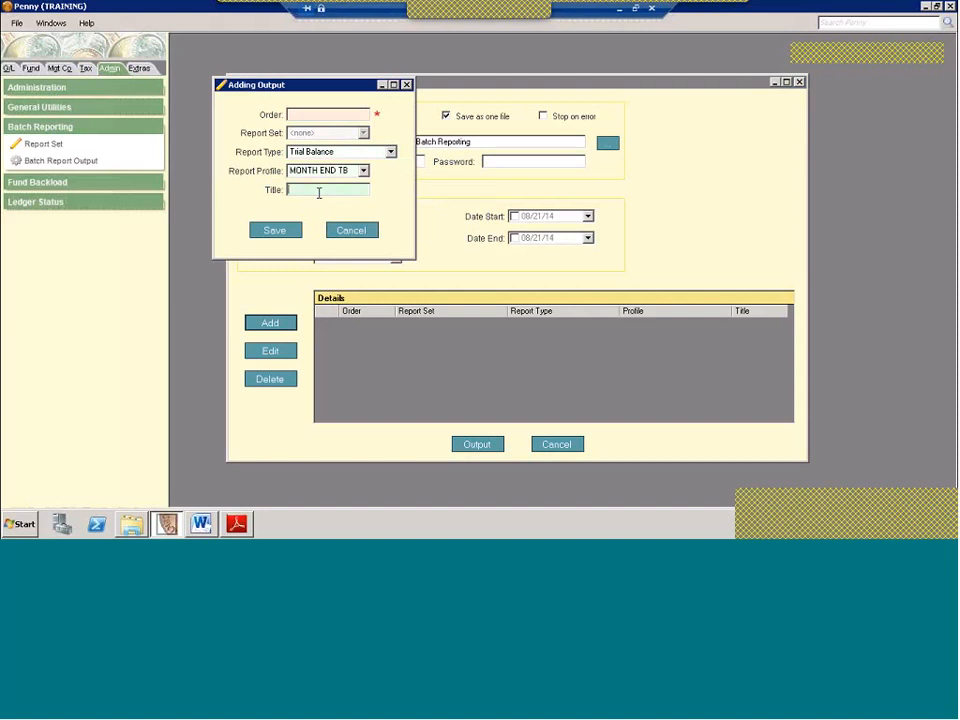
text(T)
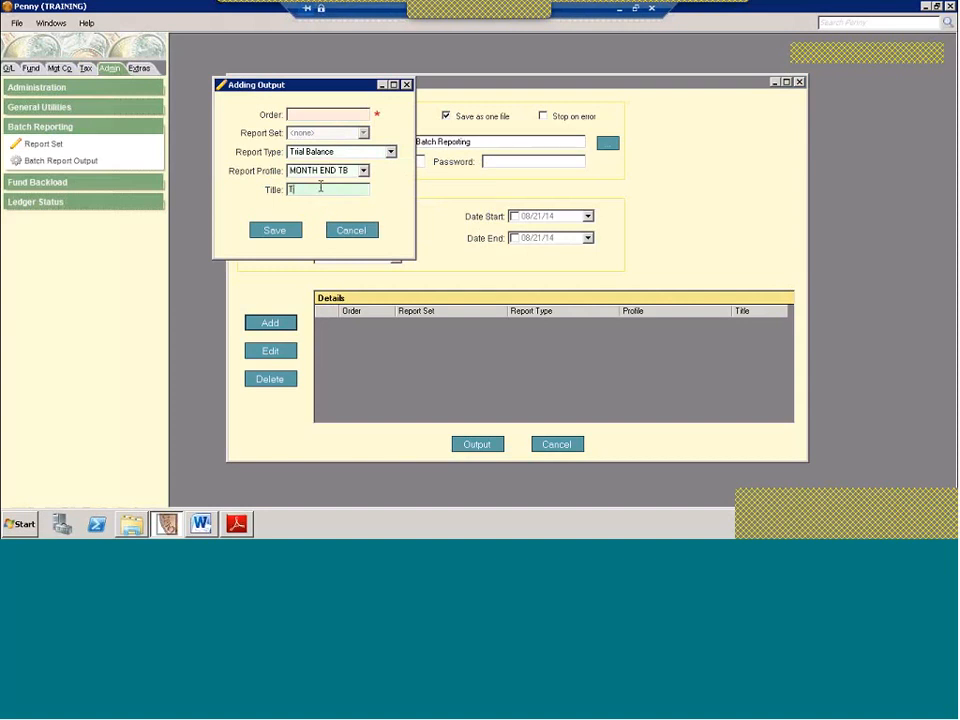
text(B)
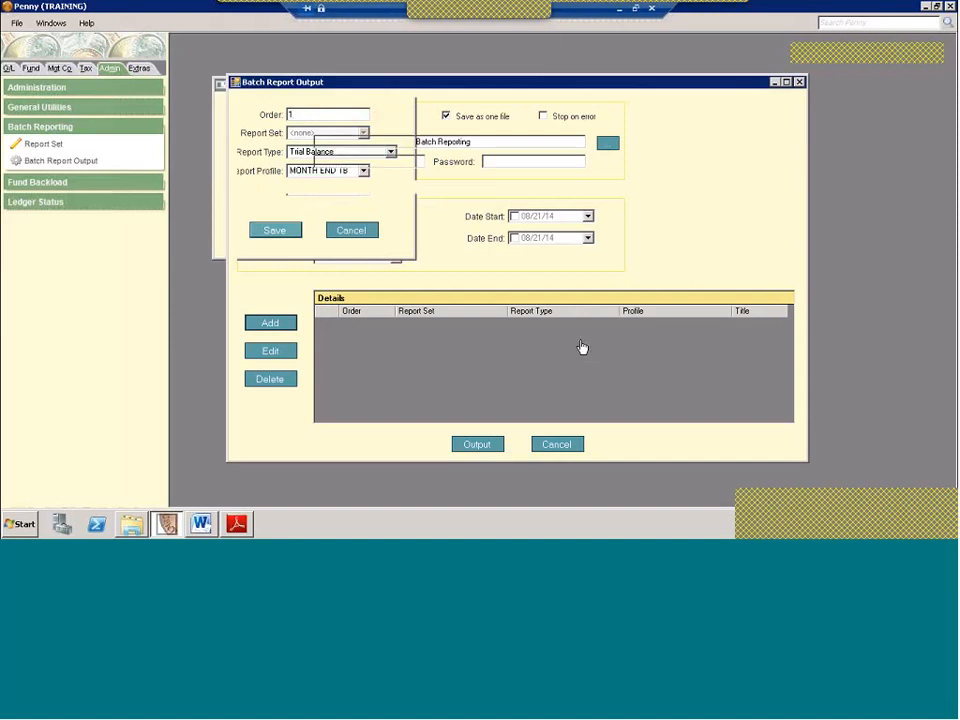
click(274, 230)
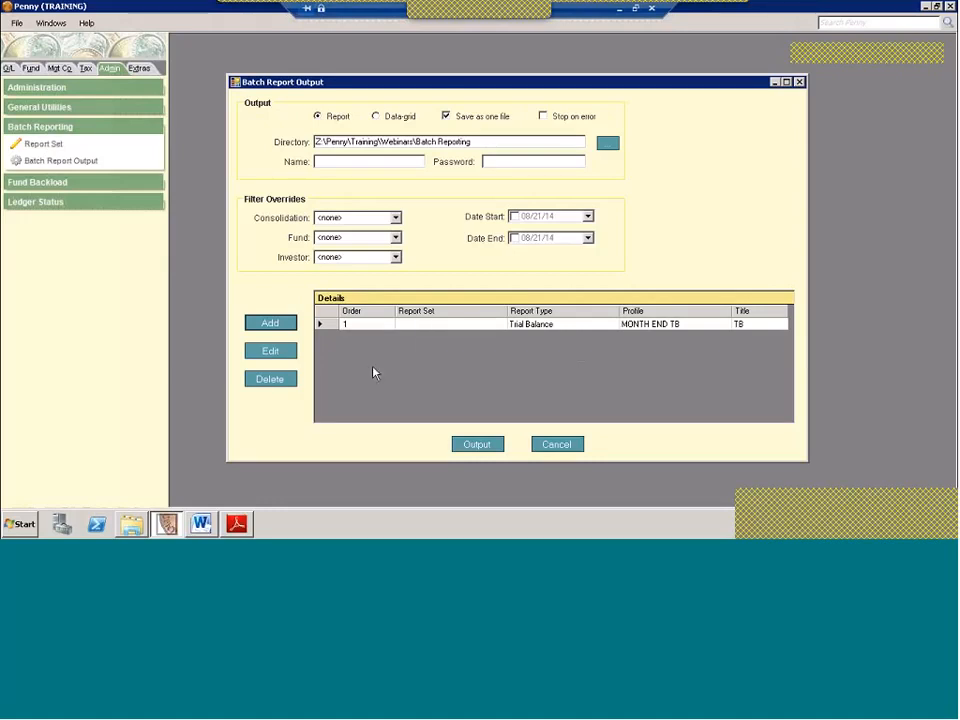
mouse_move(448, 352)
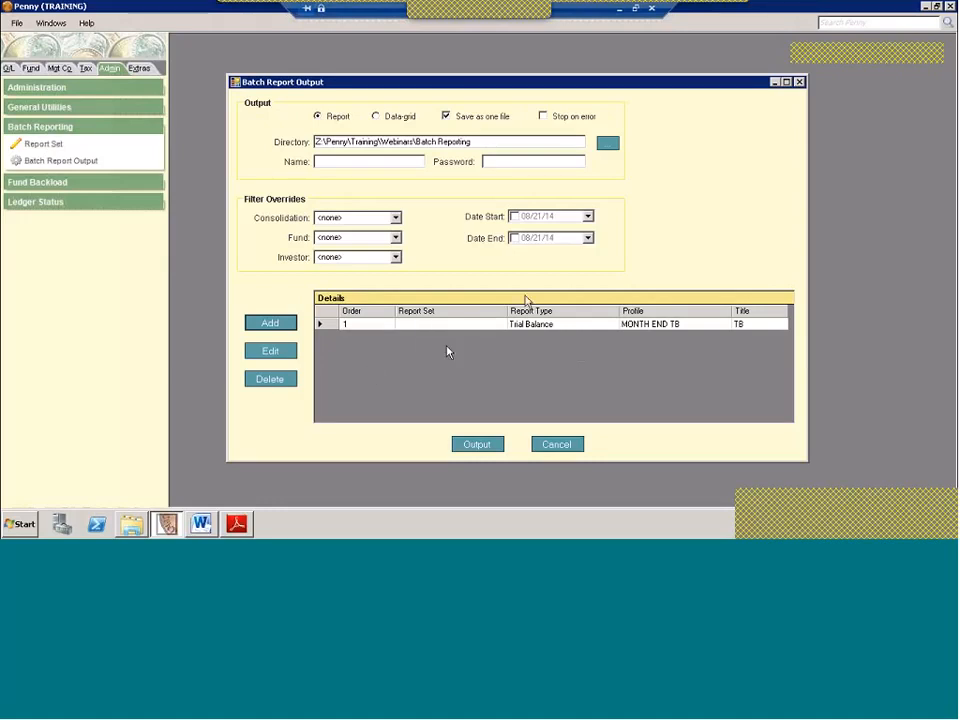
mouse_move(334, 220)
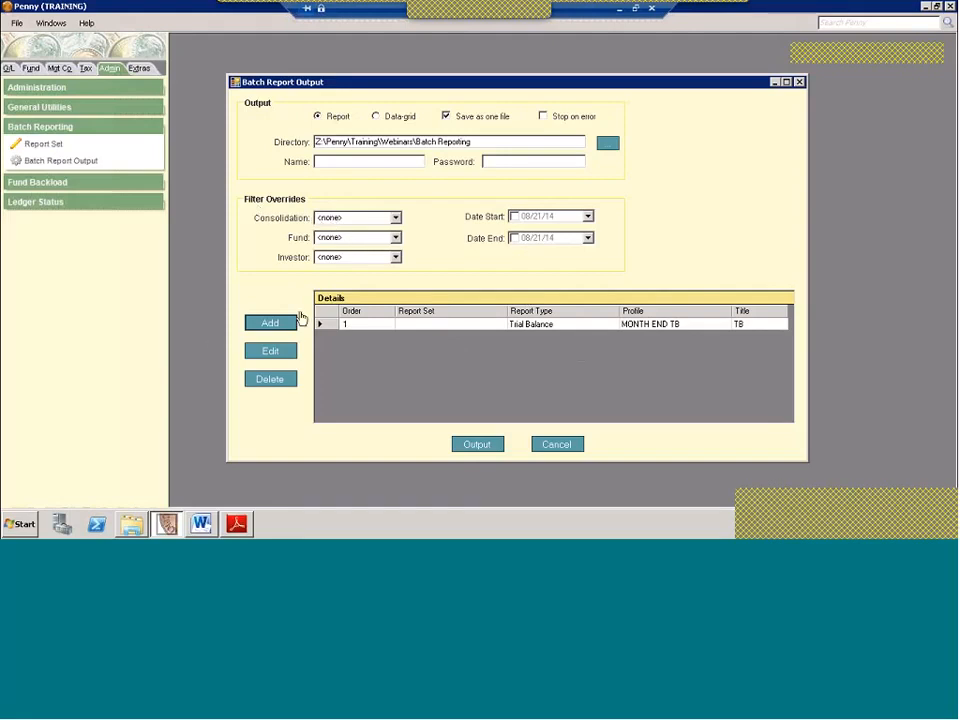
mouse_move(370, 224)
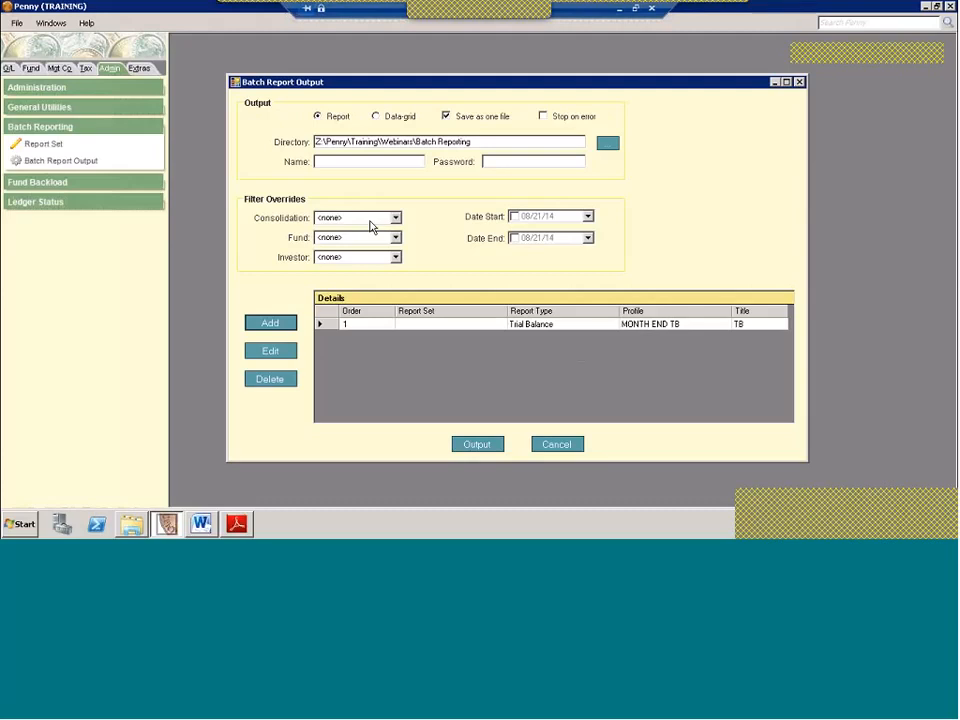
mouse_move(340, 224)
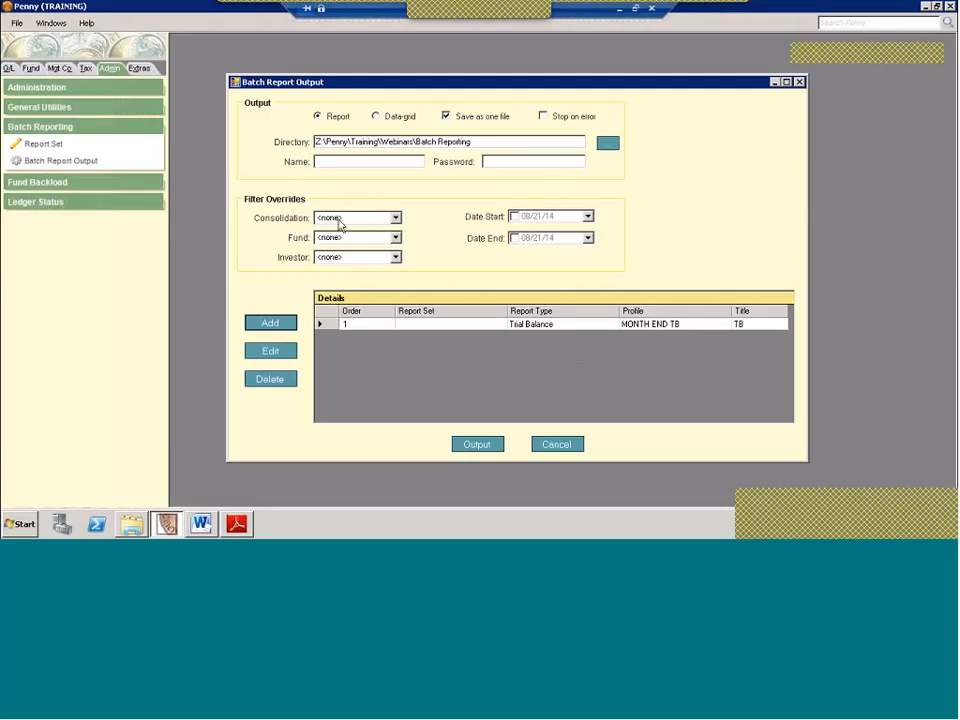
mouse_move(412, 252)
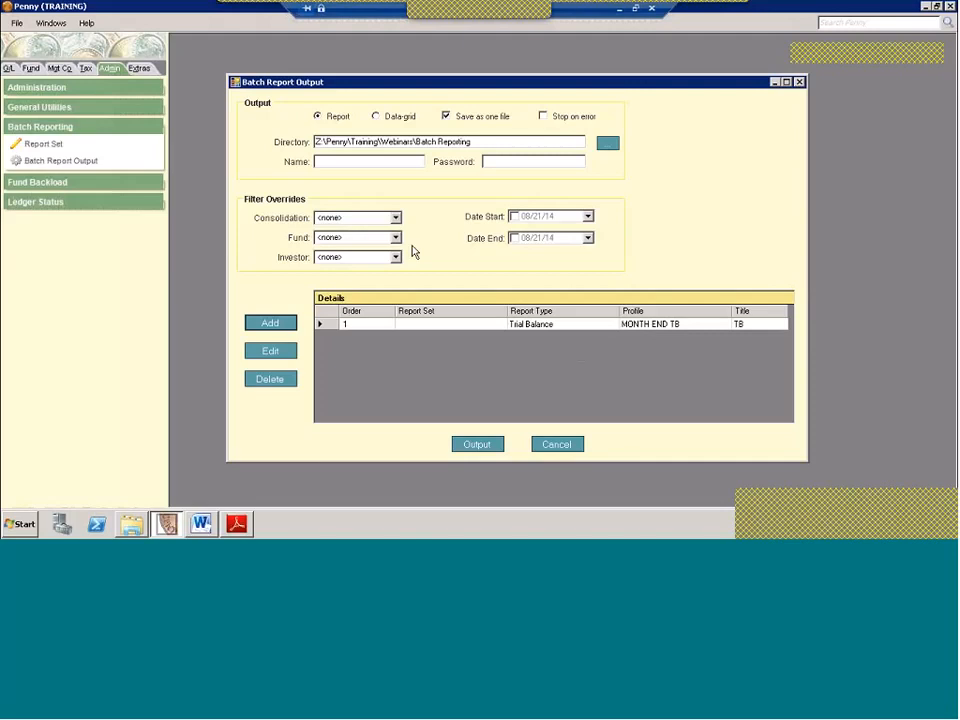
mouse_move(410, 204)
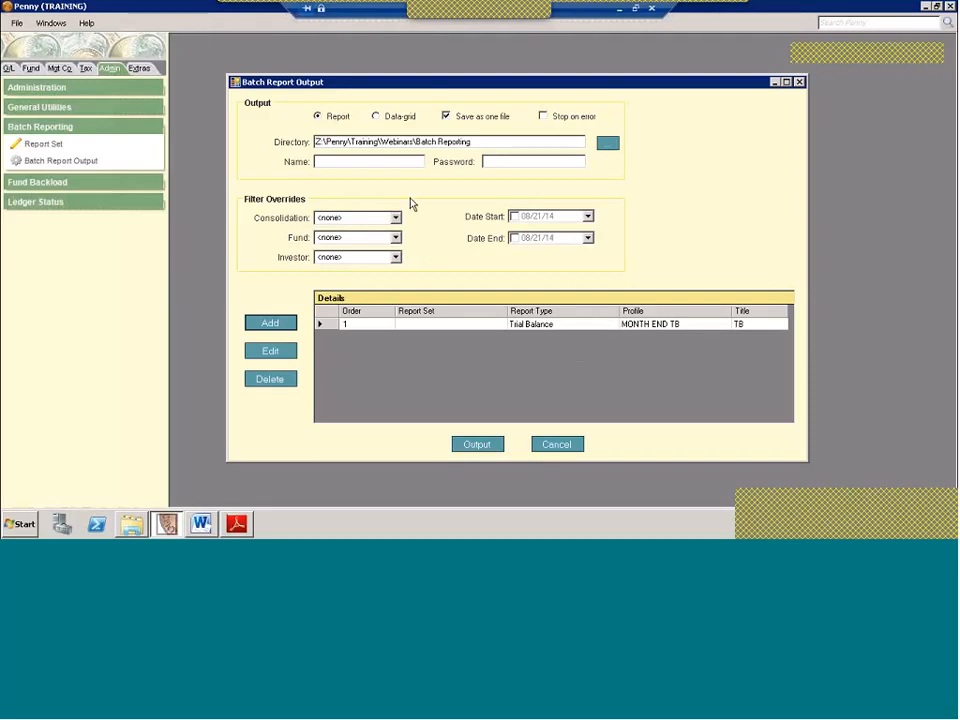
mouse_move(384, 268)
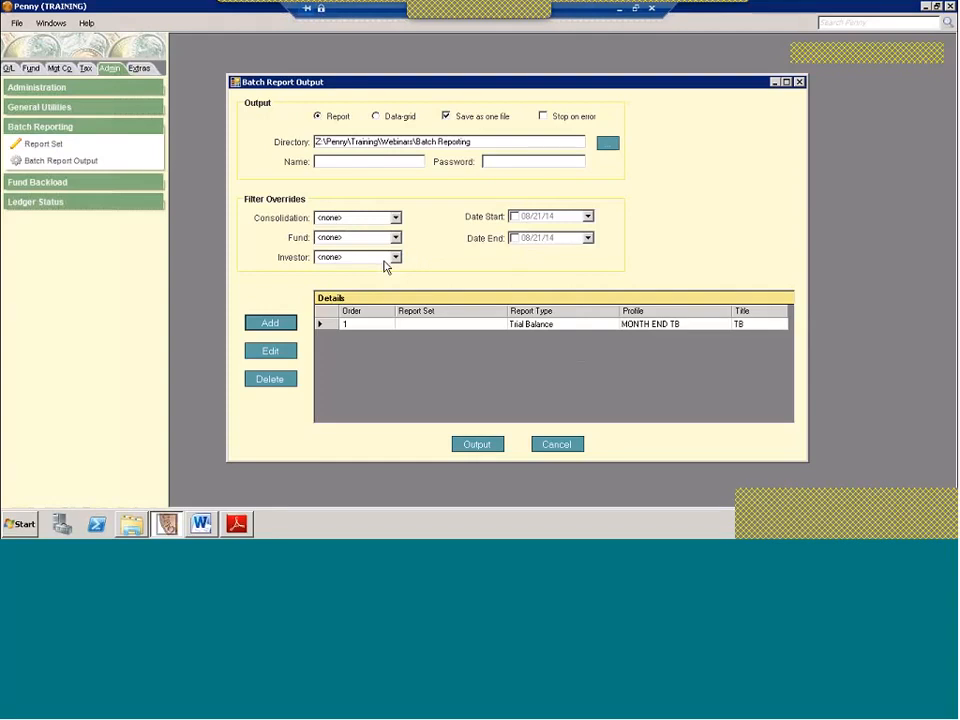
click(396, 236)
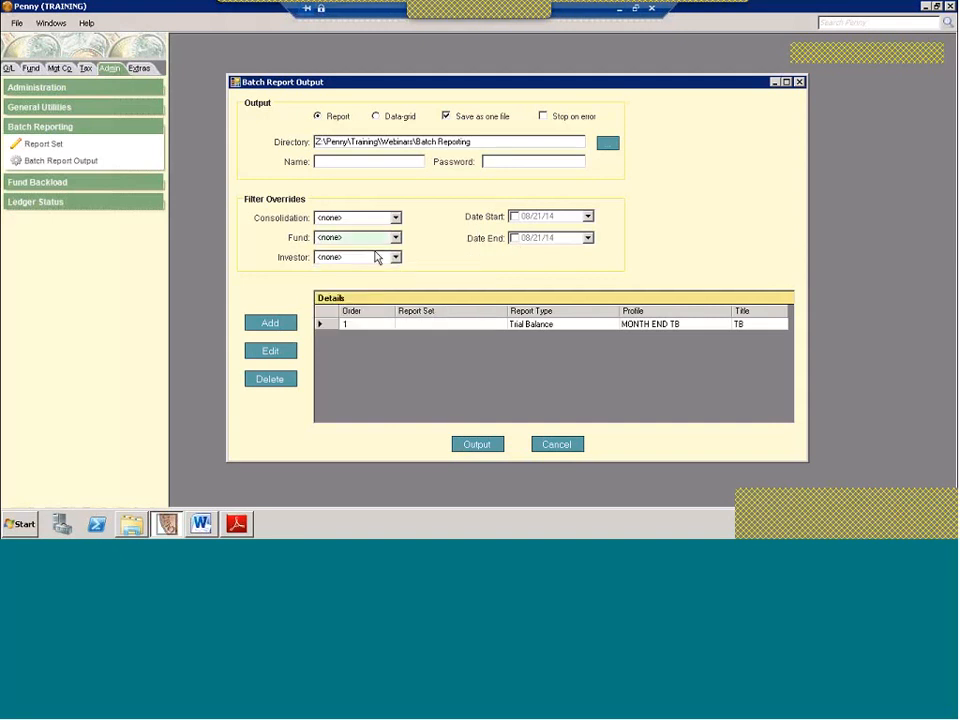
mouse_move(362, 228)
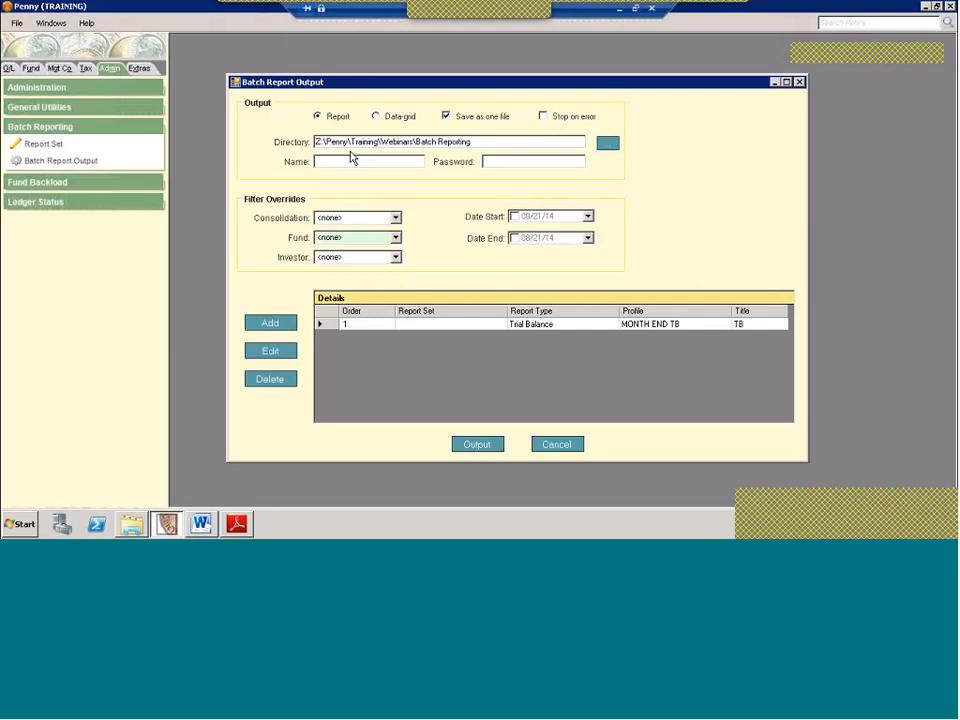
click(368, 160)
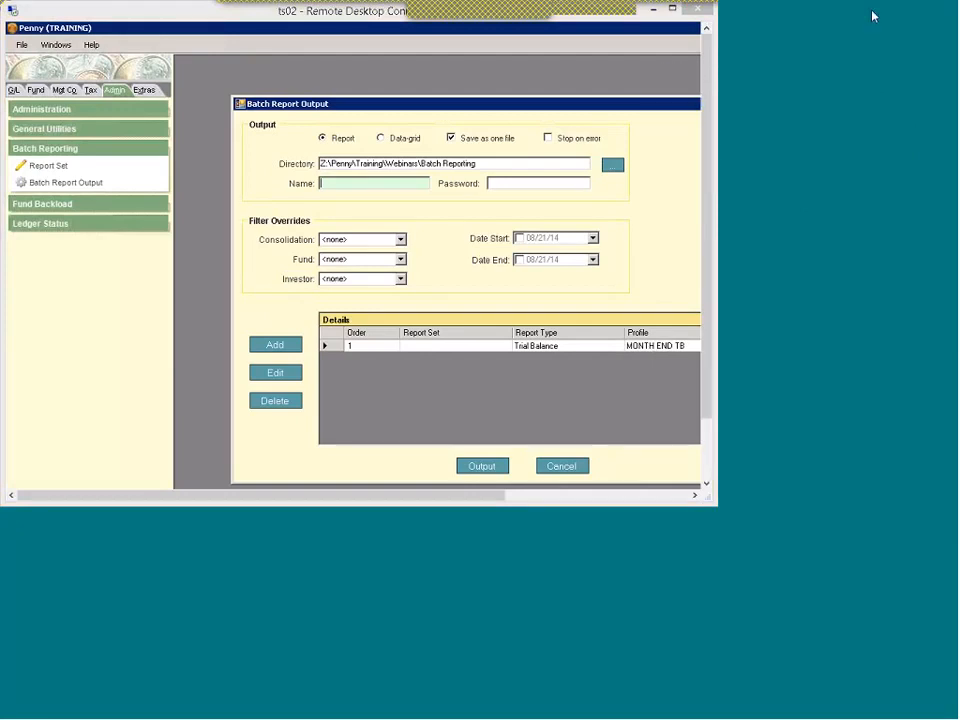
mouse_move(824, 196)
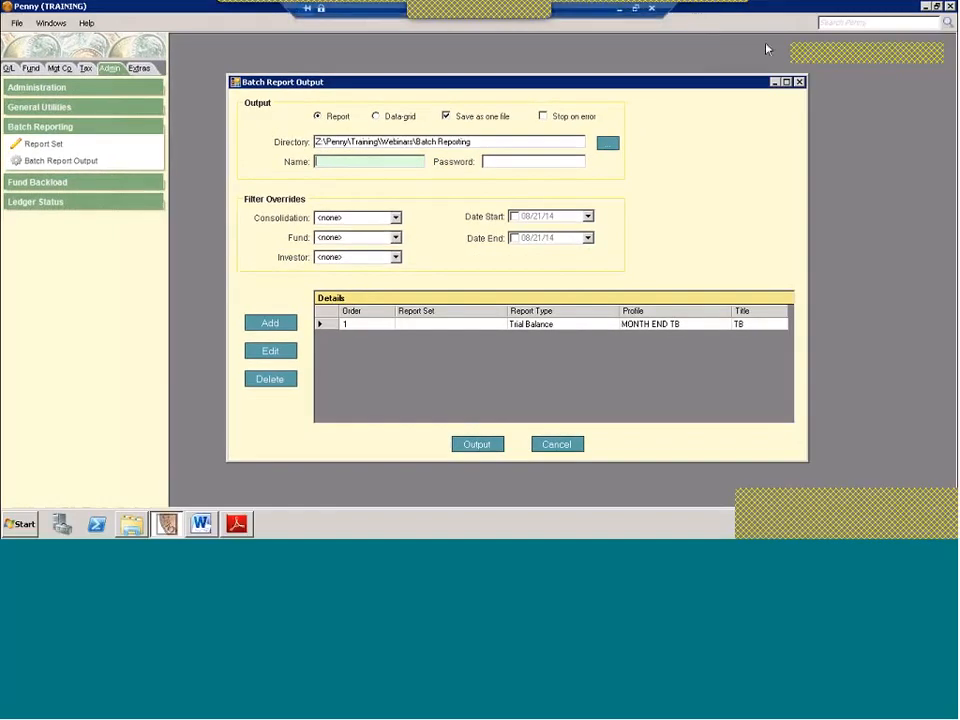
mouse_move(926, 174)
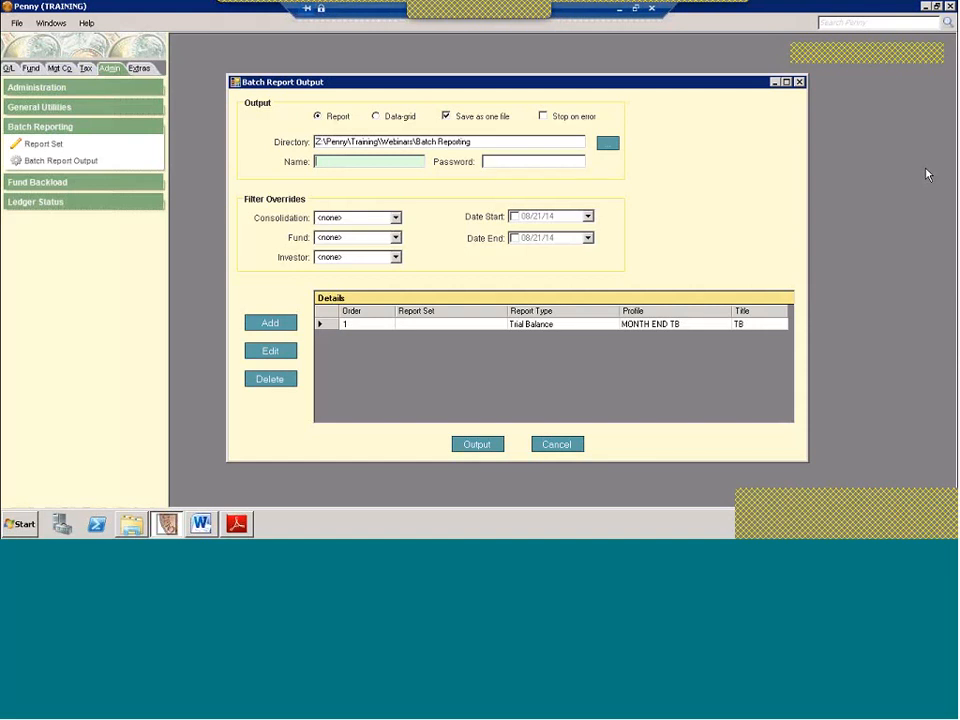
mouse_move(272, 530)
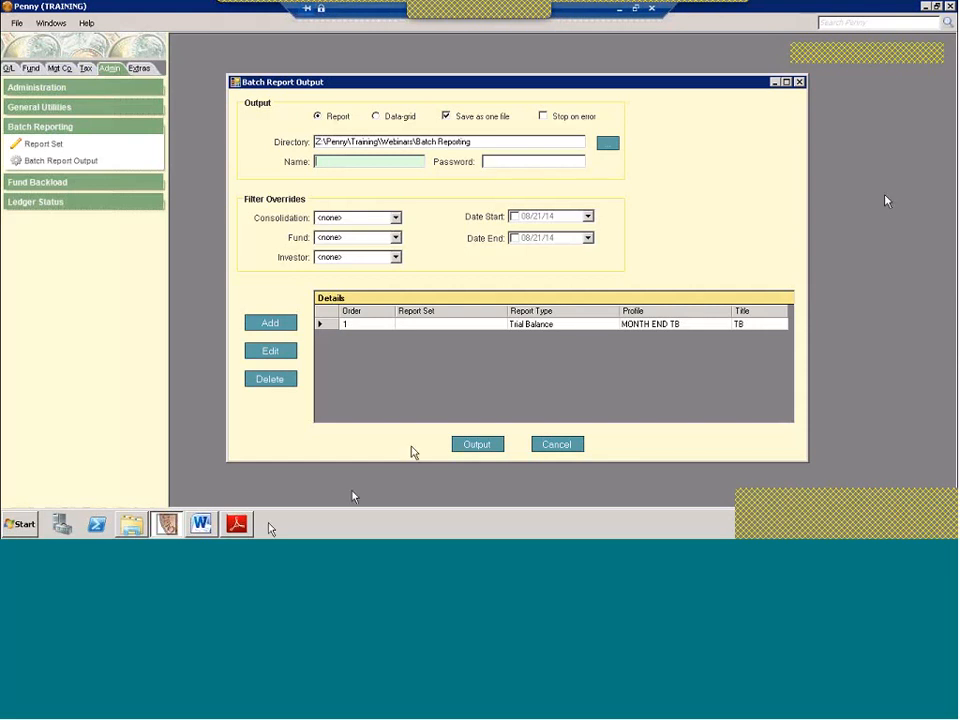